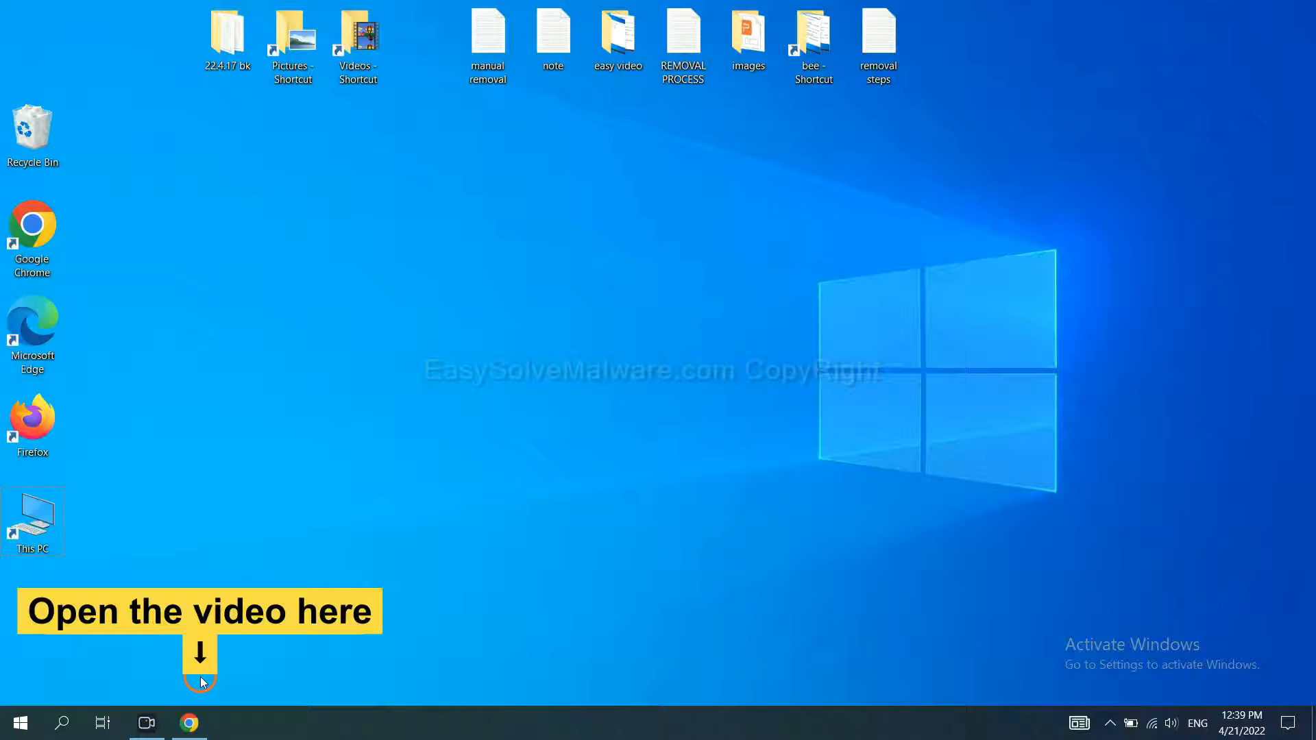
# Step: Bring Chrome forward and download SpyHunter for Windows from the easysolvemalware.com guide
pyautogui.click(189, 722)
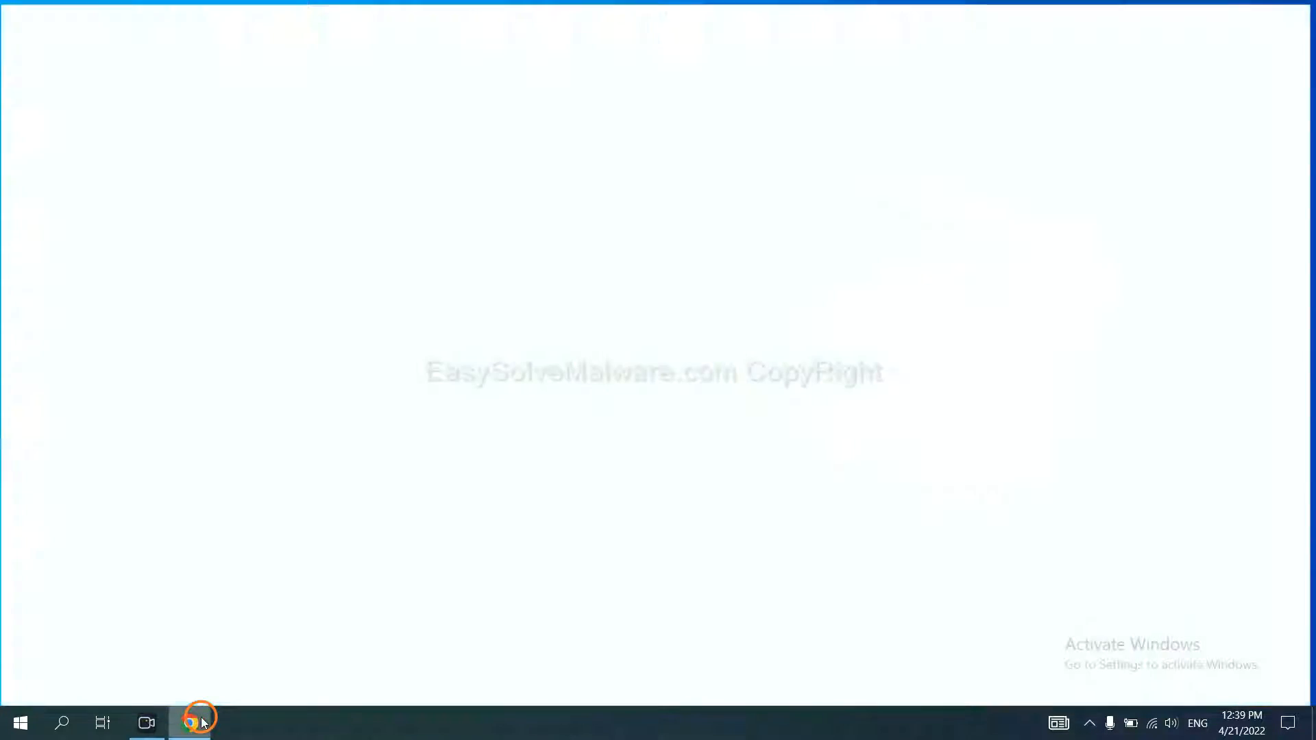
pyautogui.click(191, 722)
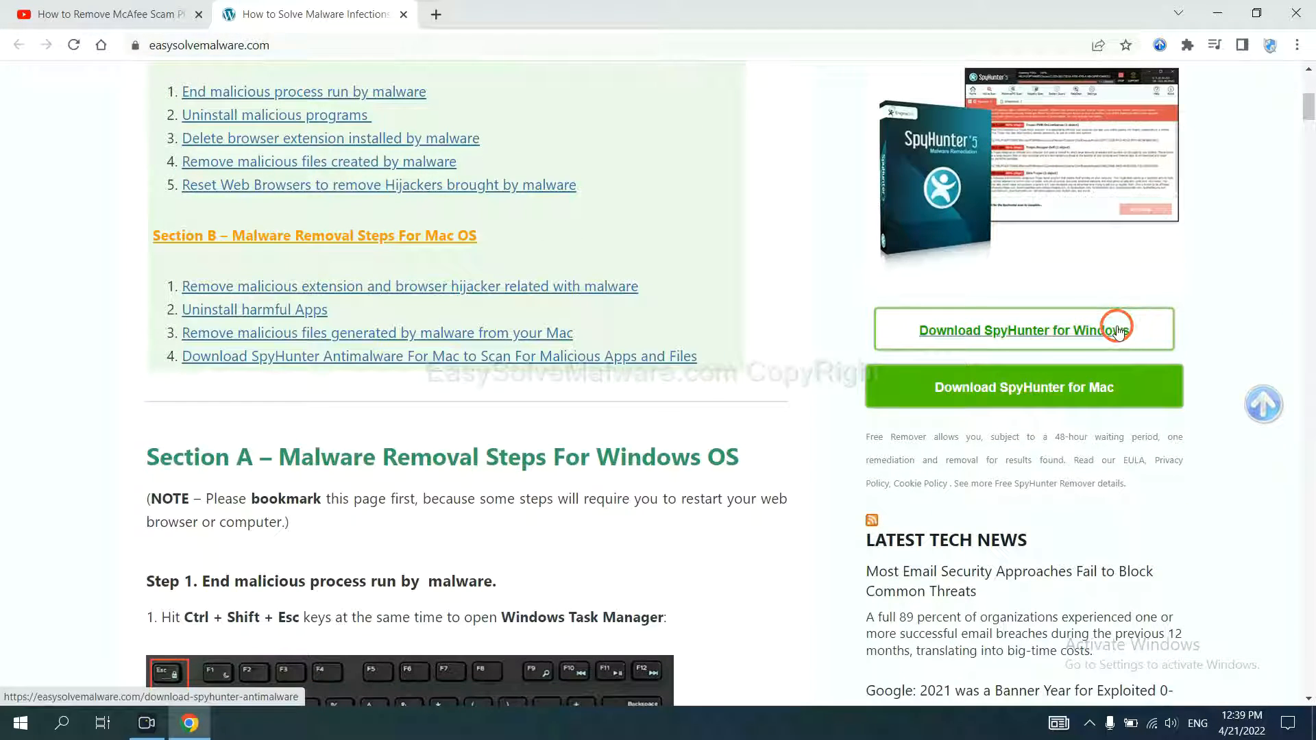
pyautogui.click(1005, 329)
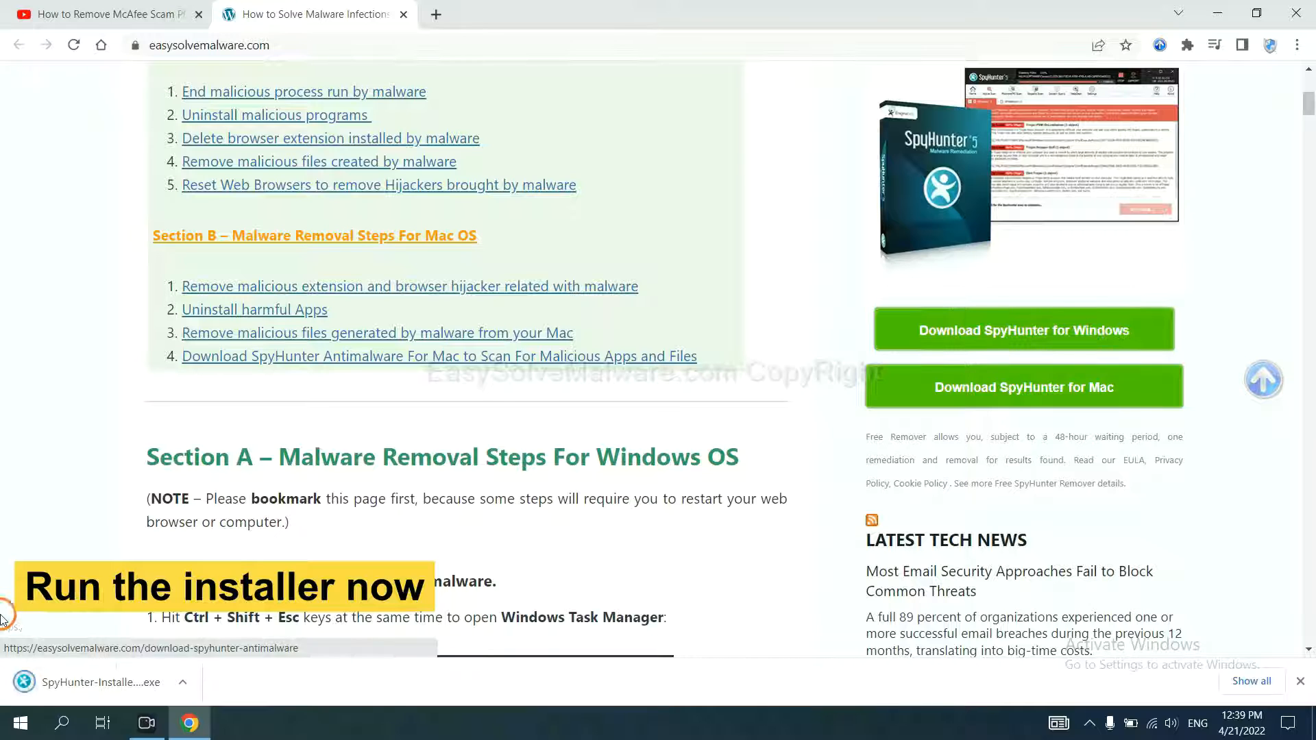
pyautogui.moveTo(83, 682)
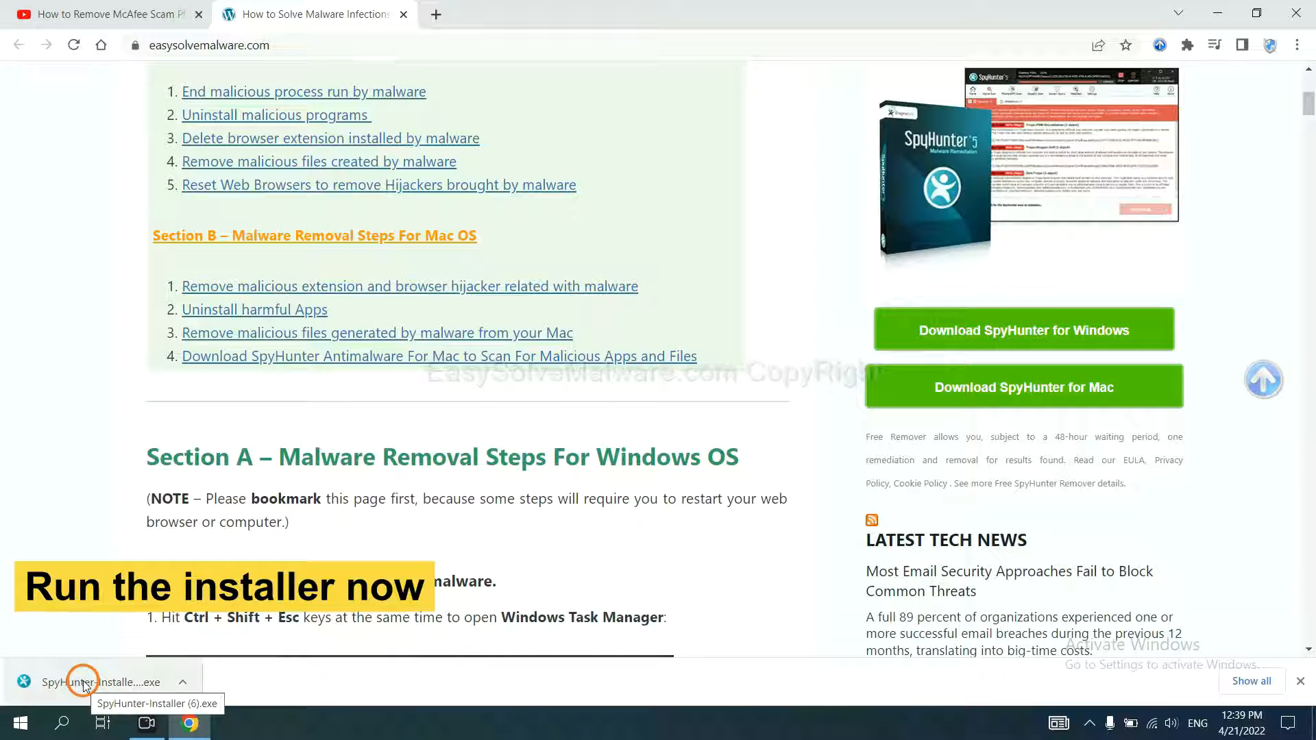
# Step: Run the SpyHunter installer in English, accept the EULA, install, and finish setup
pyautogui.click(88, 682)
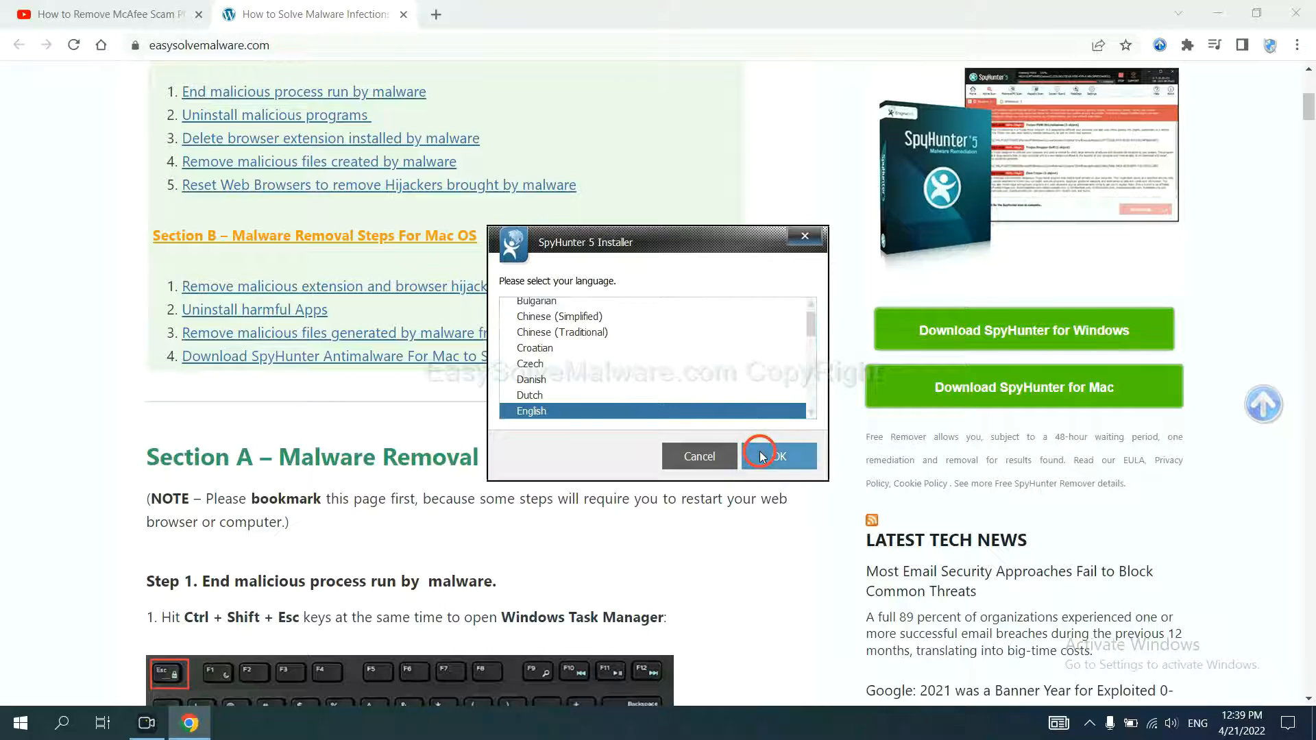
pyautogui.click(775, 456)
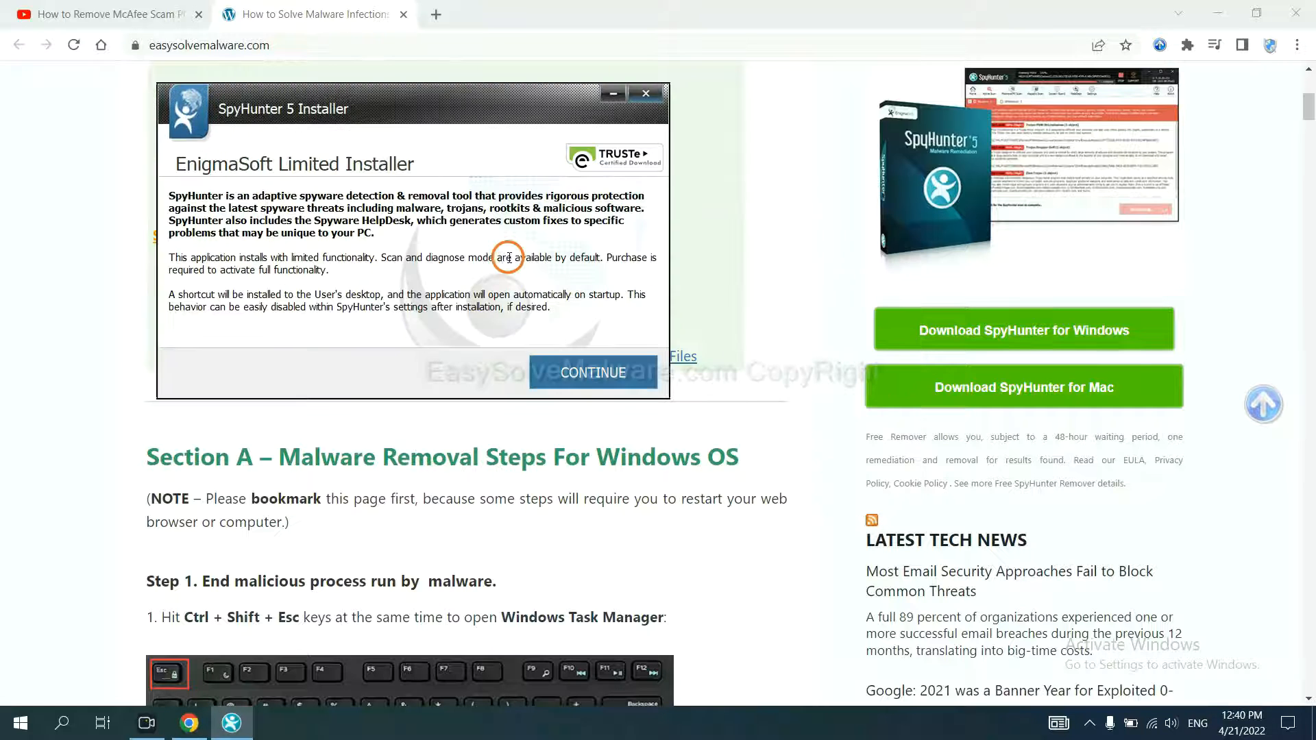
pyautogui.click(592, 373)
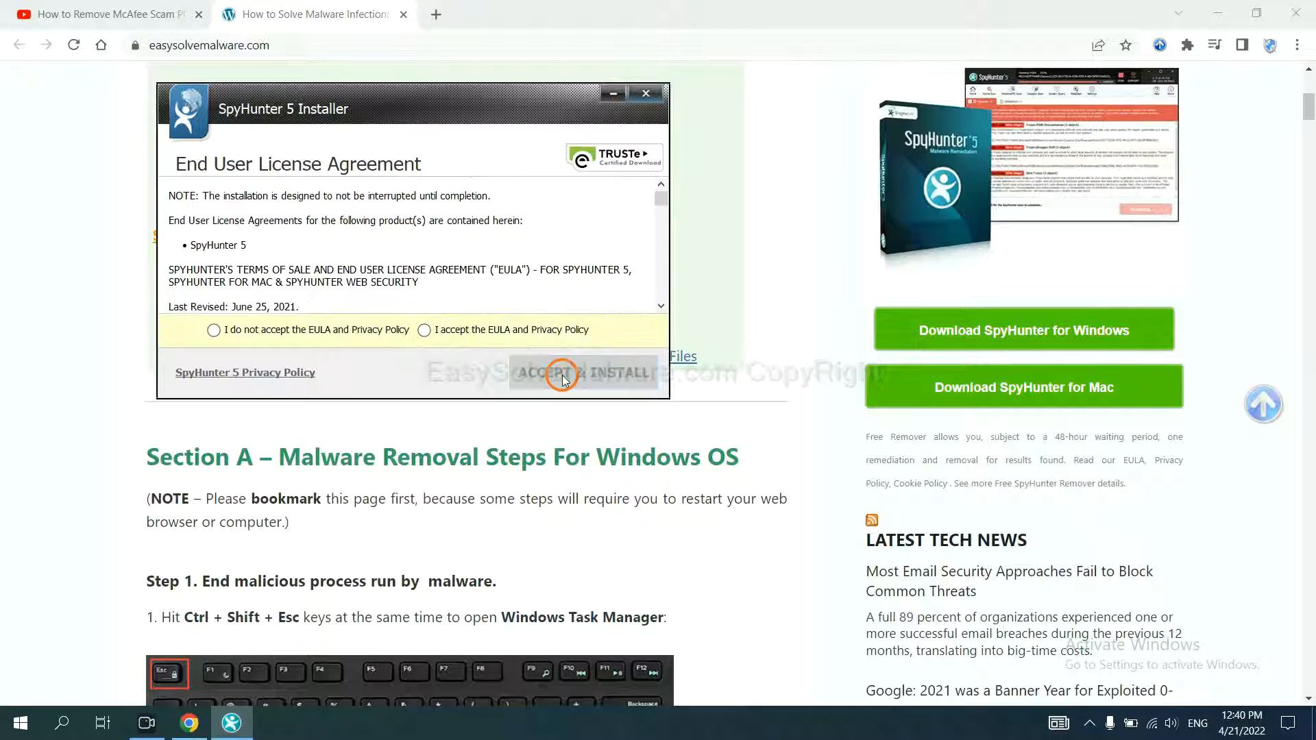
pyautogui.click(423, 330)
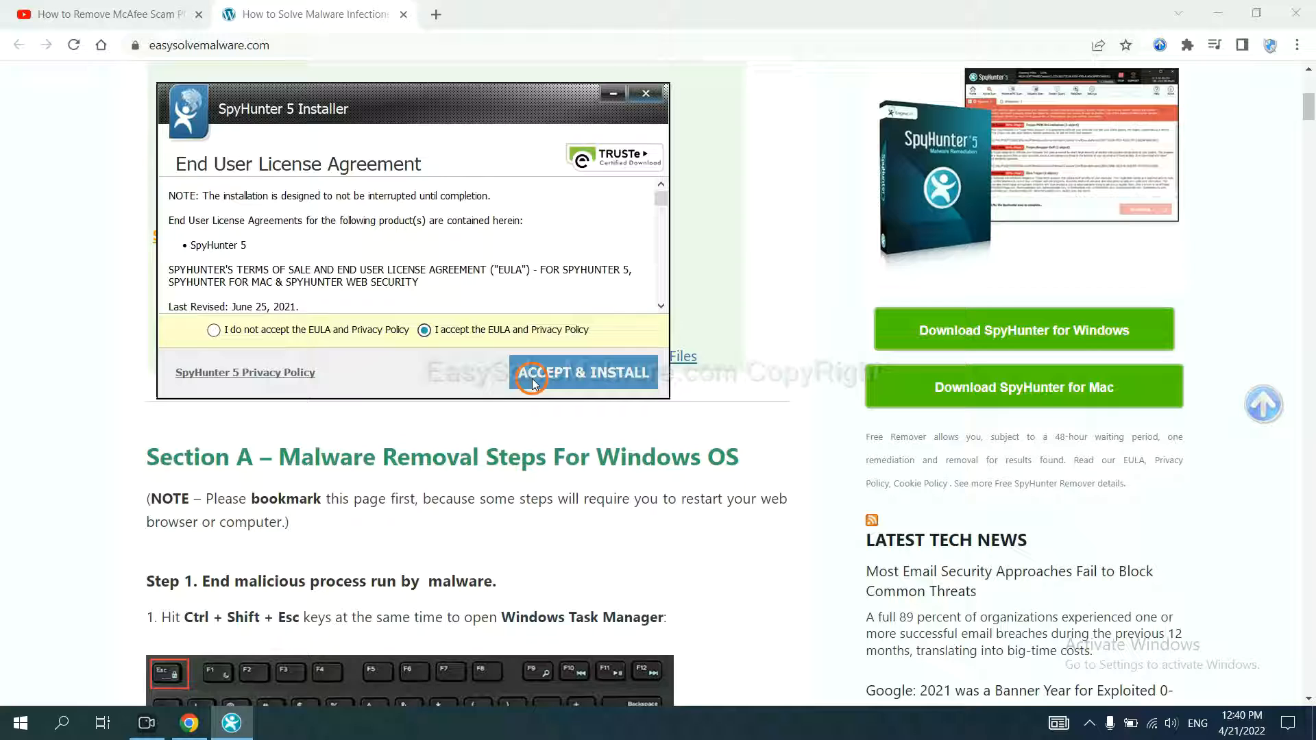
pyautogui.click(584, 372)
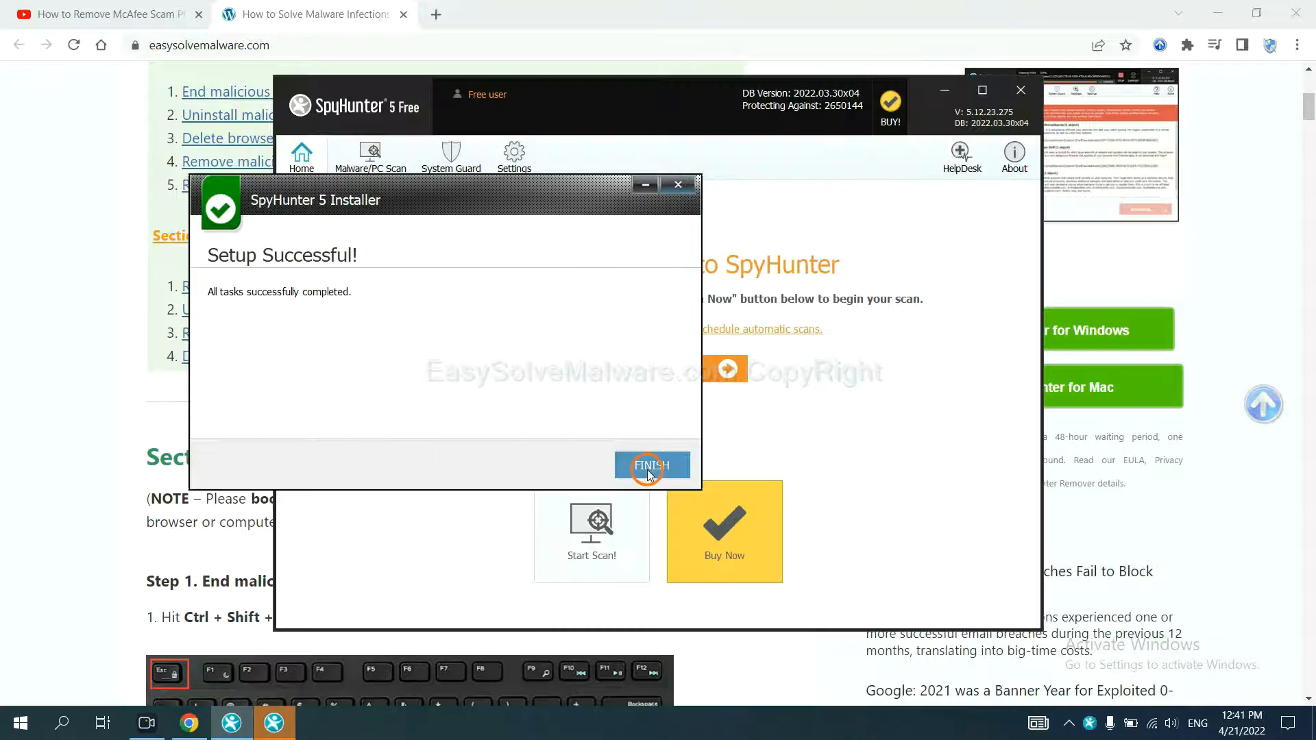
pyautogui.click(651, 464)
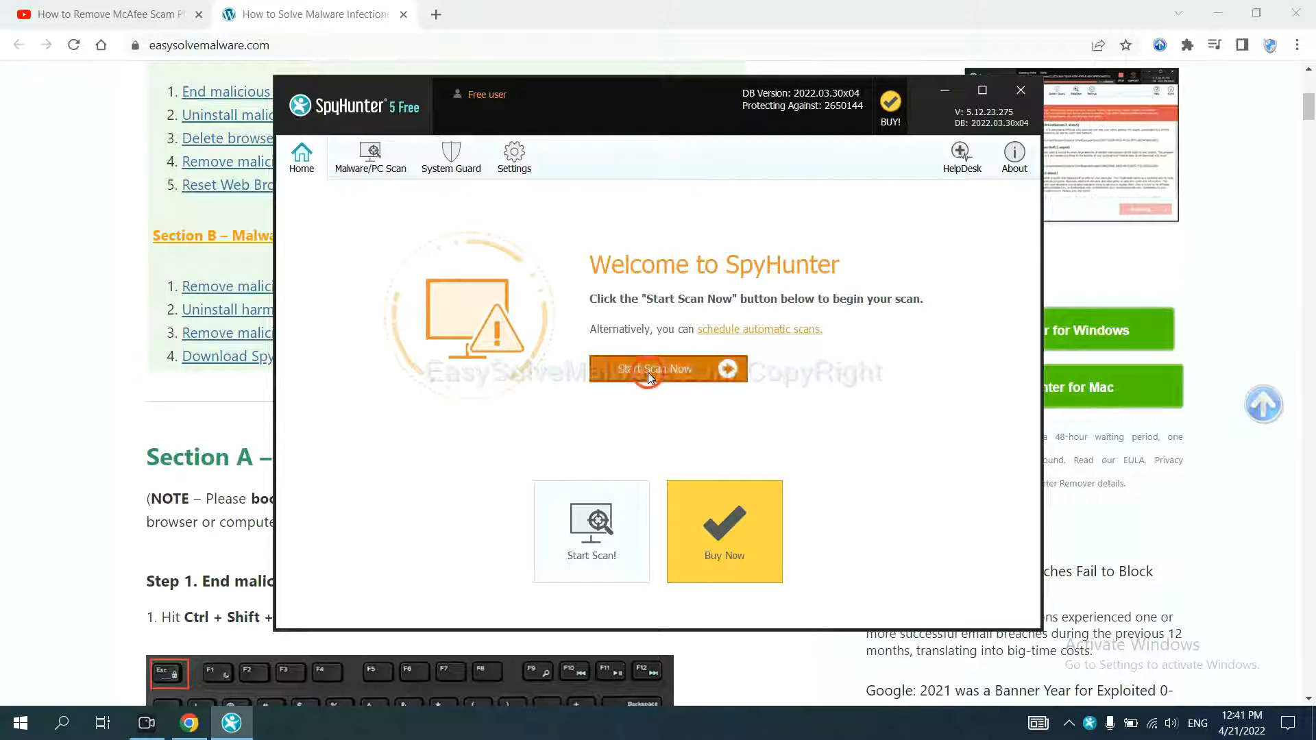
# Step: Scan the computer, continue past the unknown objects results, and pick the FREE 15-day trial
pyautogui.click(655, 370)
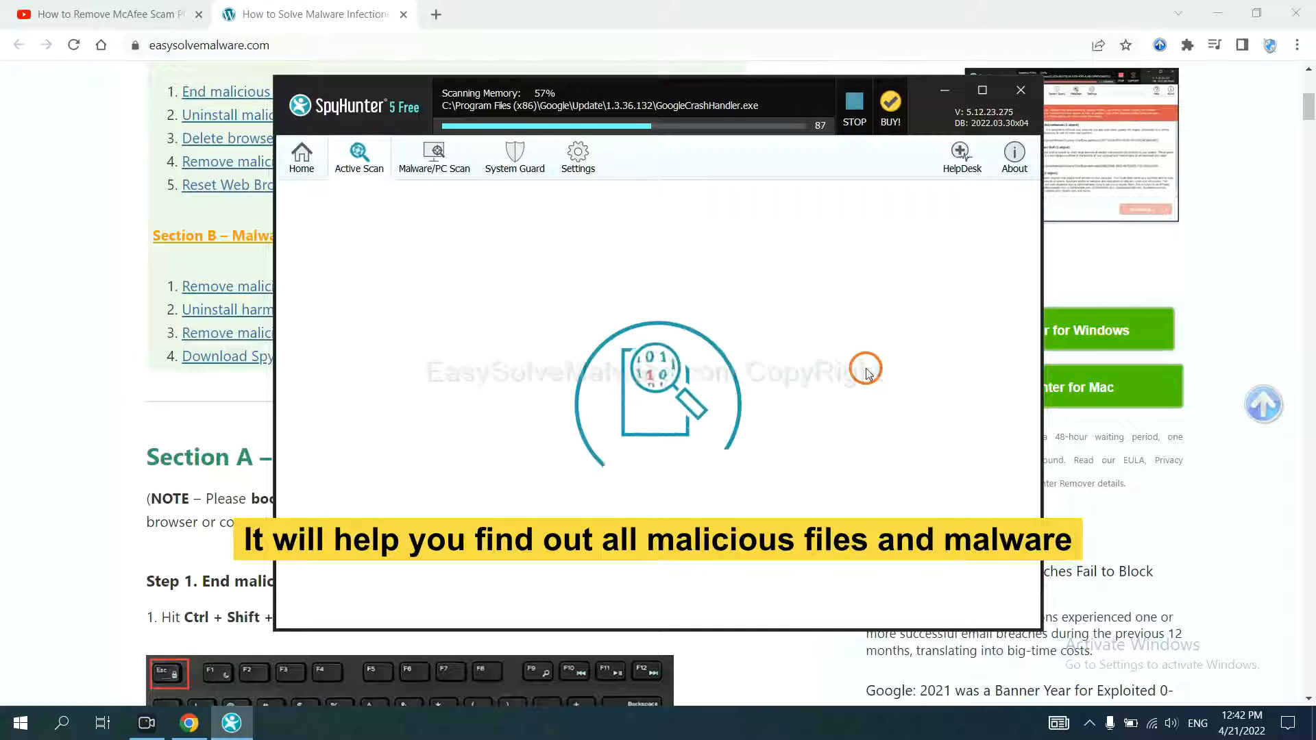
pyautogui.click(853, 108)
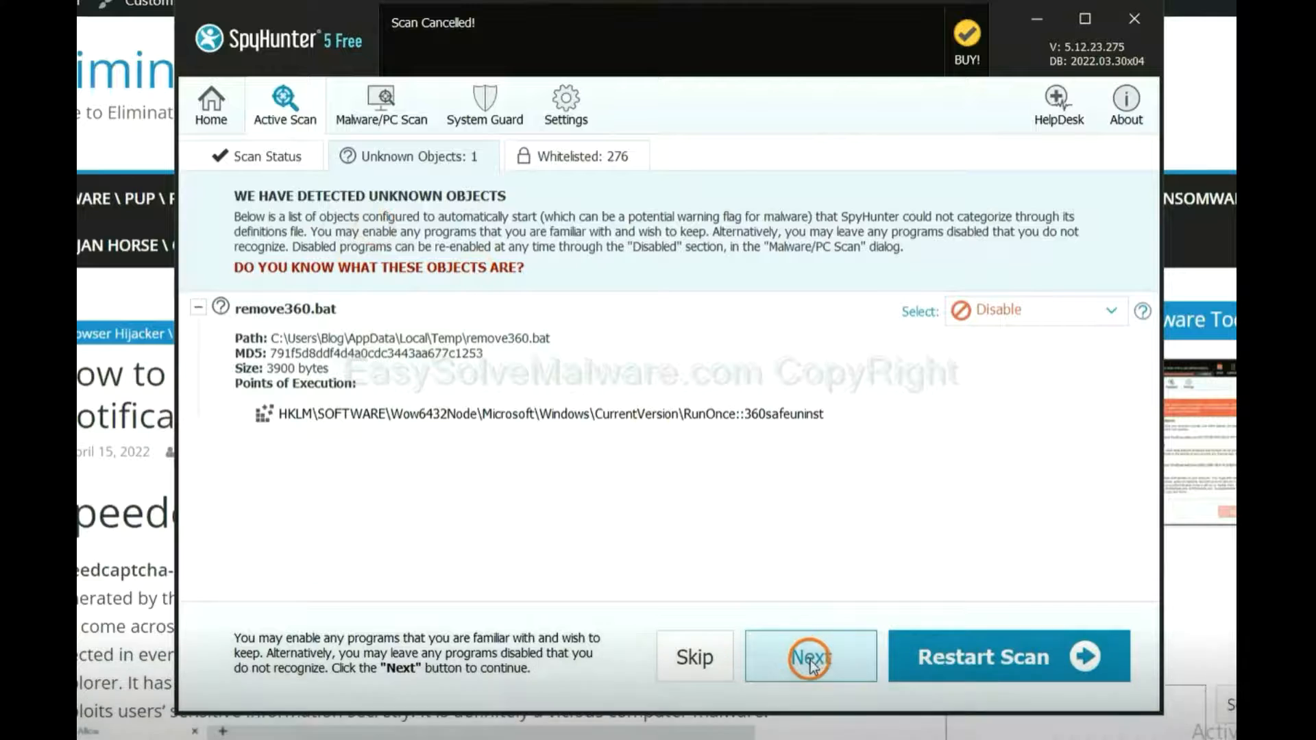
pyautogui.click(809, 657)
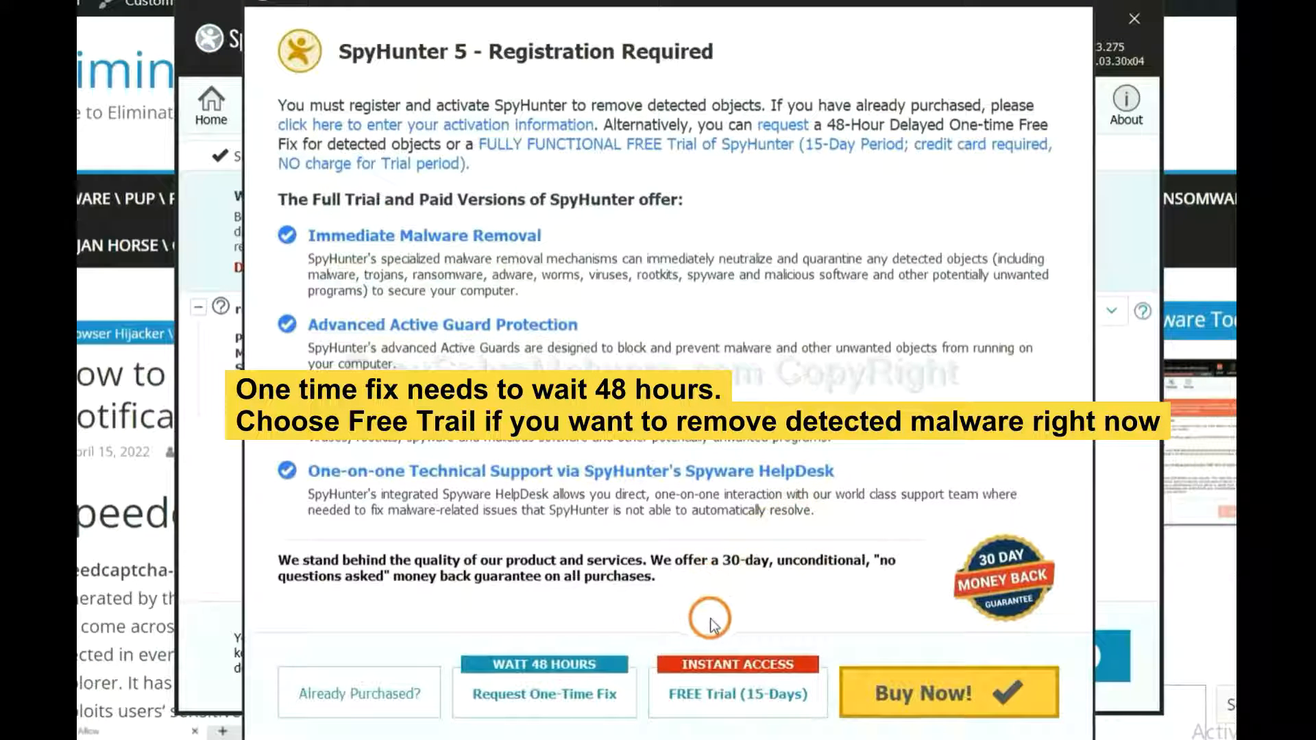
pyautogui.moveTo(706, 605)
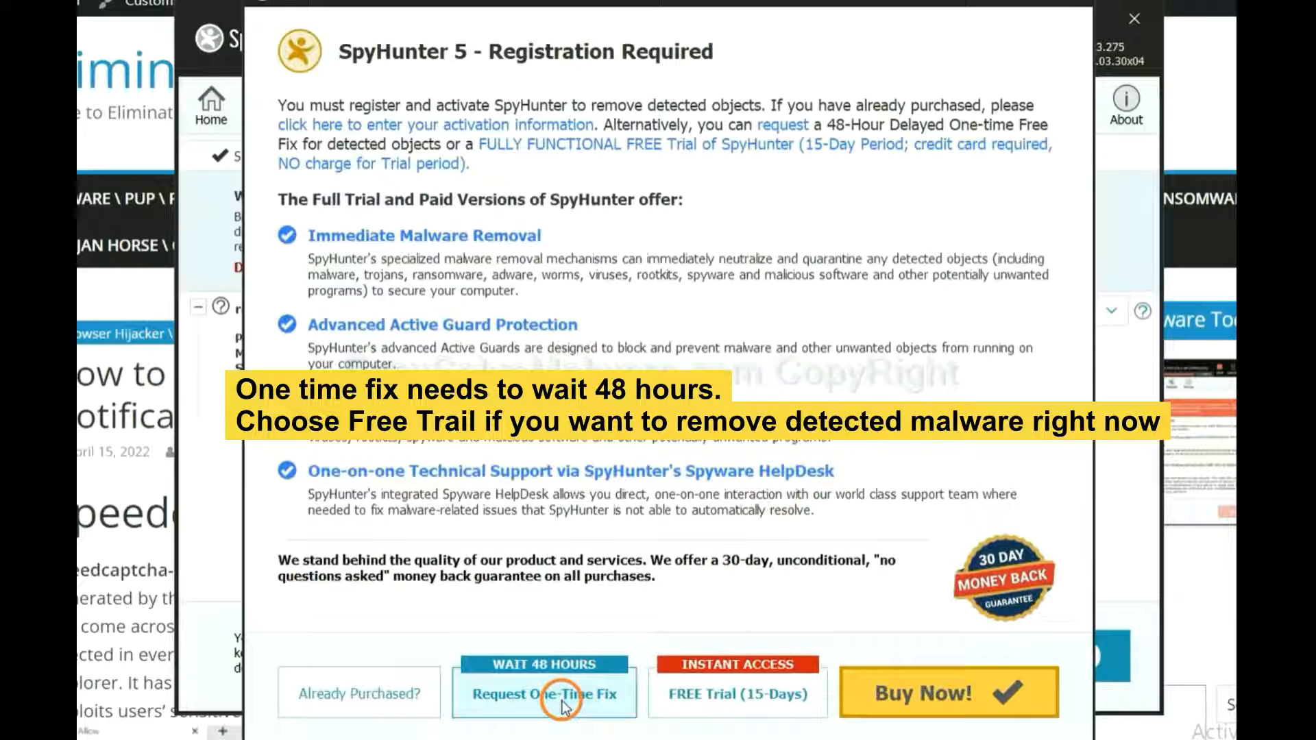
pyautogui.moveTo(725, 710)
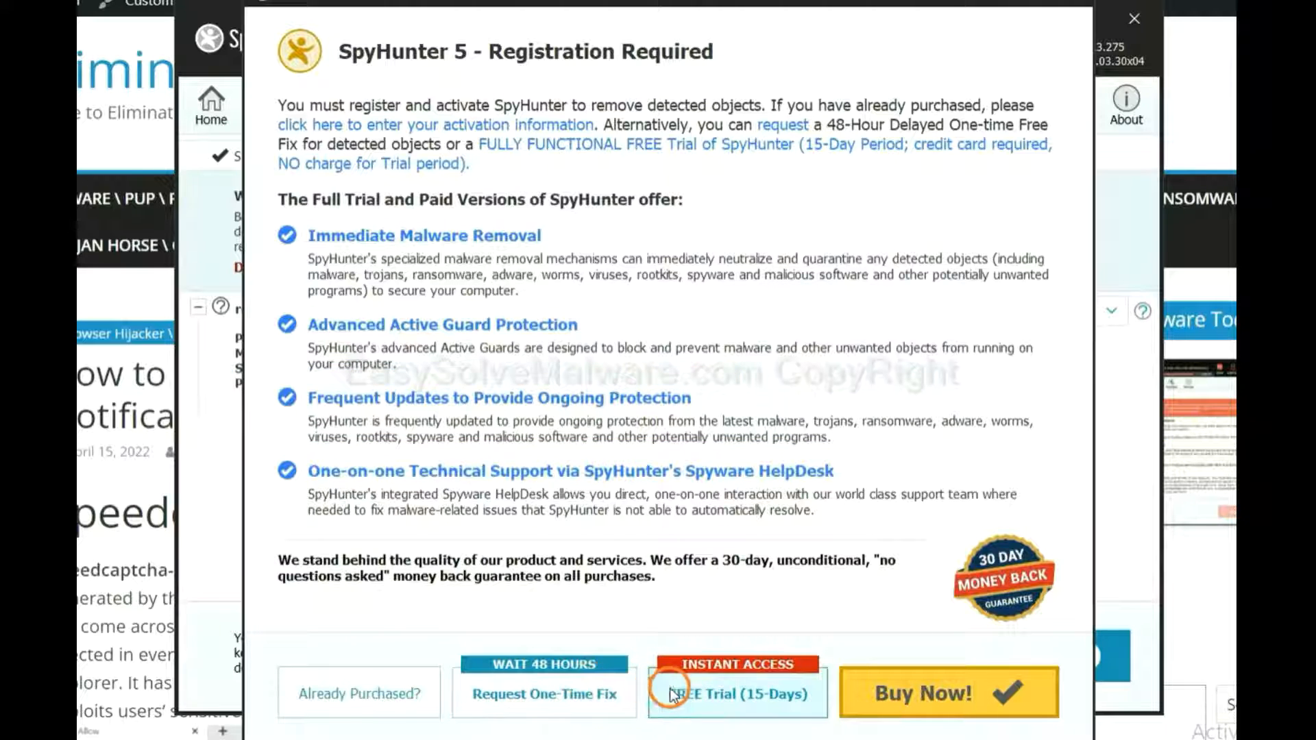
pyautogui.click(1134, 18)
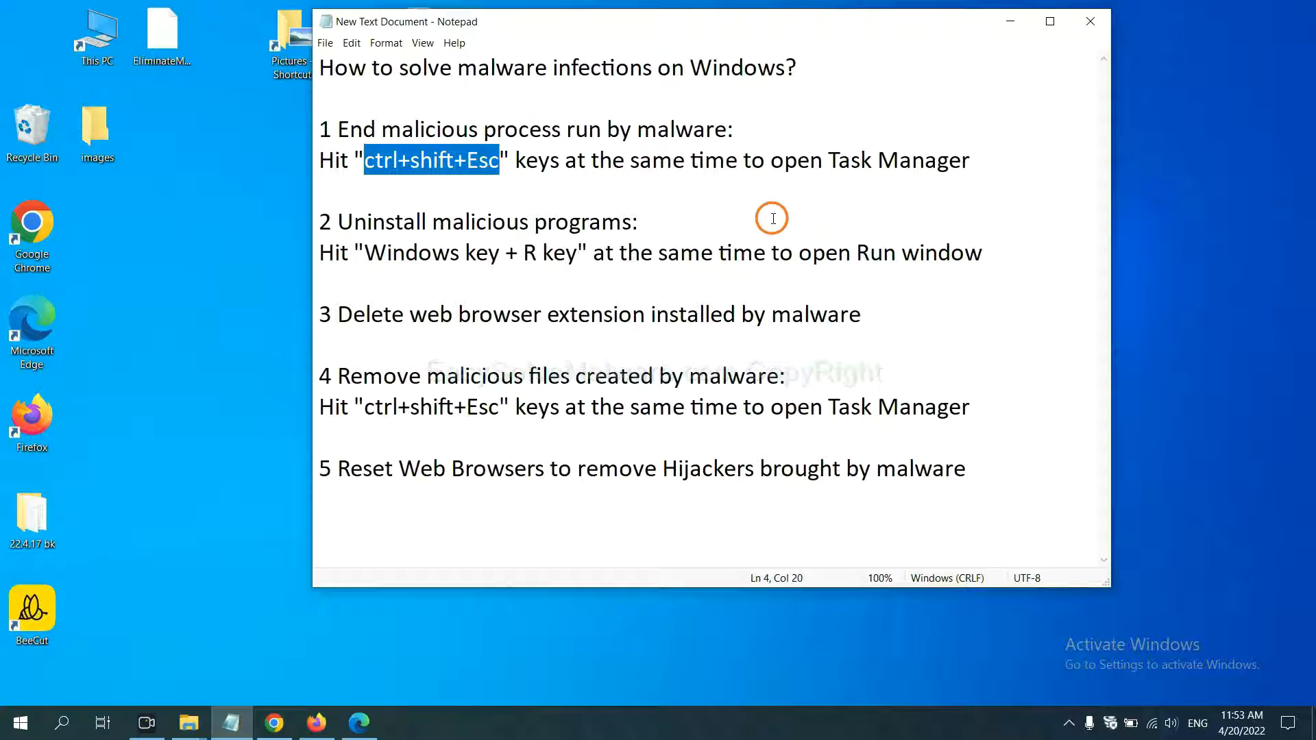
pyautogui.moveTo(525, 187)
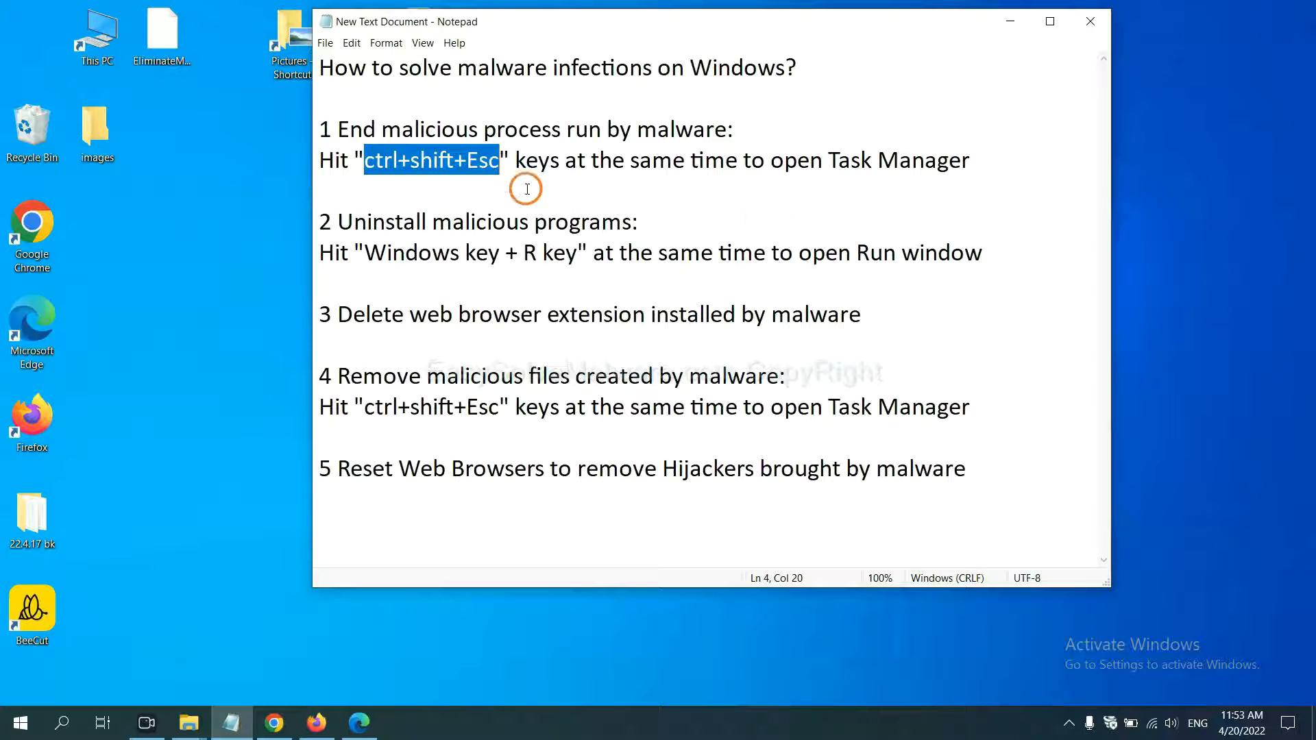
# Step: Highlight the 'ctrl+shift+Esc' hint in step 1 of the Notepad notes
pyautogui.click(370, 160)
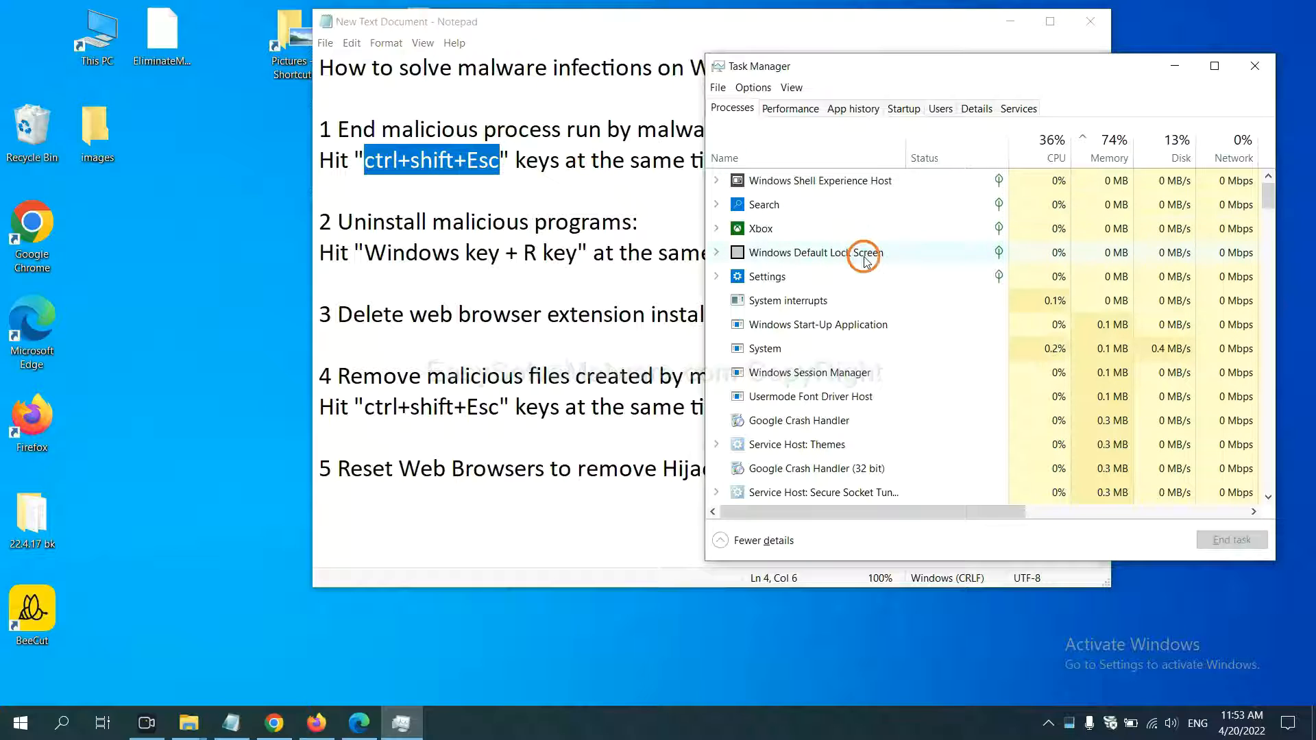
pyautogui.moveTo(877, 336)
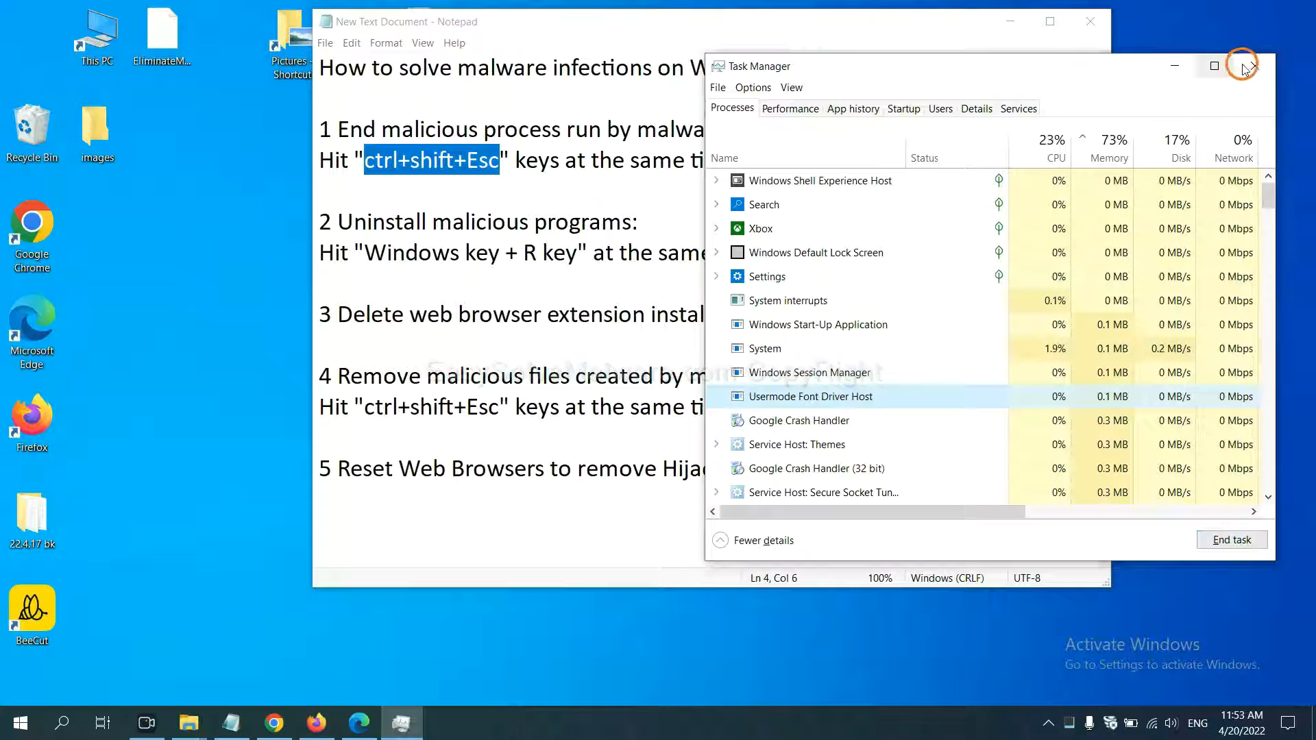
# Step: Close Task Manager after checking its process list for malicious entries
pyautogui.click(1248, 66)
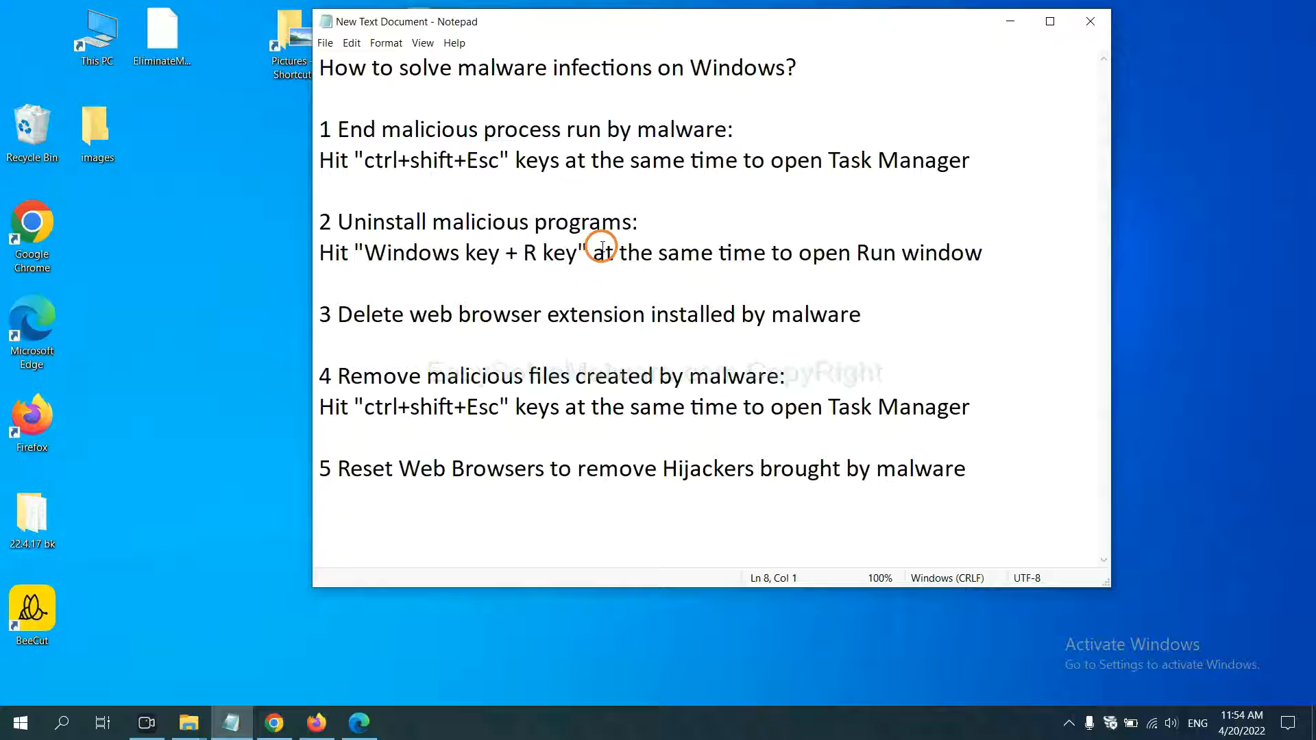
# Step: Launch Control Panel from the Win+R Run dialog with 'control panel'
pyautogui.click(320, 283)
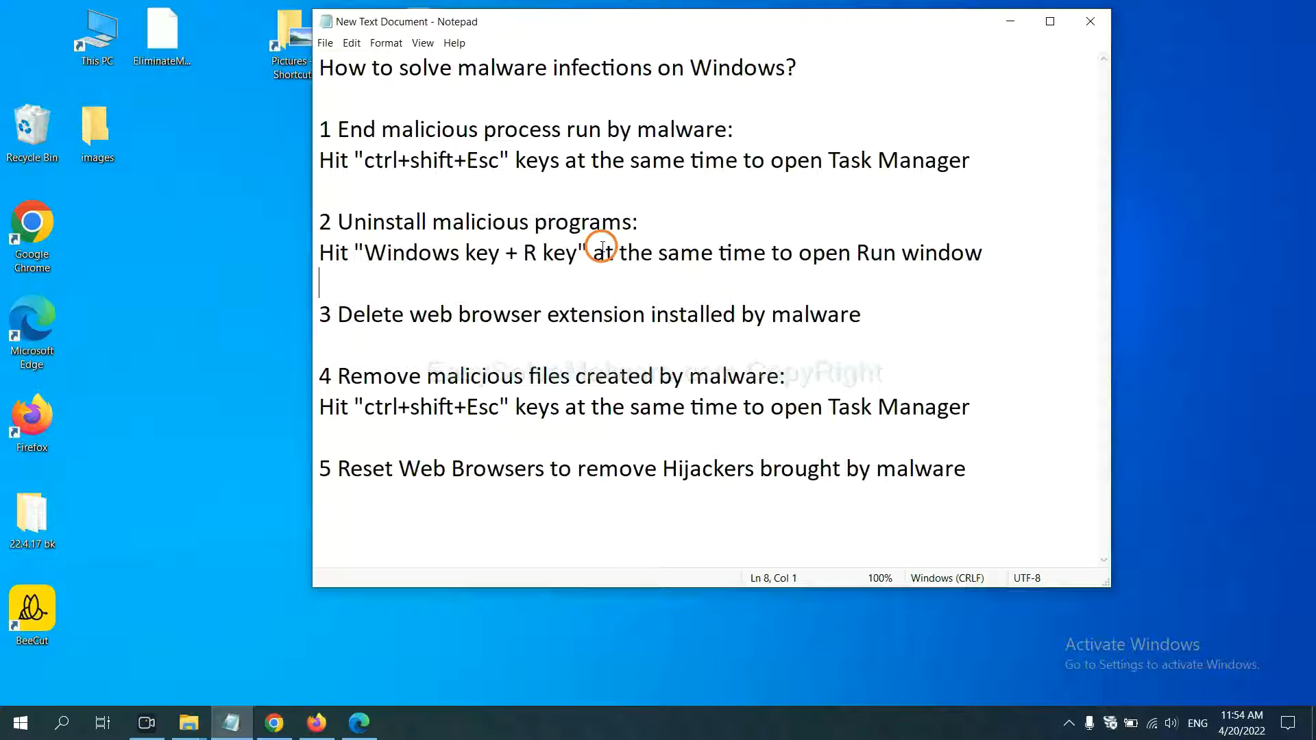
pyautogui.moveTo(347, 270)
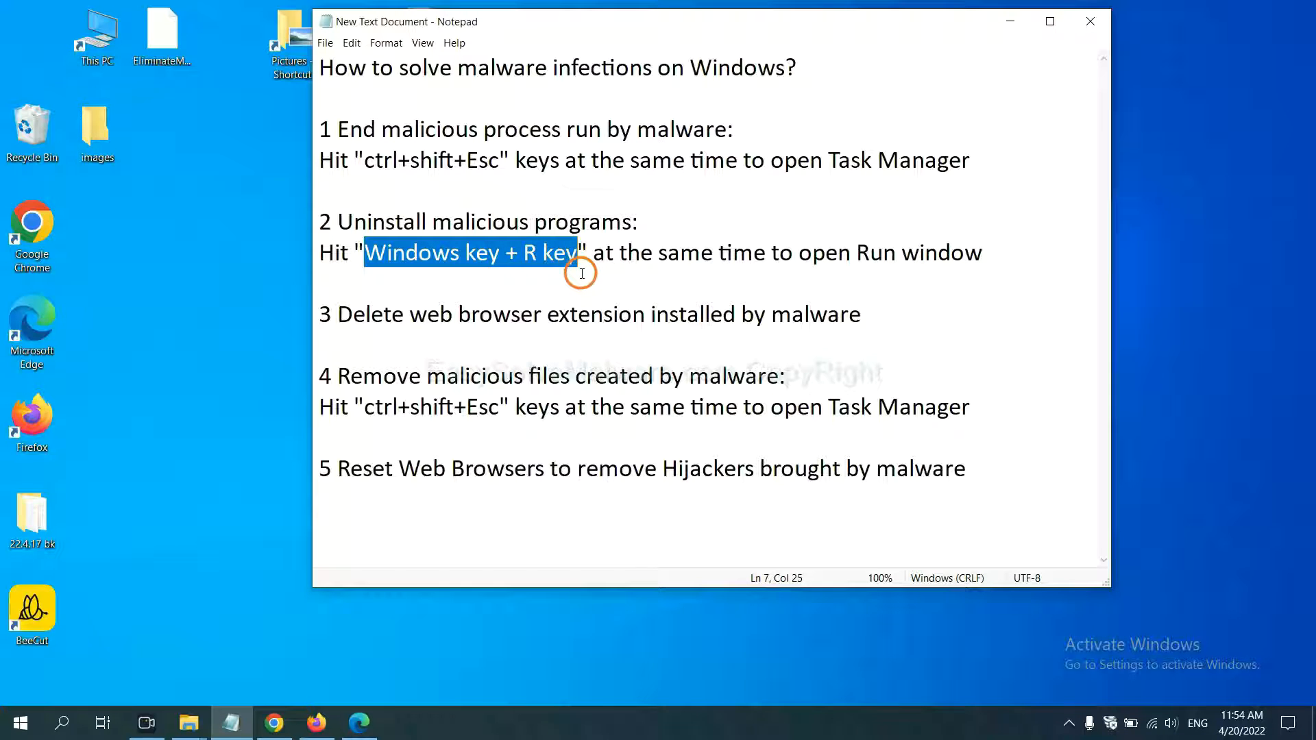
pyautogui.press('Win+r')
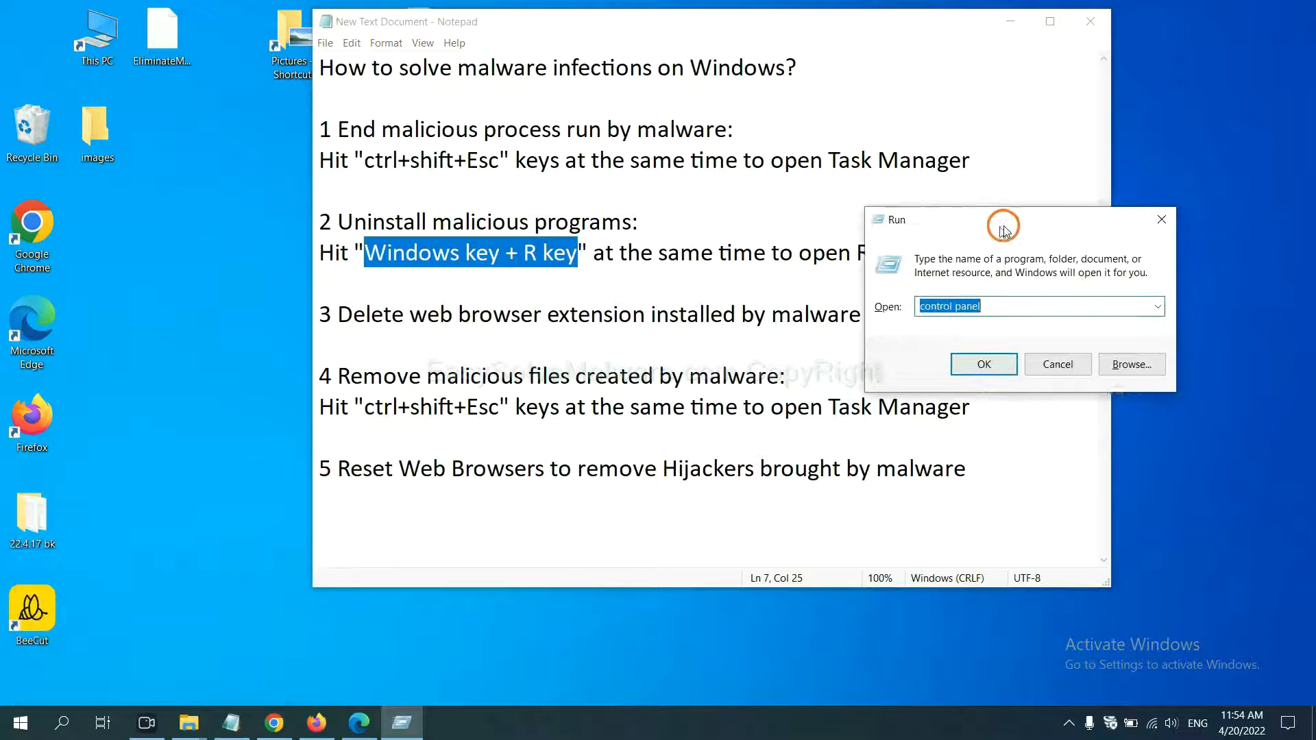
pyautogui.moveTo(1014, 304)
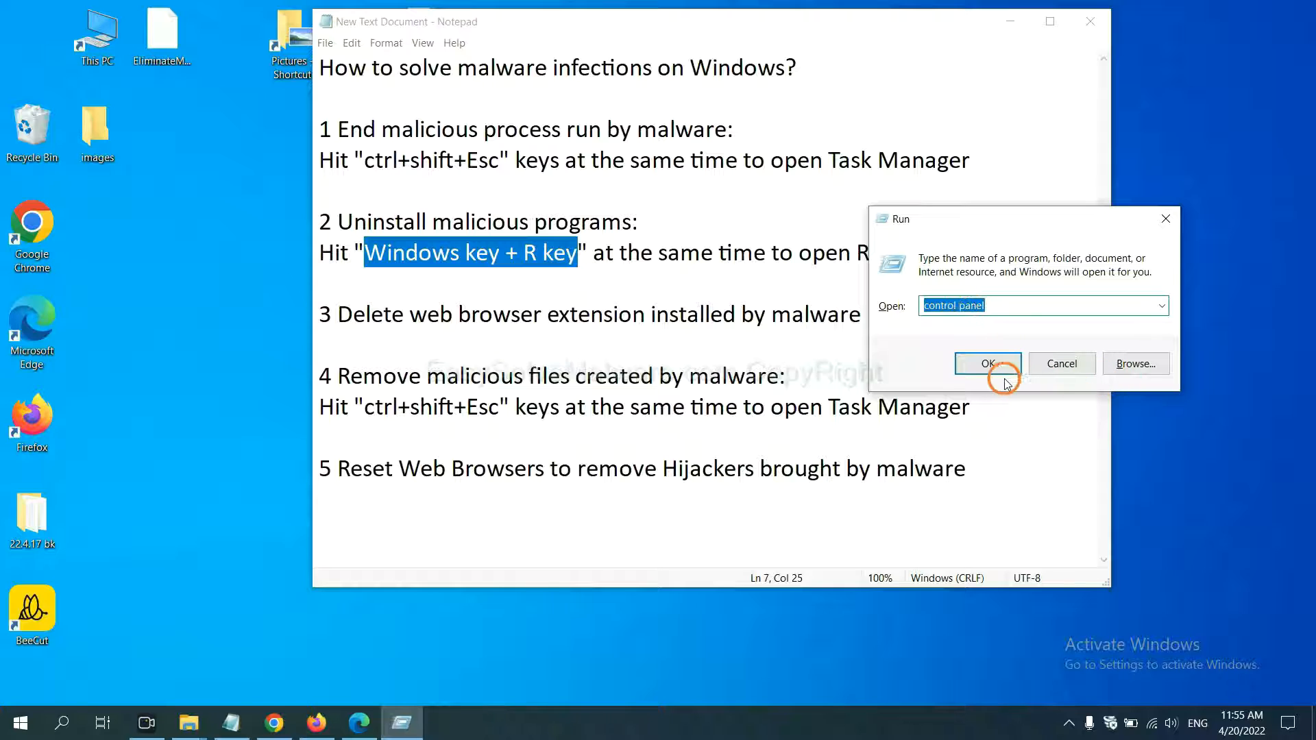
pyautogui.click(987, 362)
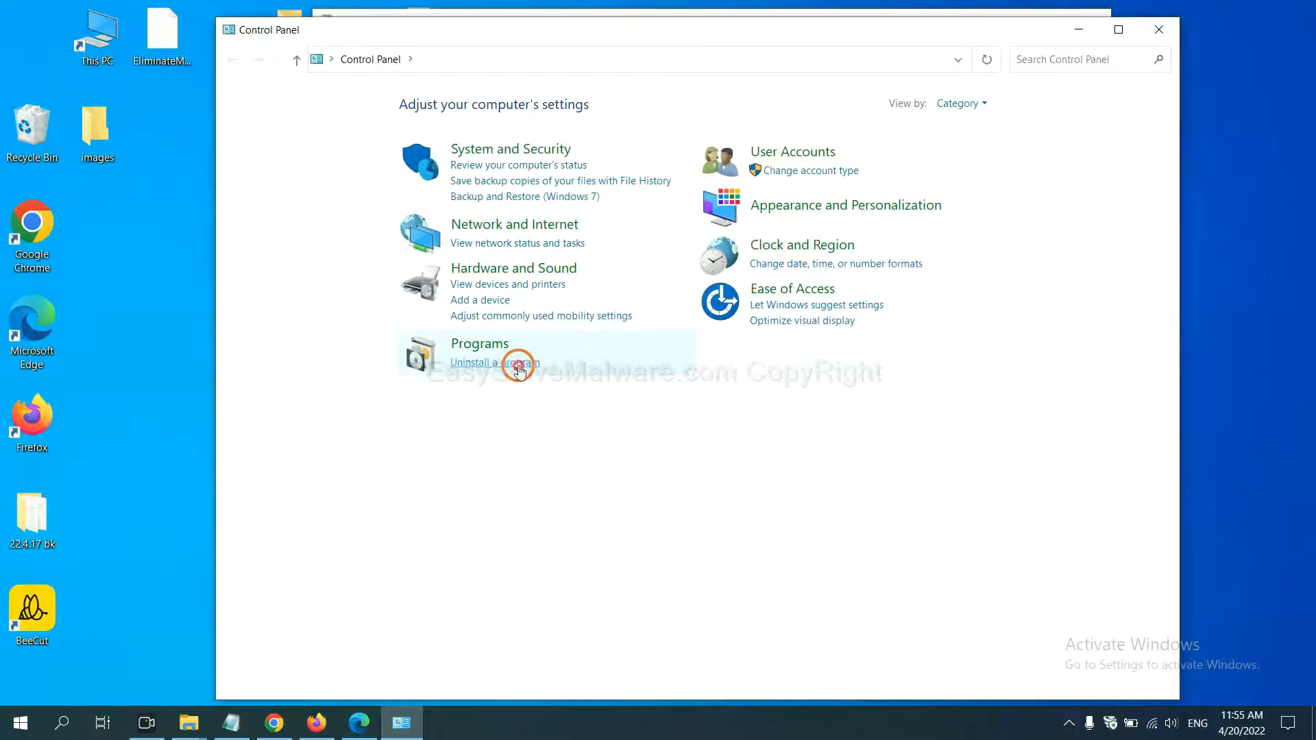
# Step: View installed programs, select Xiph.Org Open Codecs 0.85.17777, then close the list
pyautogui.click(494, 362)
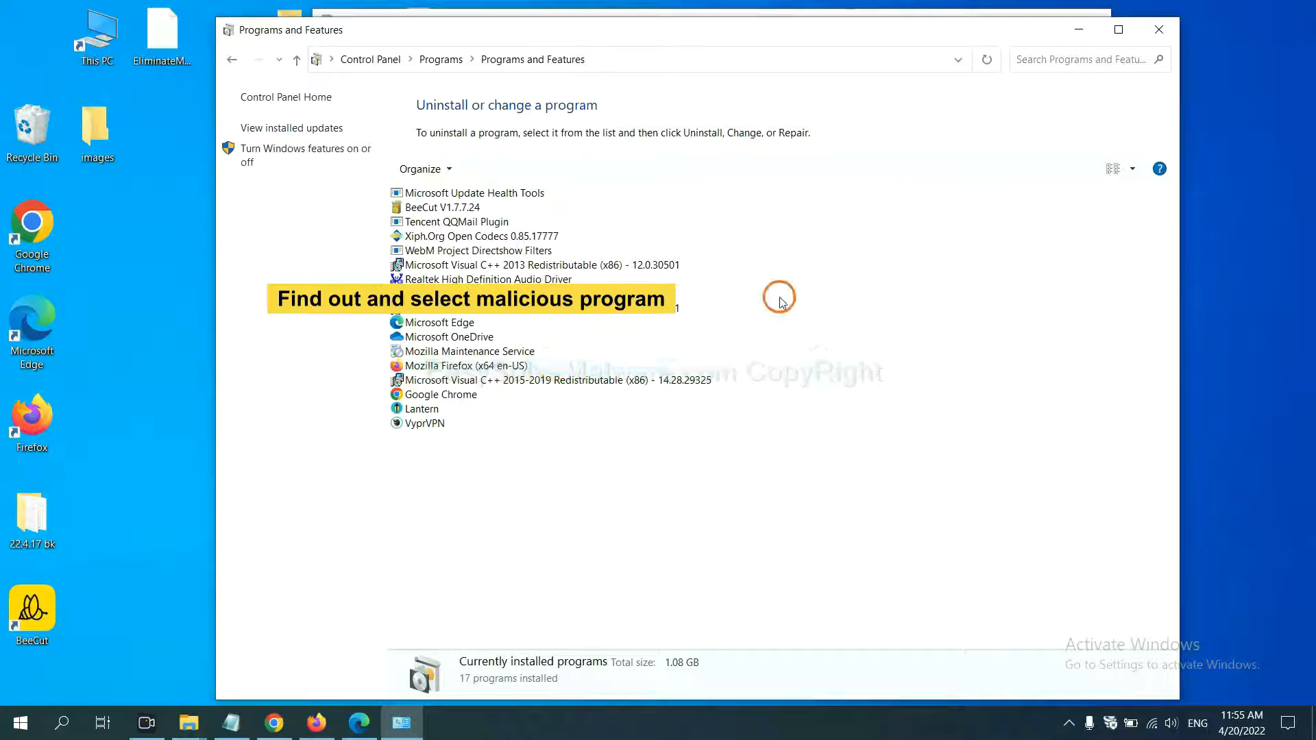
pyautogui.moveTo(785, 291)
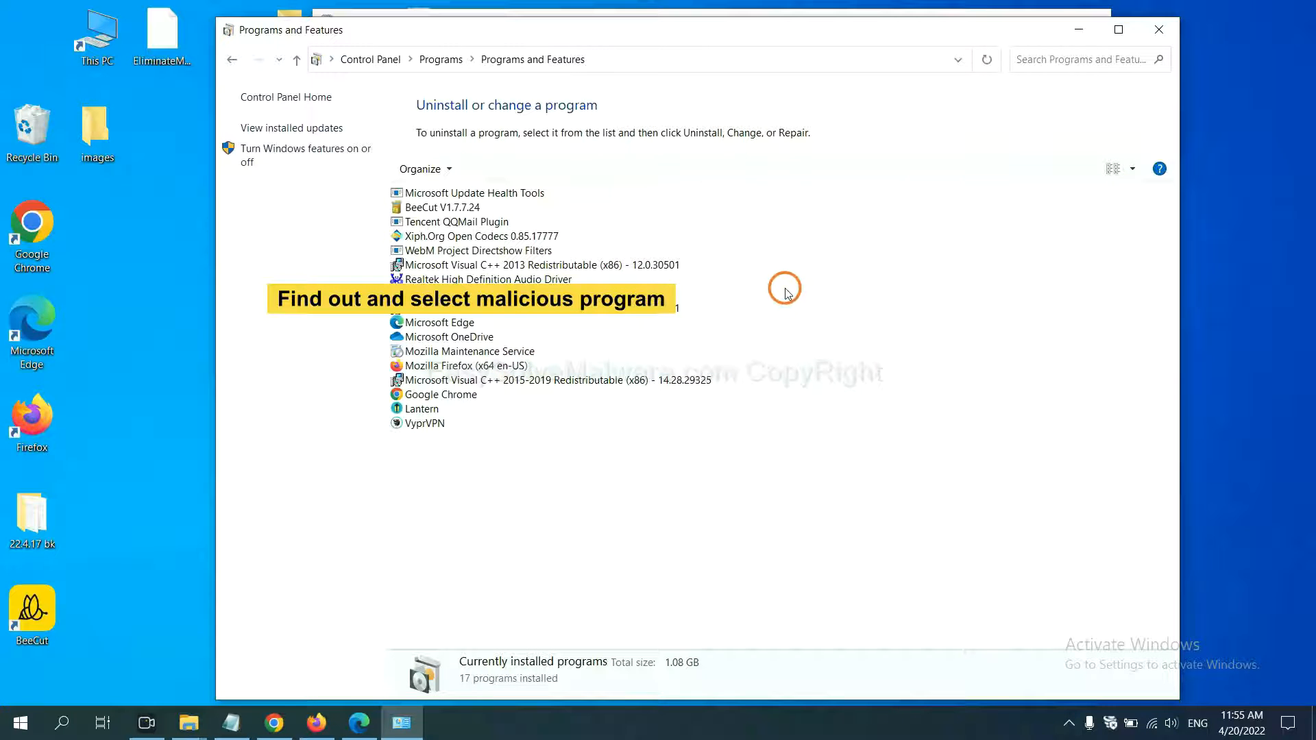
pyautogui.moveTo(796, 281)
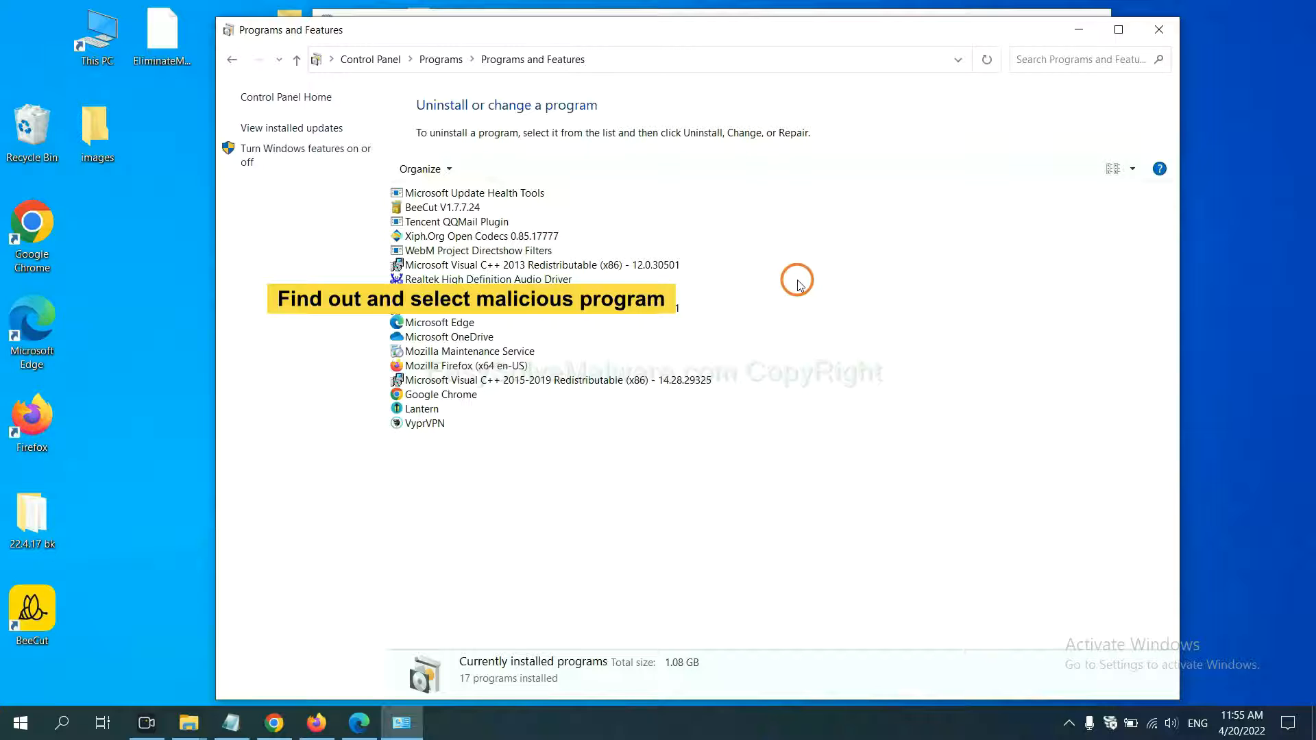
pyautogui.moveTo(517, 232)
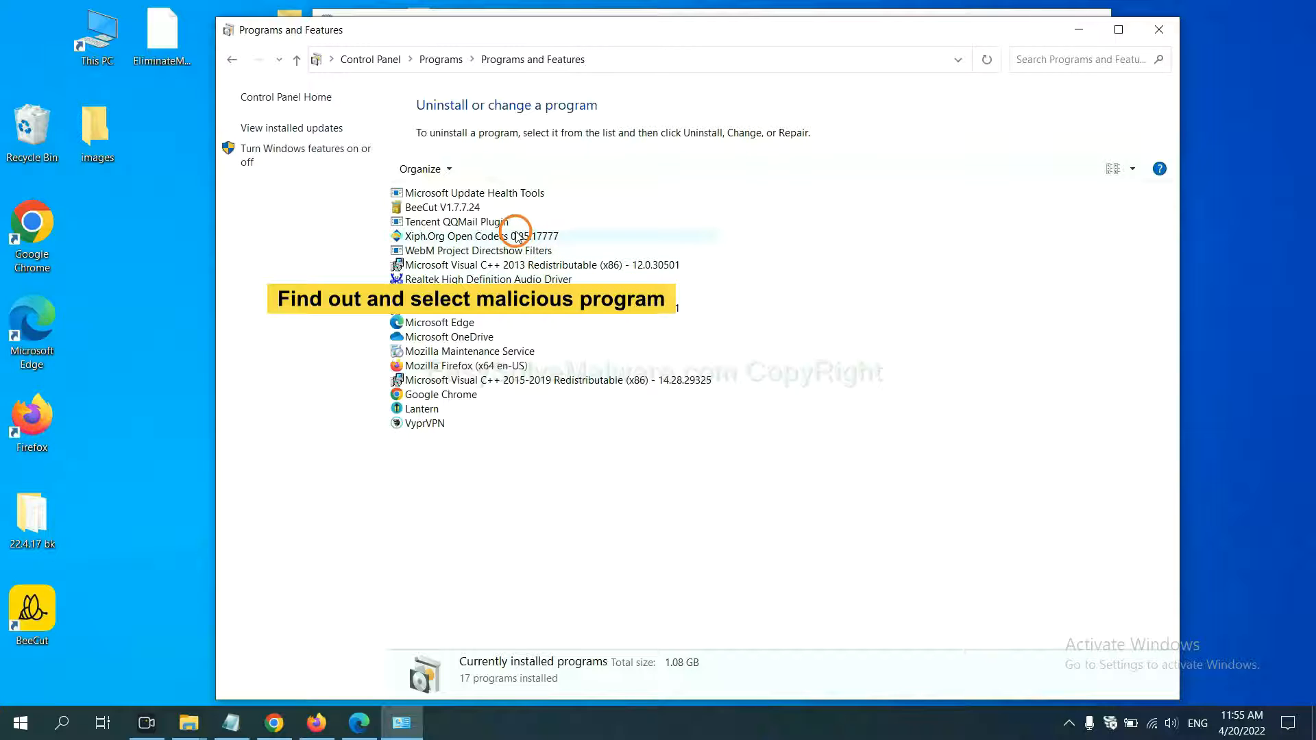
pyautogui.click(472, 236)
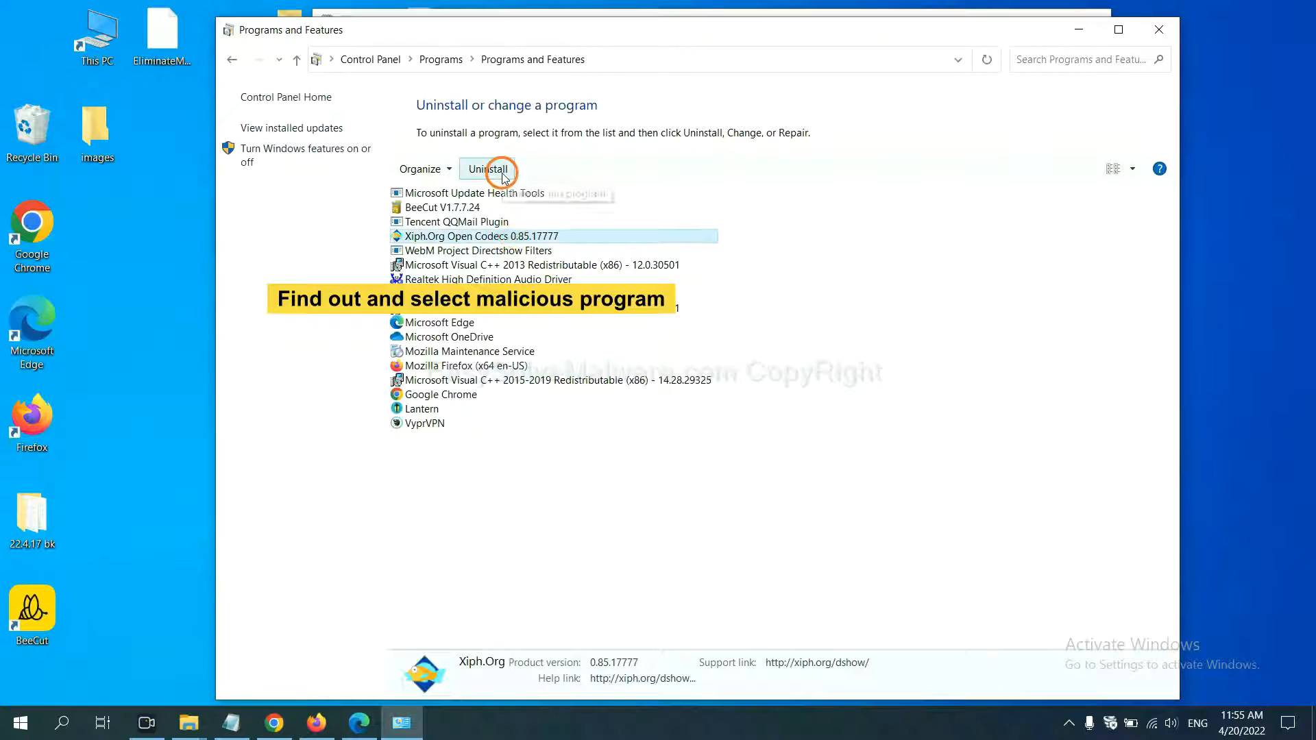
pyautogui.moveTo(1161, 30)
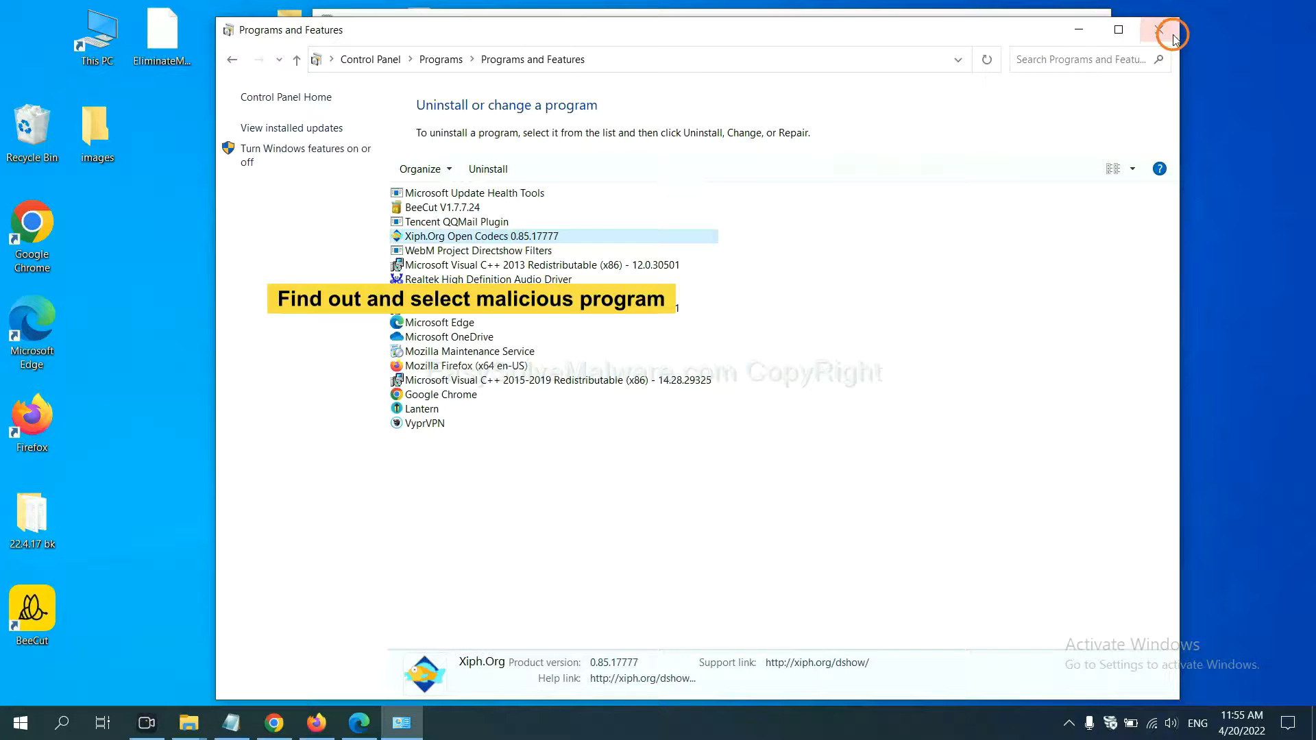
pyautogui.click(1174, 29)
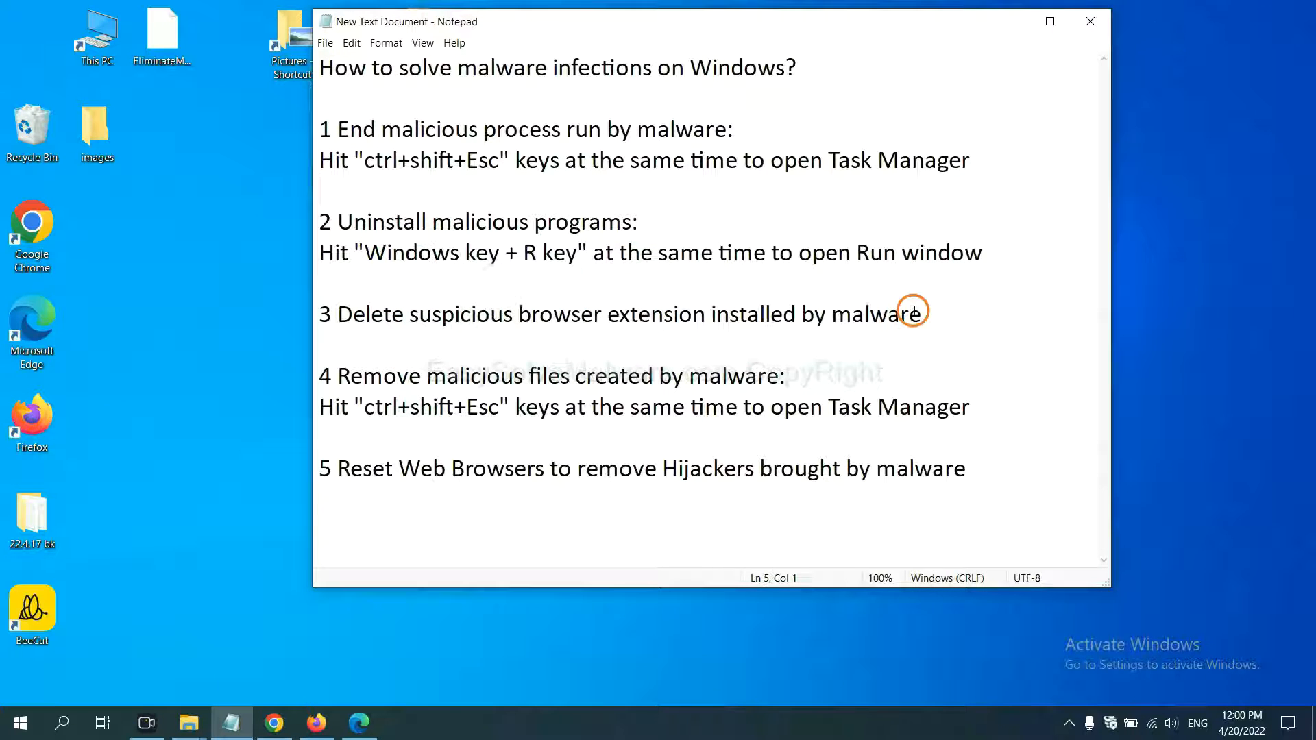
pyautogui.moveTo(534, 348)
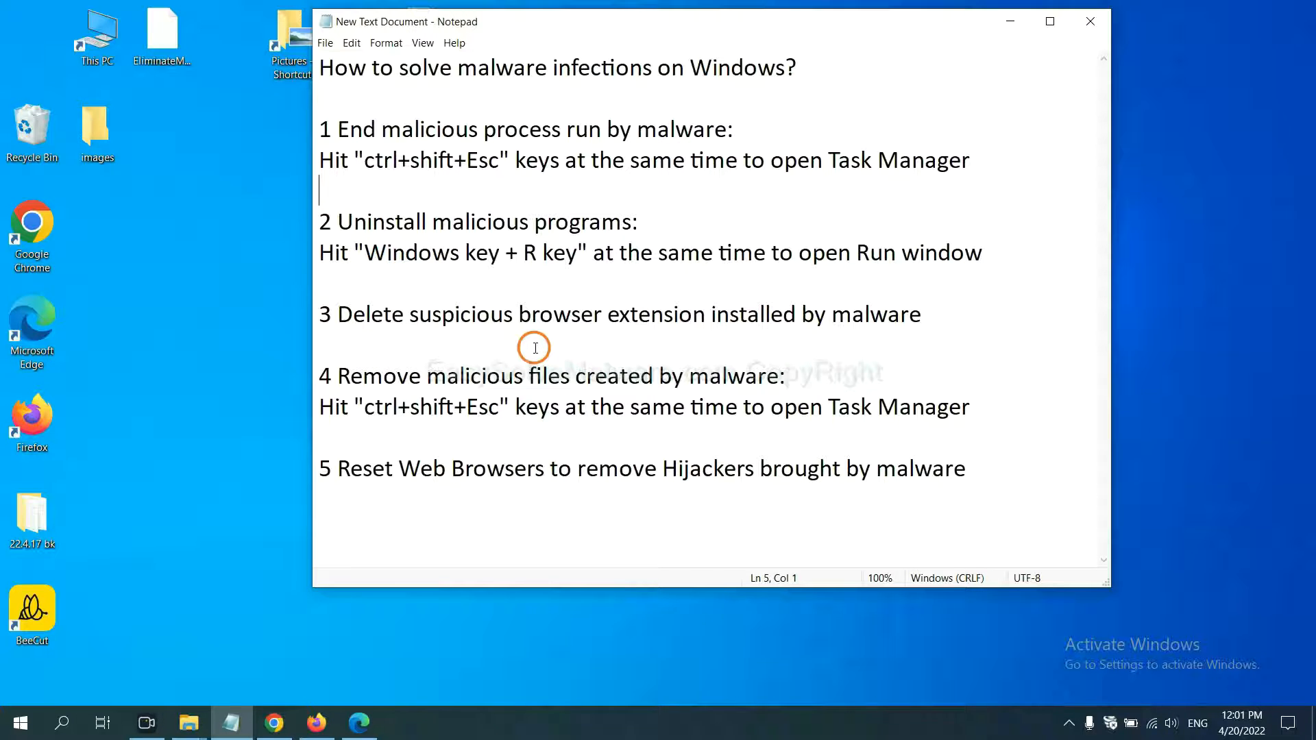
# Step: Check Chrome's extensions page, finding only Scroll To Top, then switch to Firefox
pyautogui.click(273, 722)
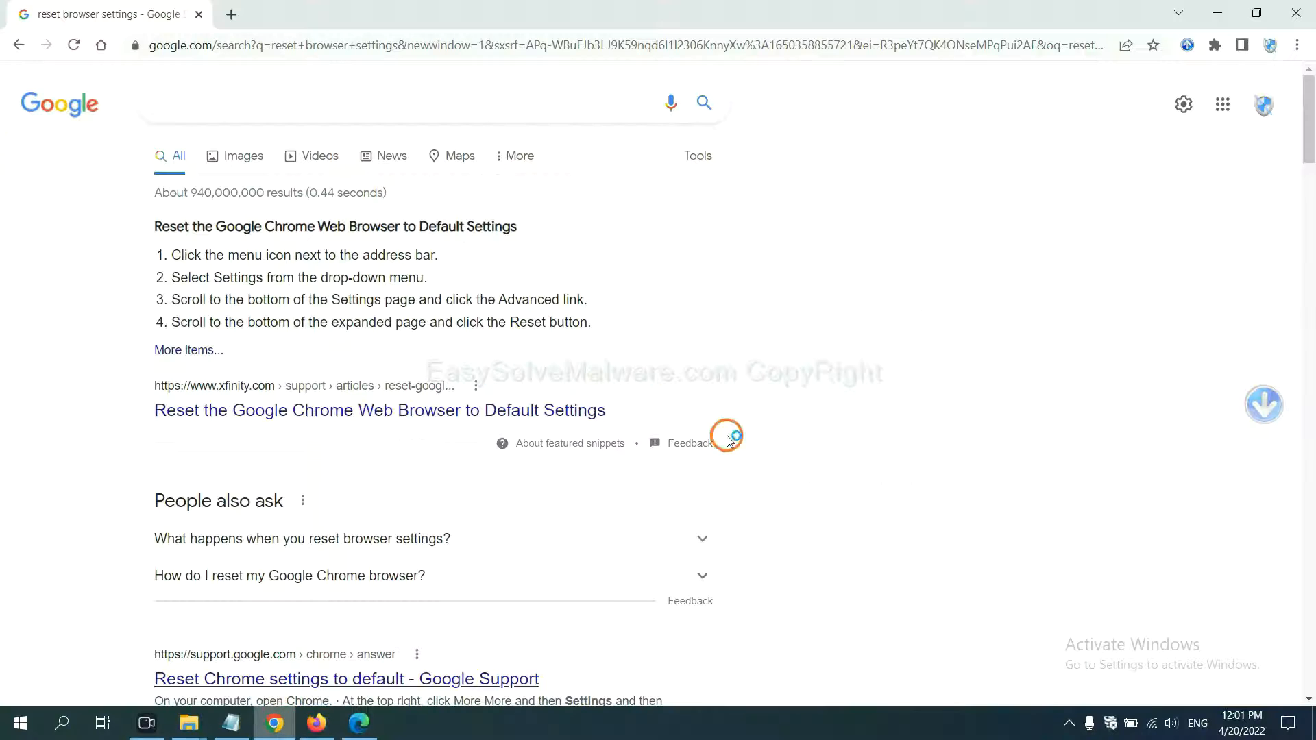
pyautogui.click(1295, 46)
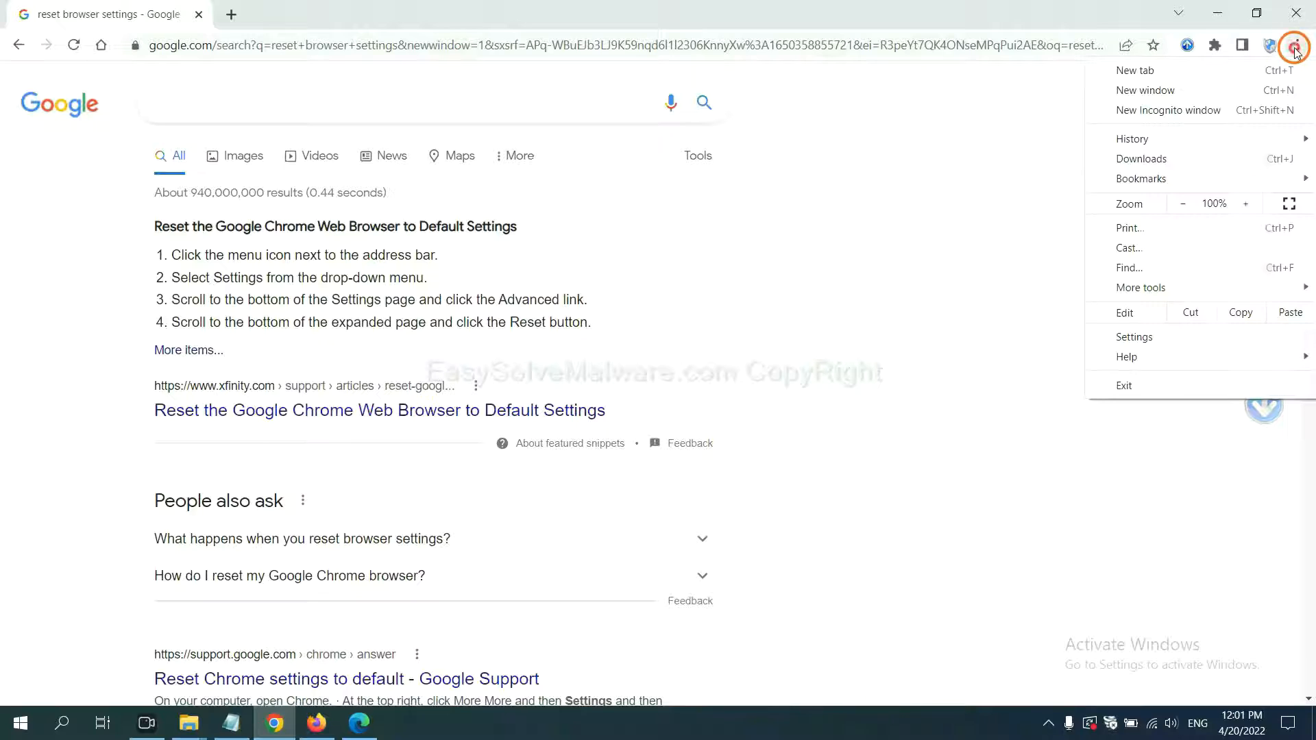
pyautogui.moveTo(1190, 235)
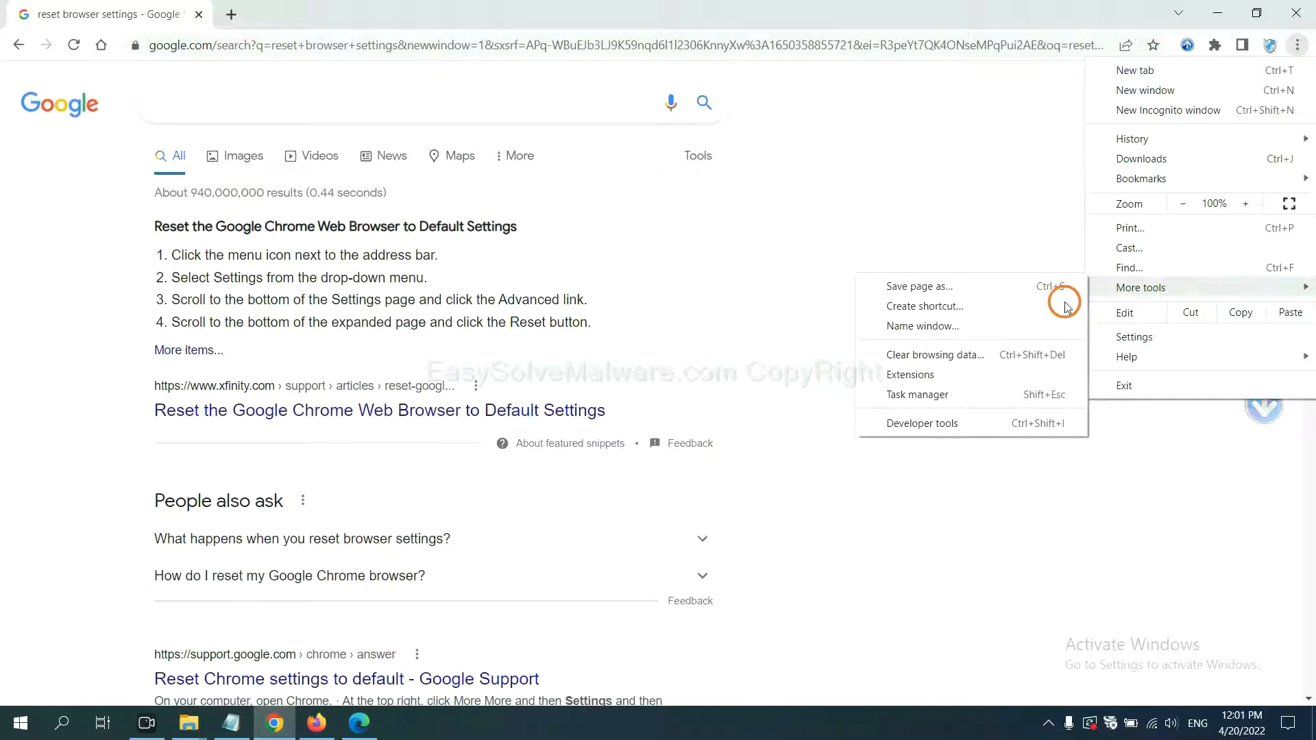
pyautogui.click(909, 375)
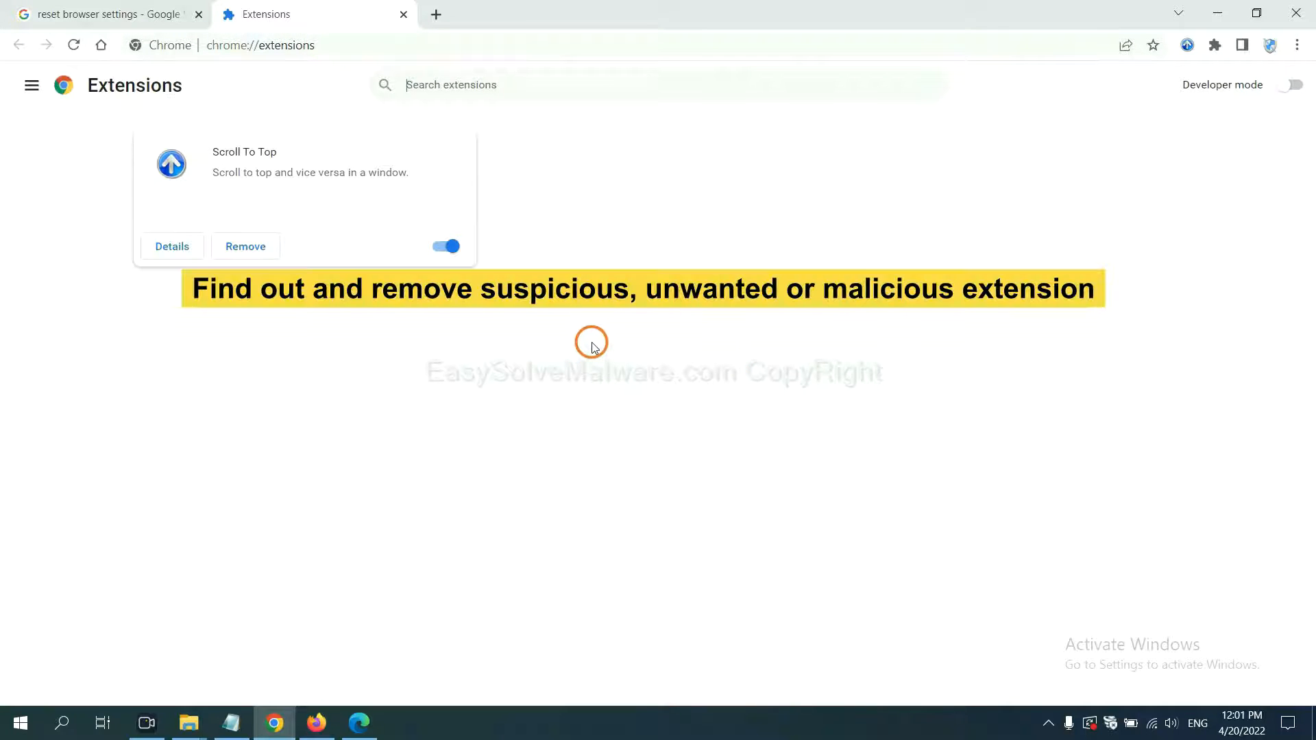
pyautogui.moveTo(593, 333)
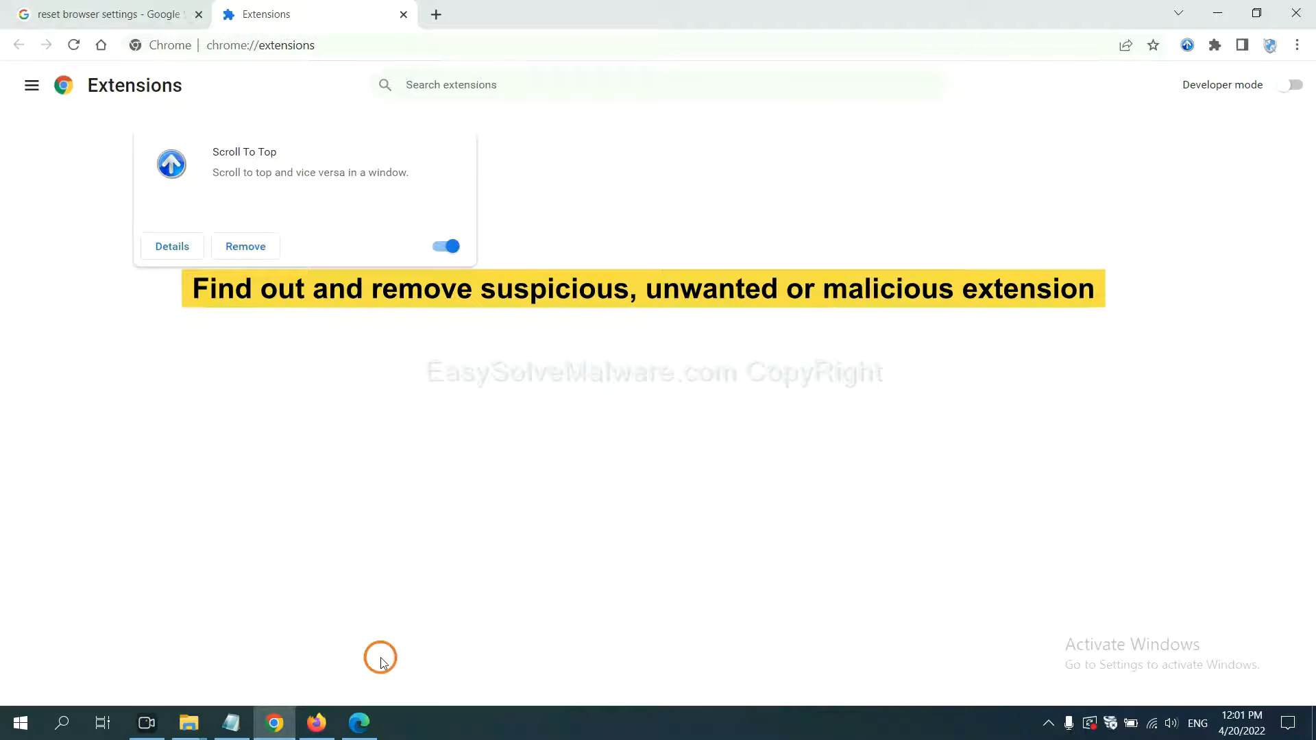
pyautogui.click(317, 722)
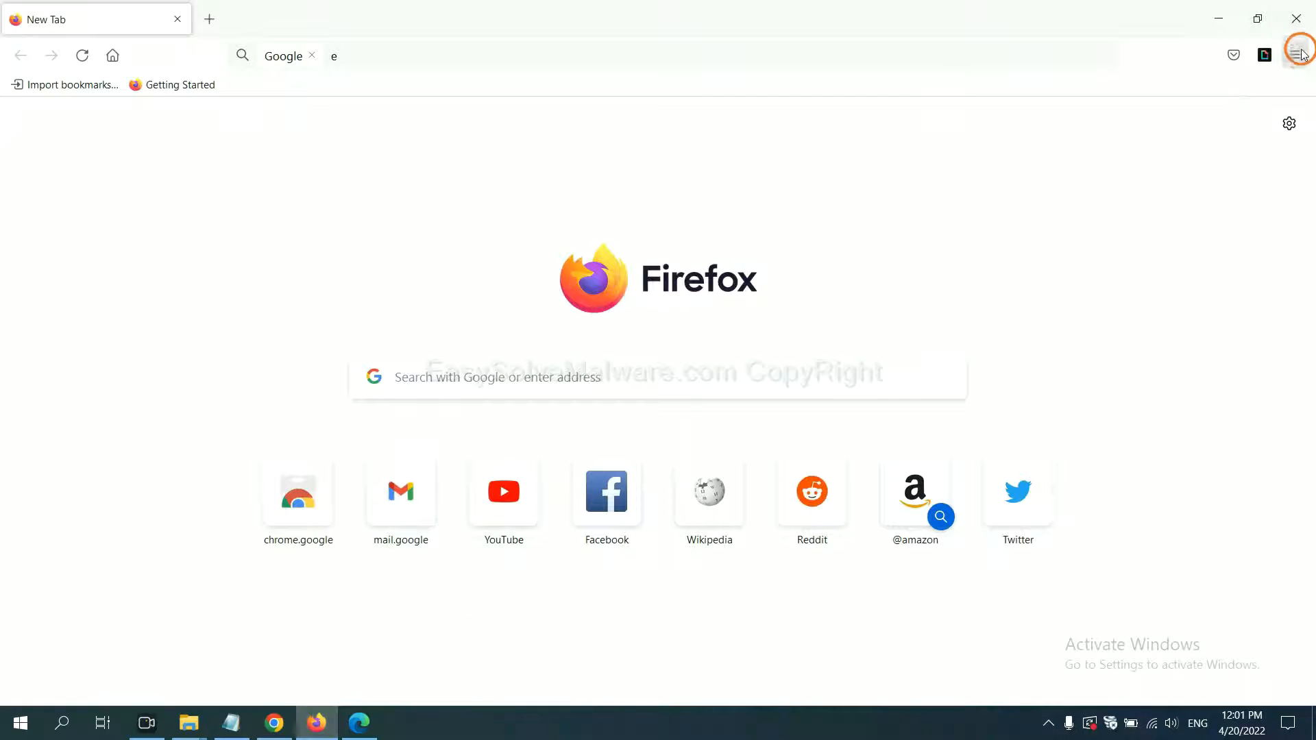
# Step: Show the GIPHY for Firefox actions in Add-ons and themes, then switch to Edge
pyautogui.click(1300, 55)
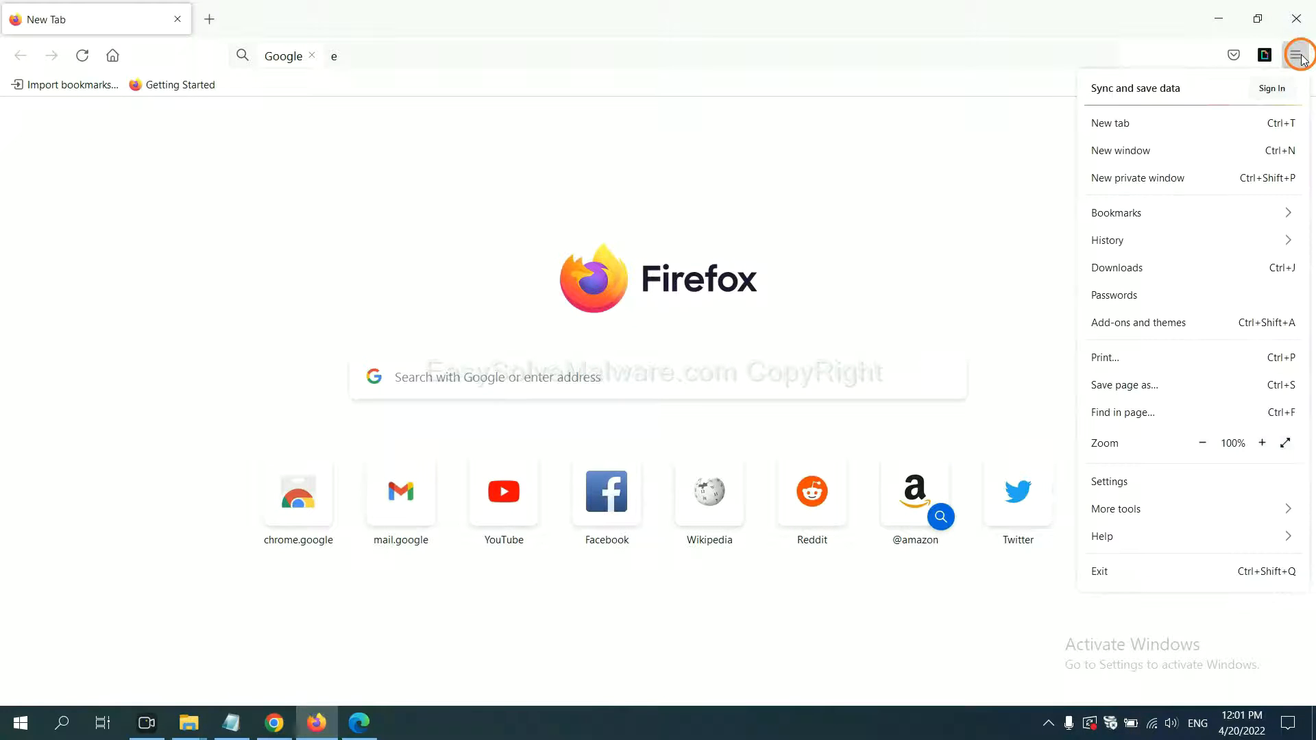
pyautogui.moveTo(1167, 274)
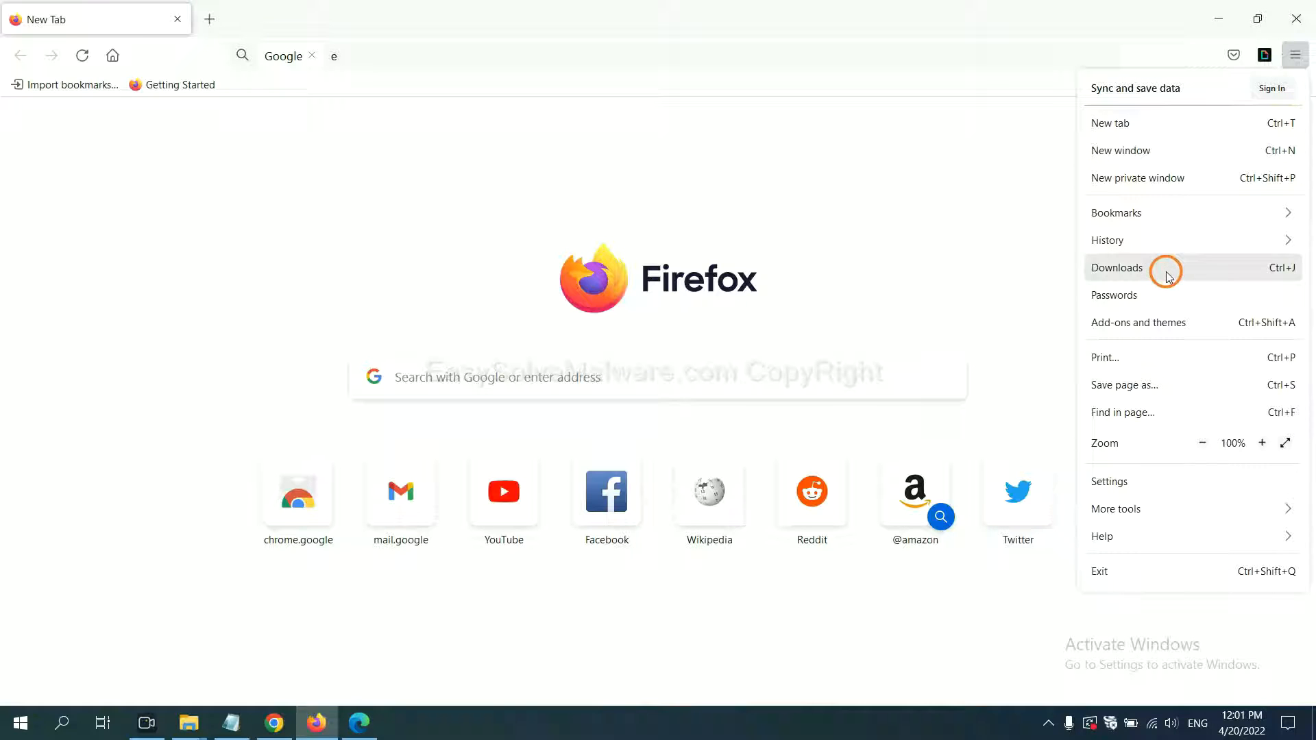
pyautogui.moveTo(1153, 327)
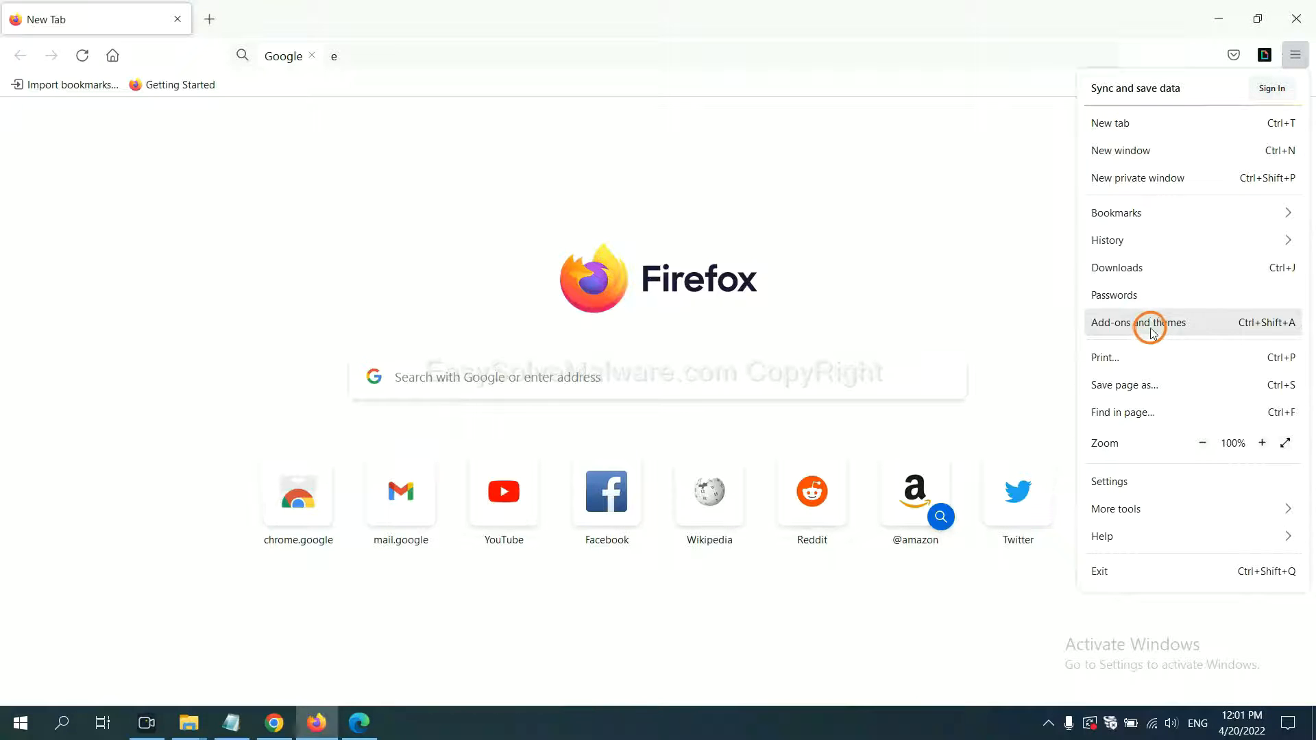
pyautogui.click(1138, 322)
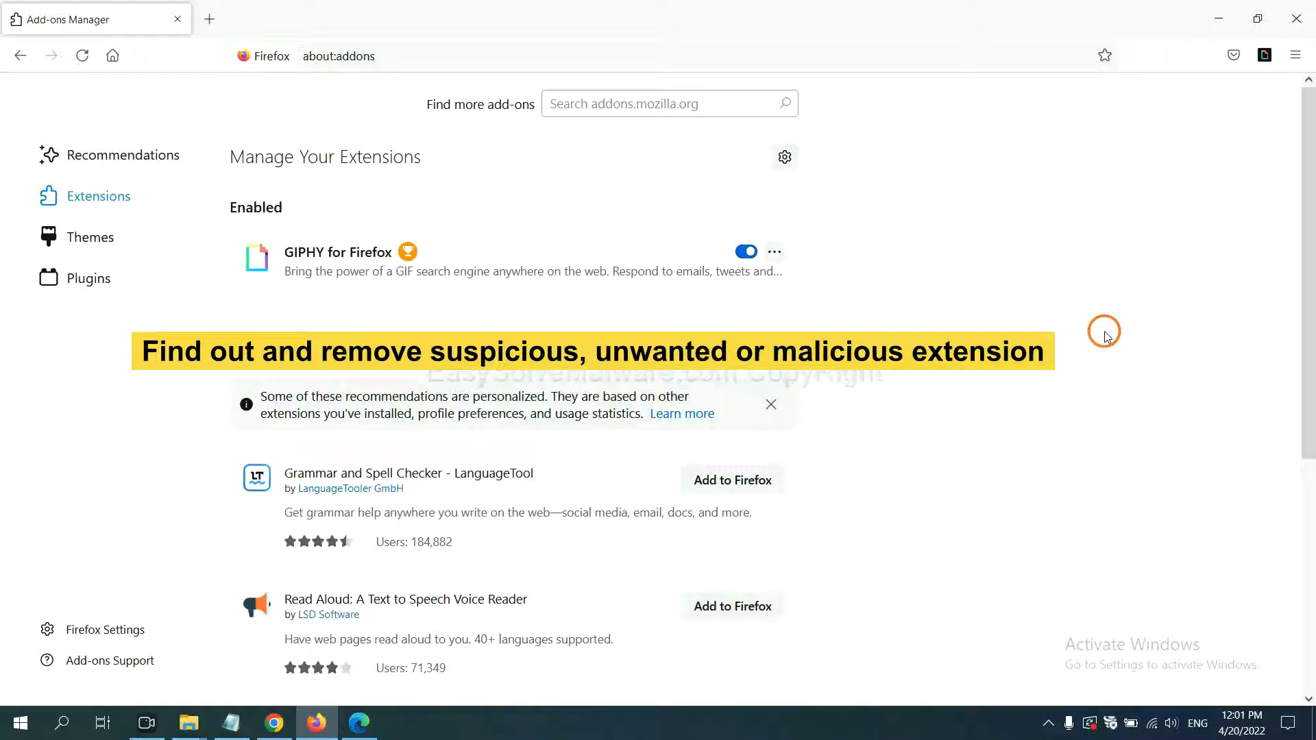
pyautogui.moveTo(773, 251)
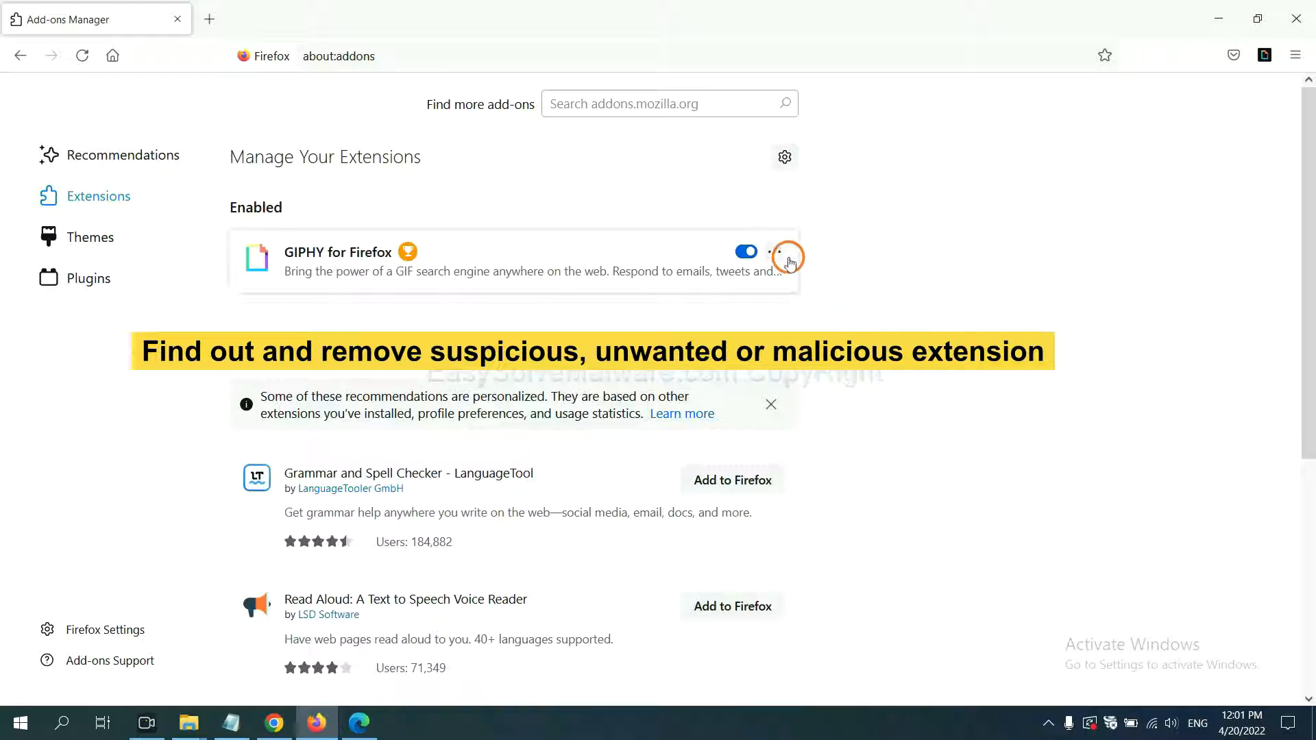
pyautogui.click(781, 251)
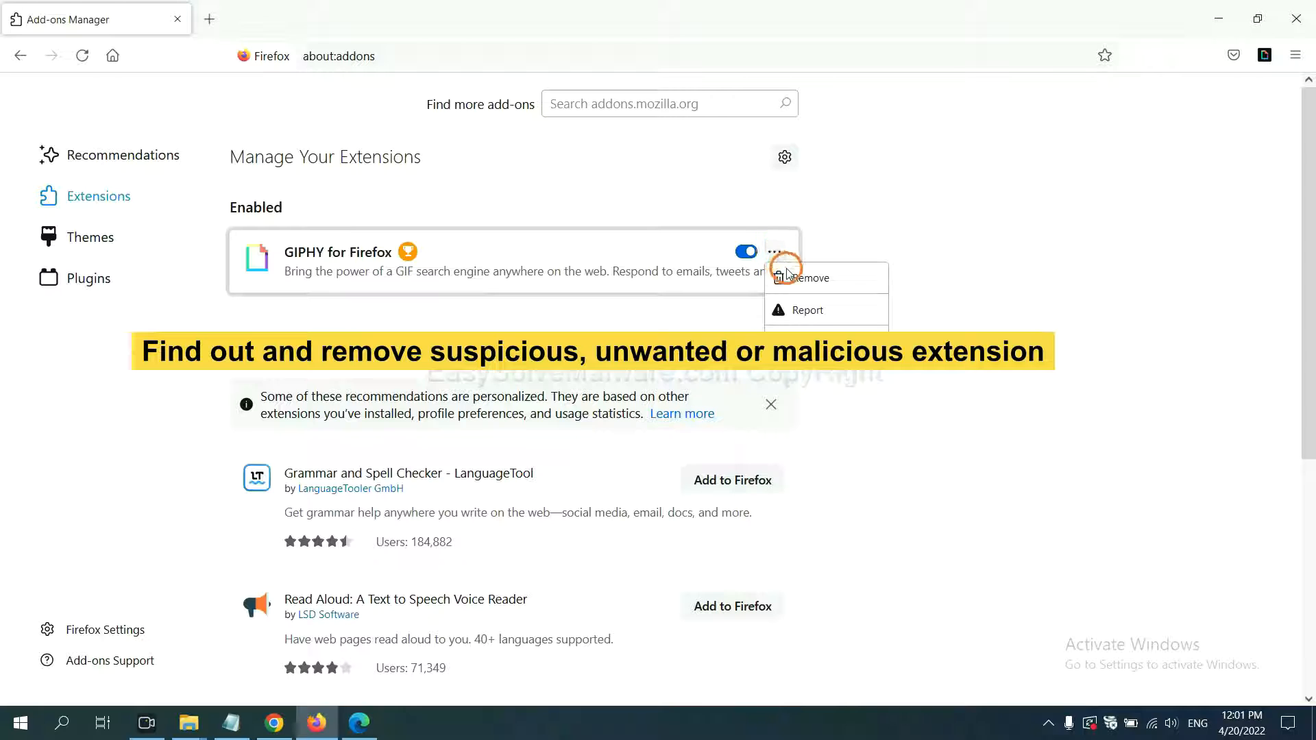
pyautogui.moveTo(360, 669)
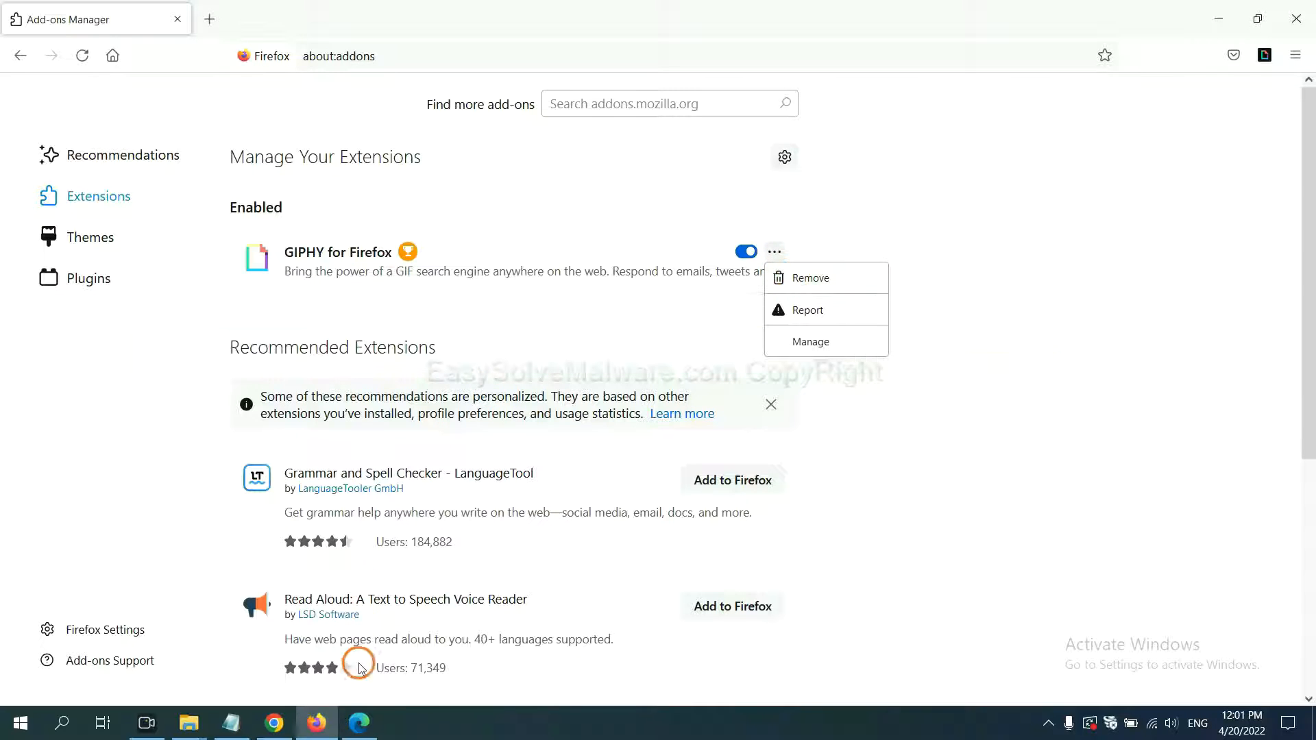
pyautogui.click(359, 723)
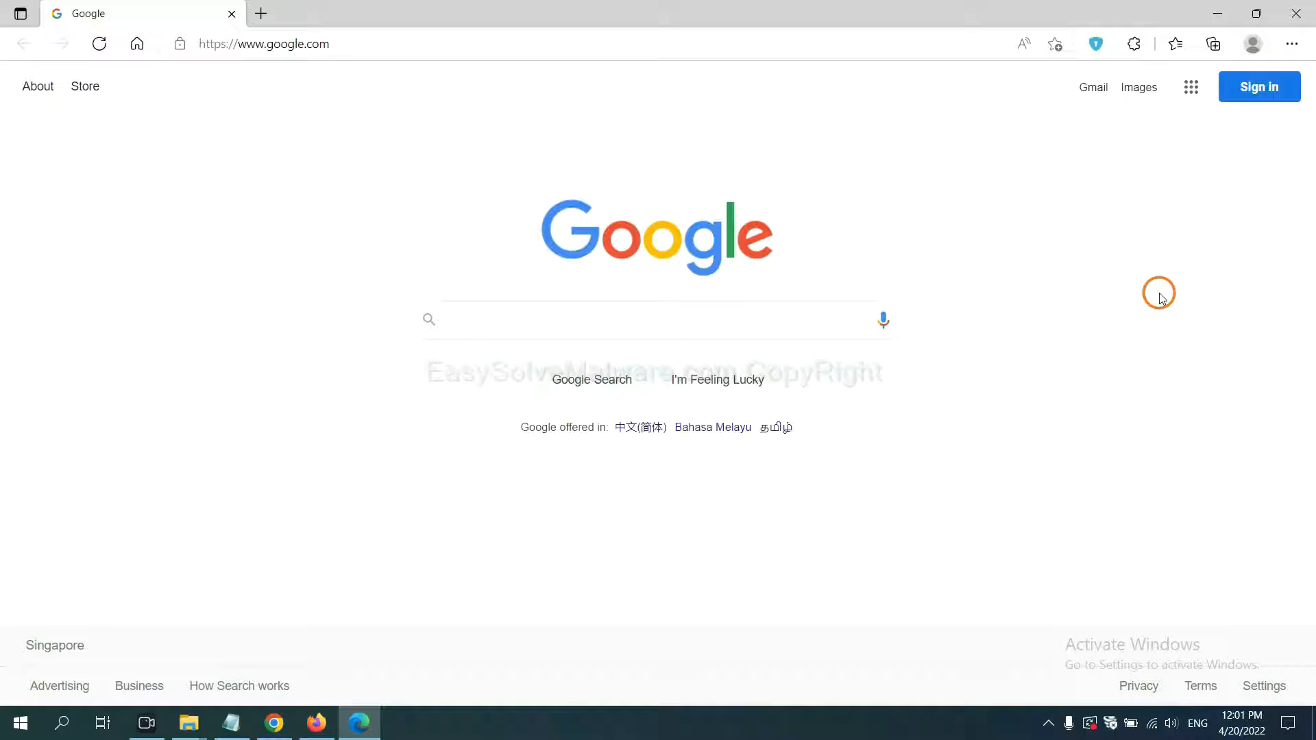
pyautogui.moveTo(1291, 44)
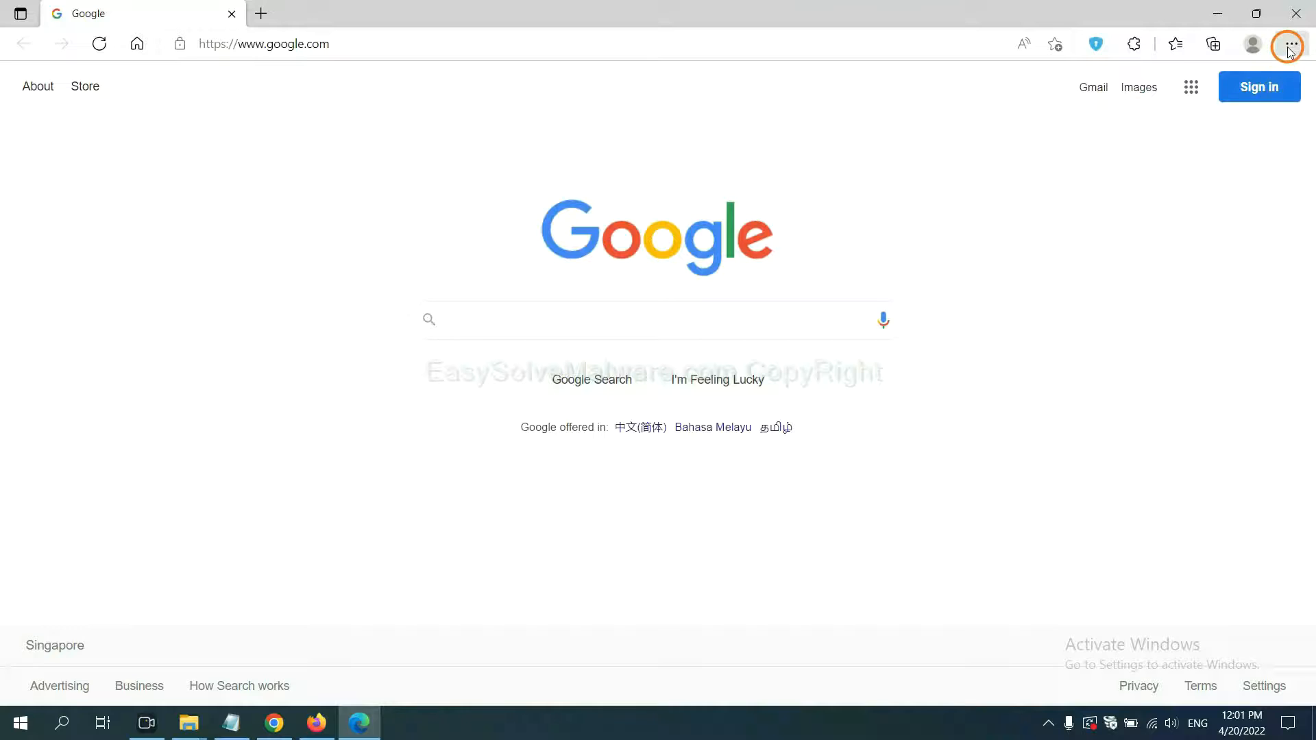
# Step: Remove ArcVpn Free Fast VPN Proxy from Edge's Manage extensions page
pyautogui.click(1290, 44)
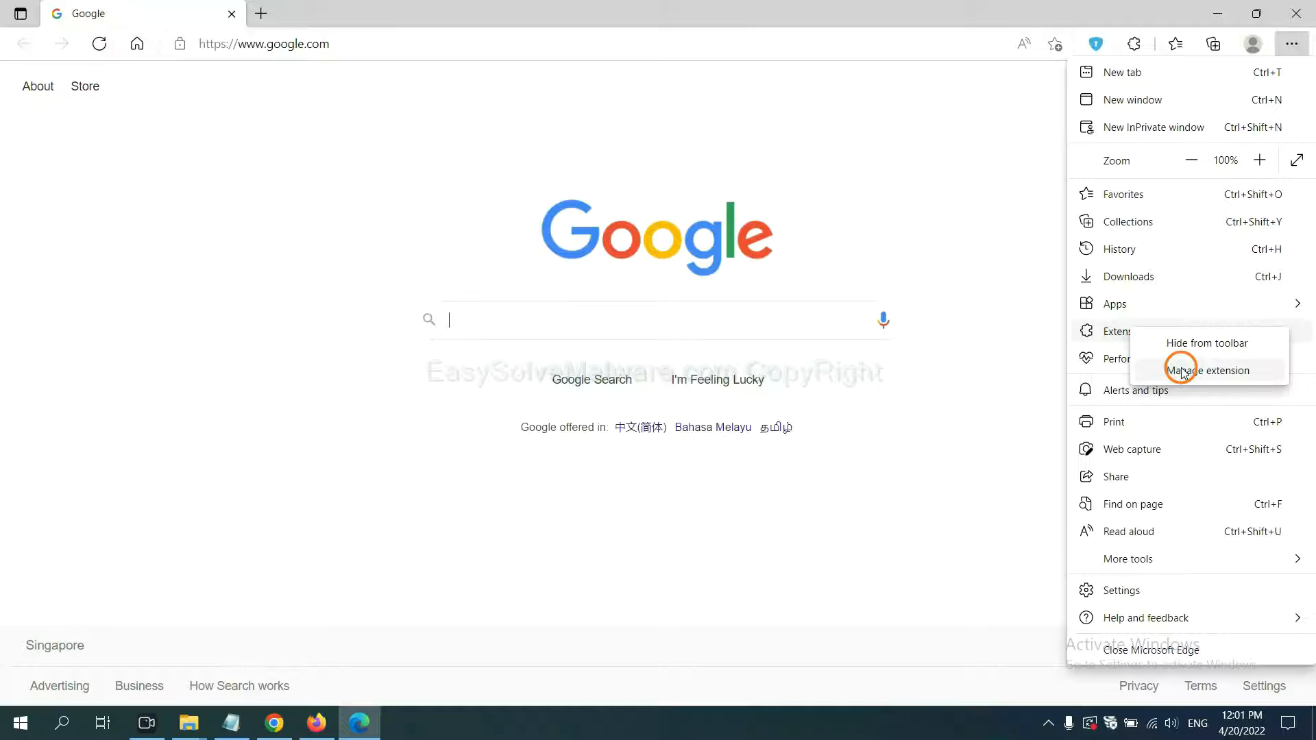
pyautogui.click(1207, 370)
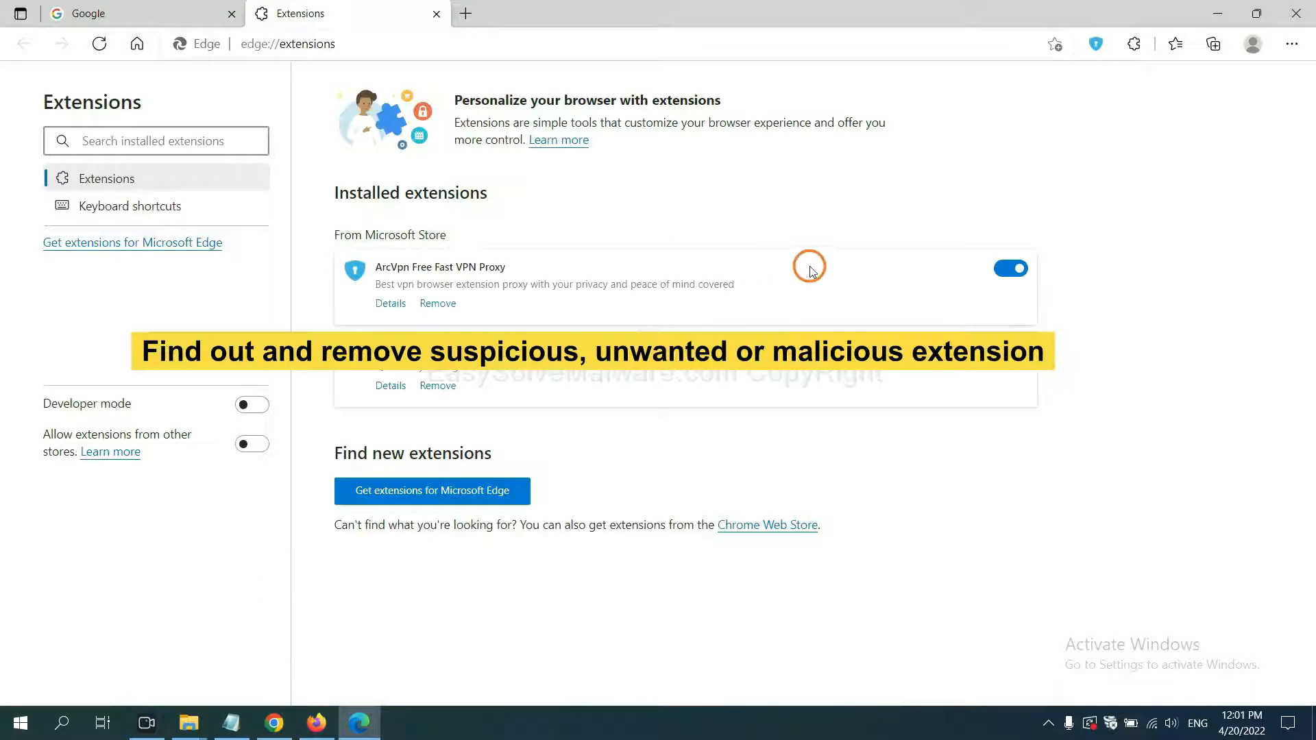
pyautogui.moveTo(544, 326)
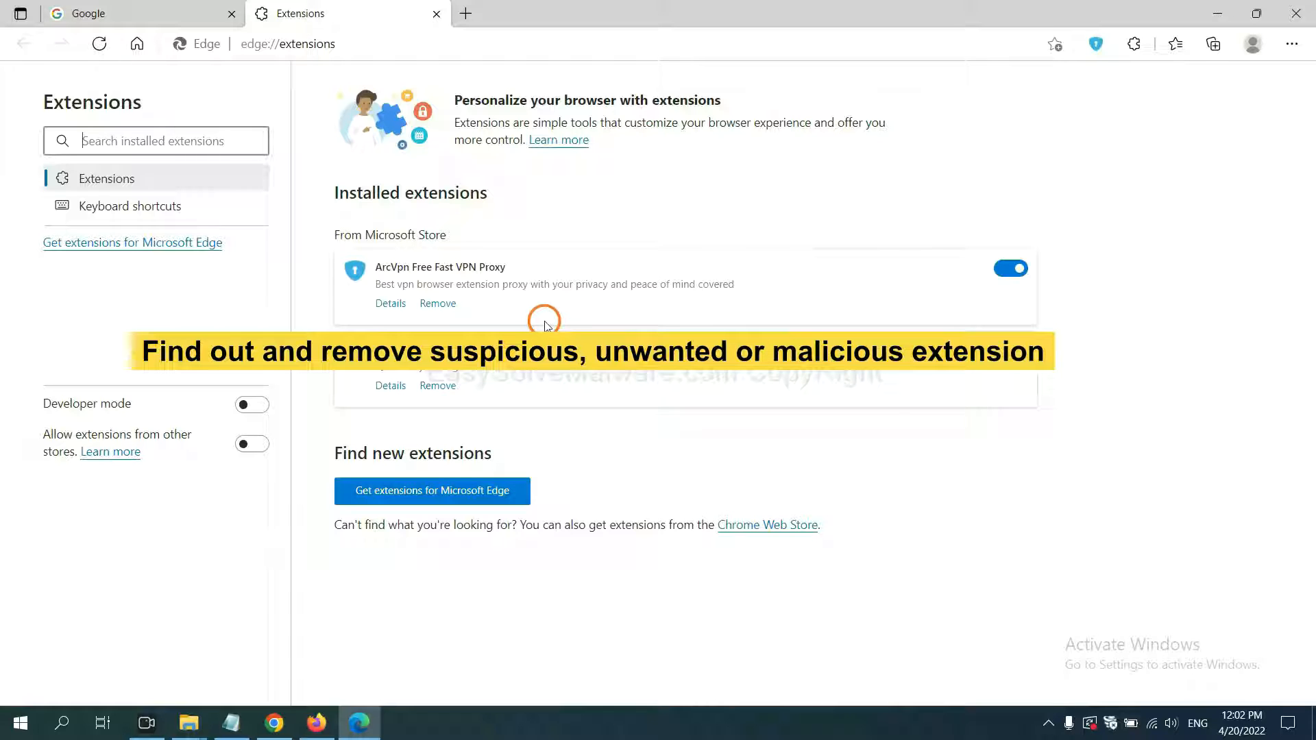
pyautogui.moveTo(500, 309)
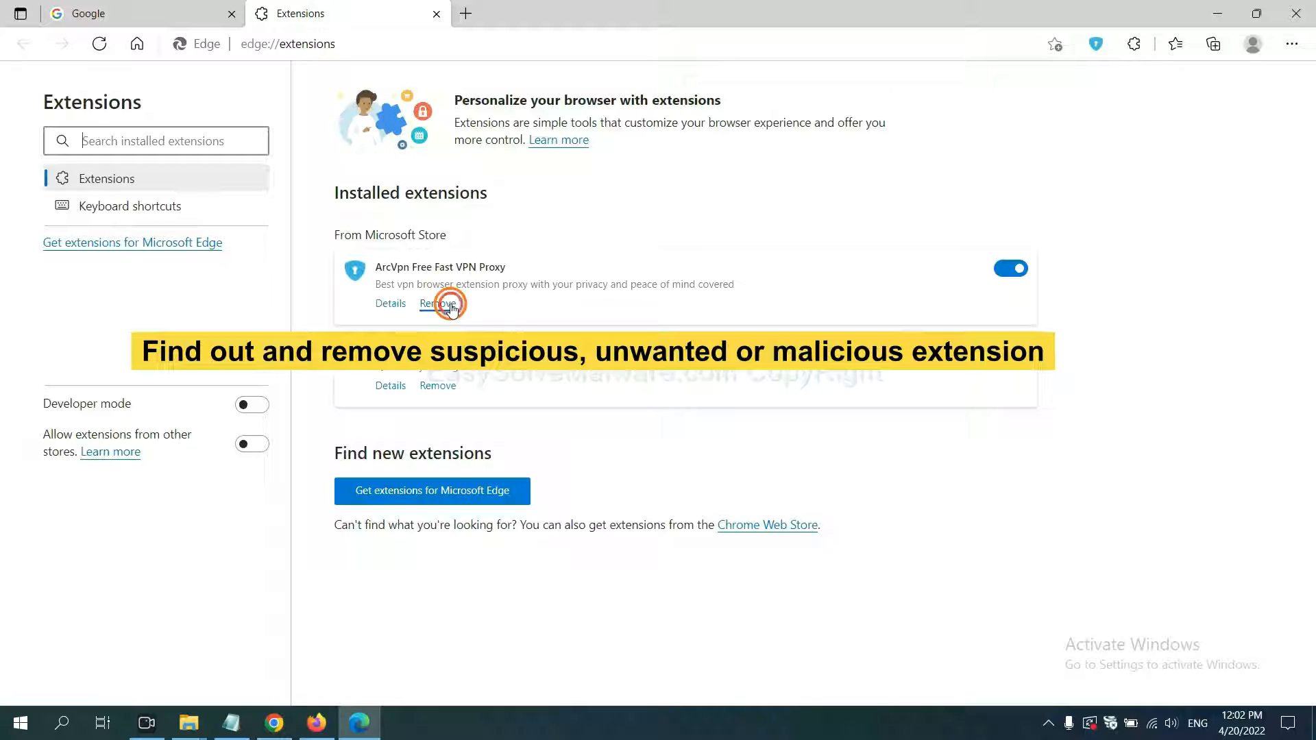
pyautogui.click(436, 303)
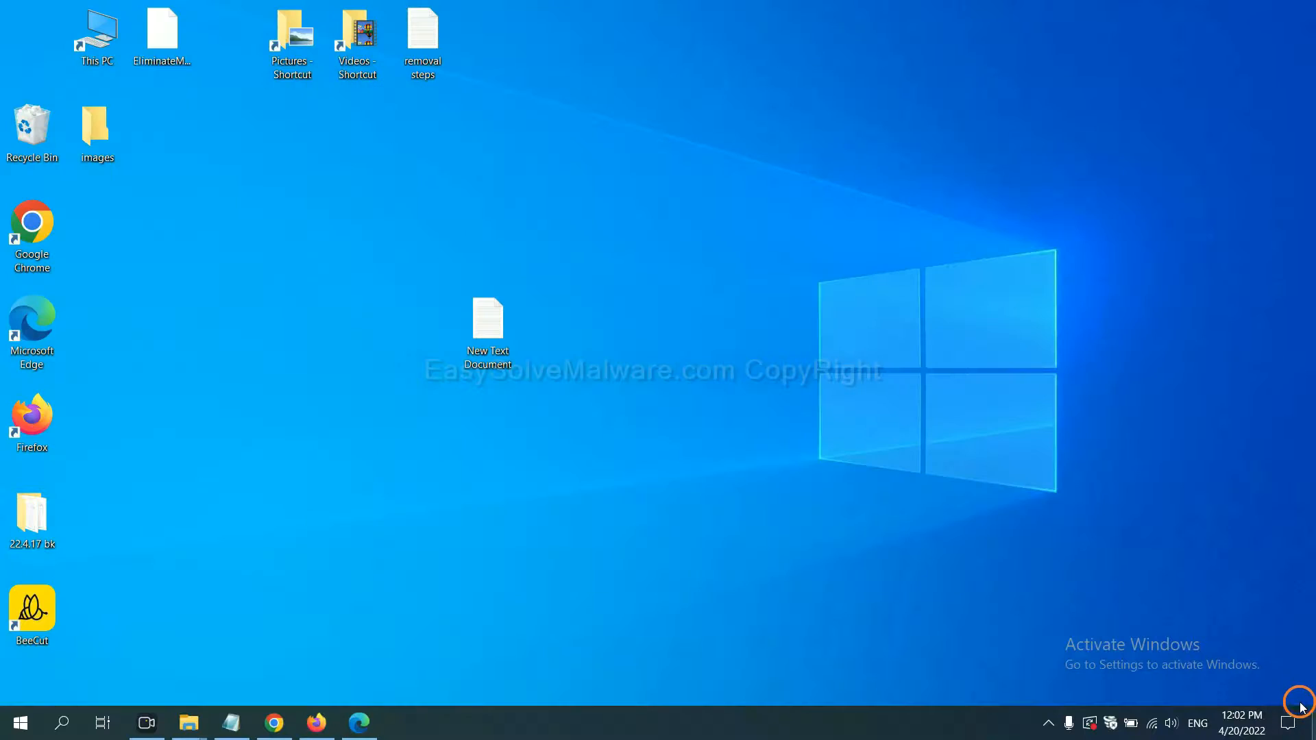
# Step: Open the removal notes document, then run regedit to launch Registry Editor
pyautogui.doubleClick(486, 326)
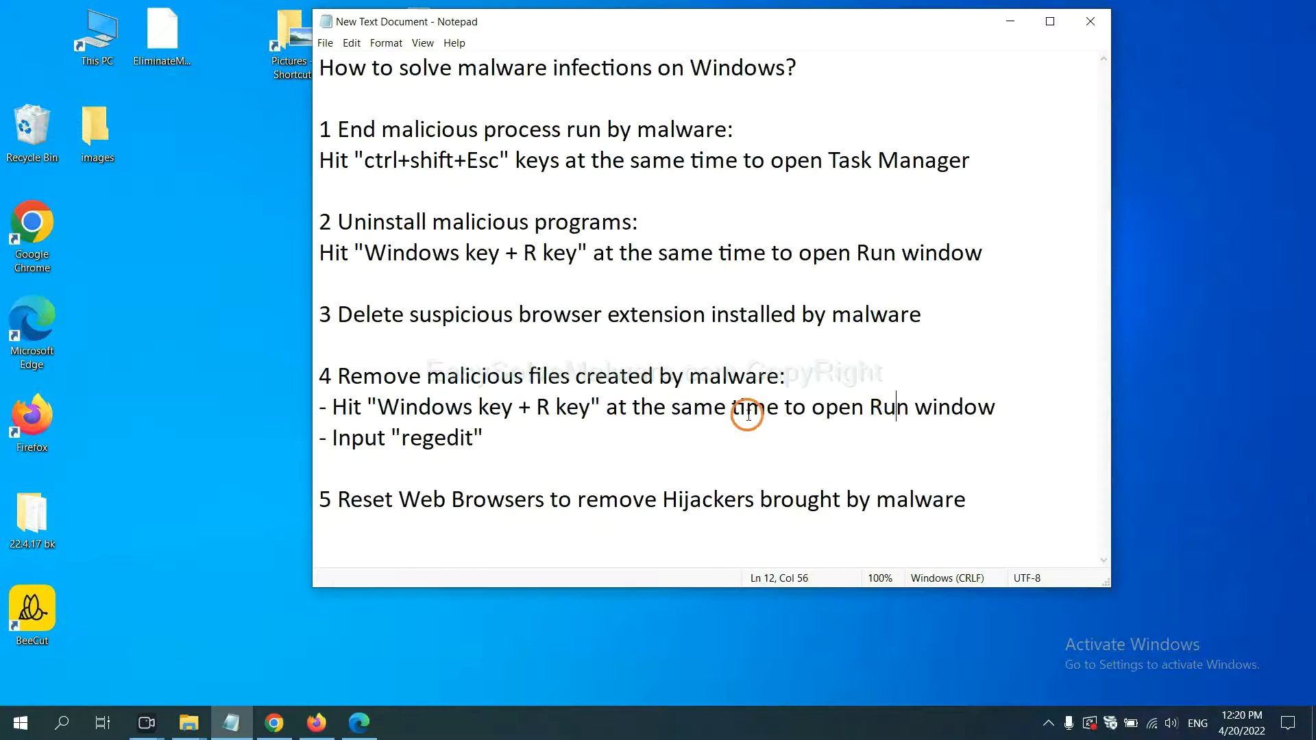
pyautogui.moveTo(397, 415)
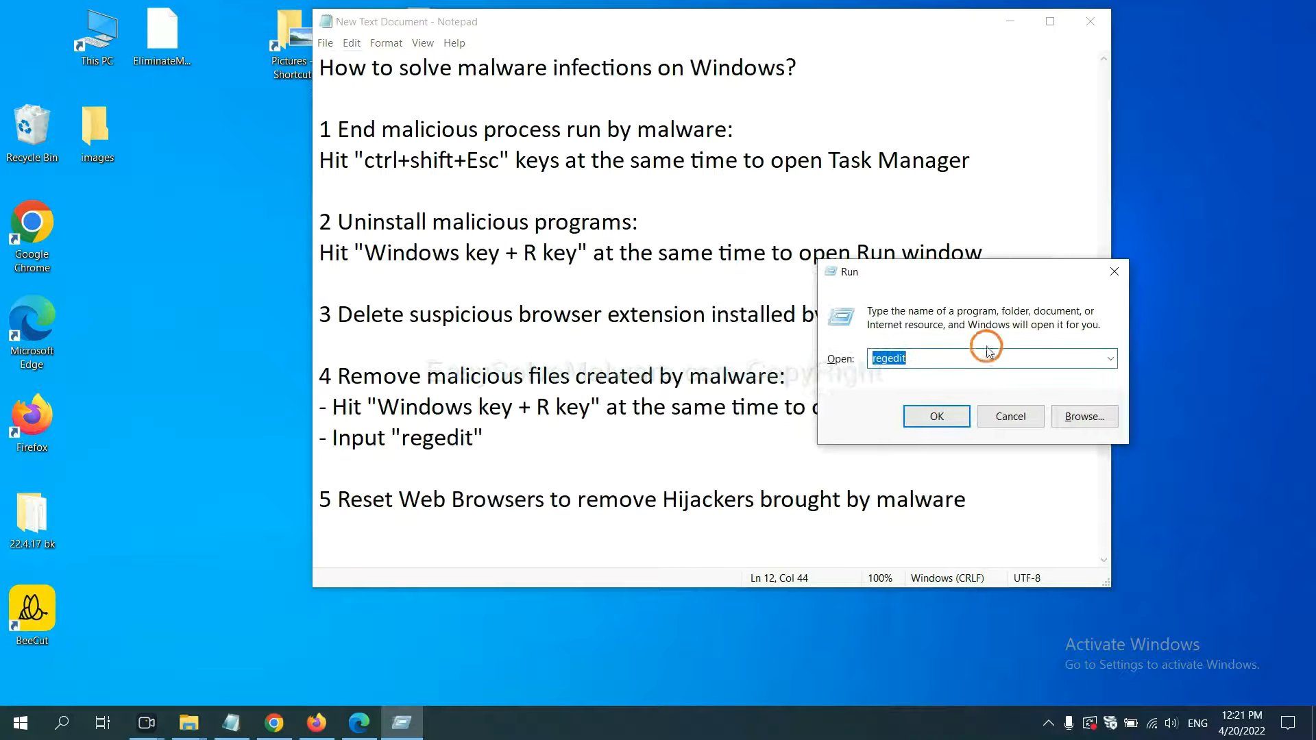
pyautogui.click(927, 358)
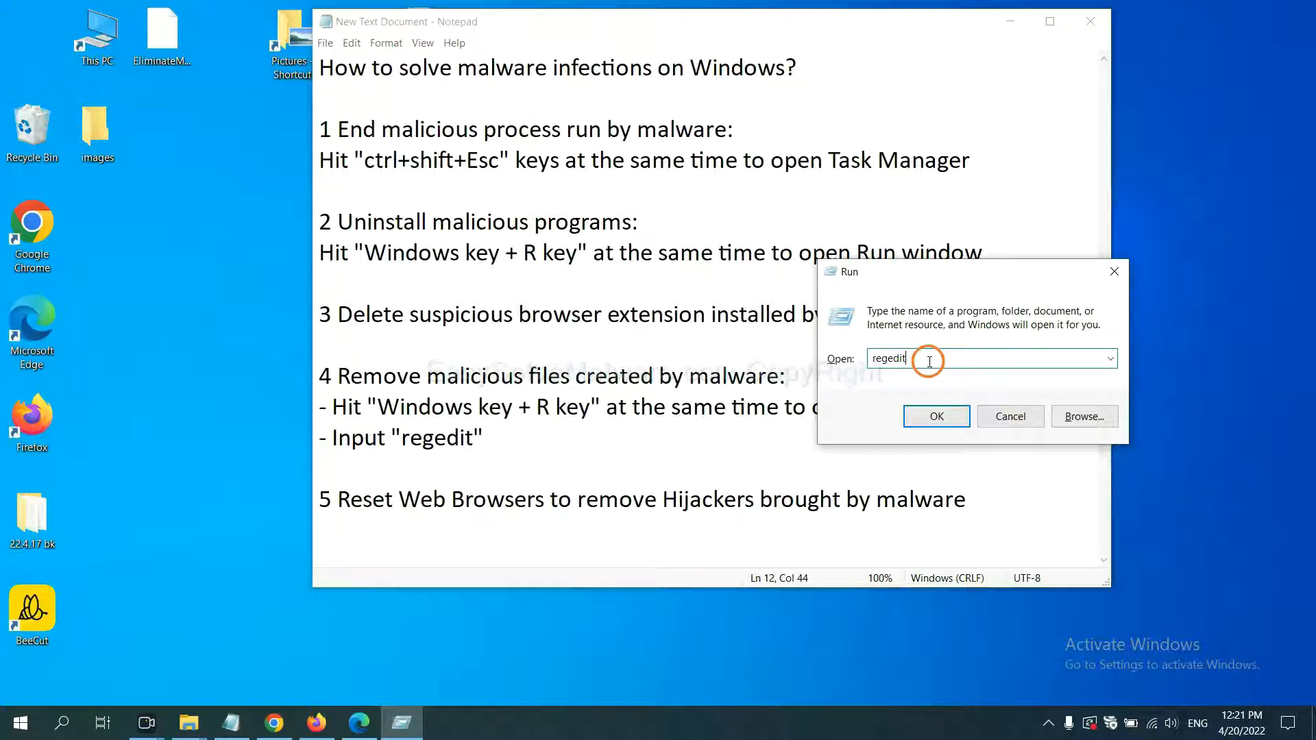
pyautogui.click(936, 416)
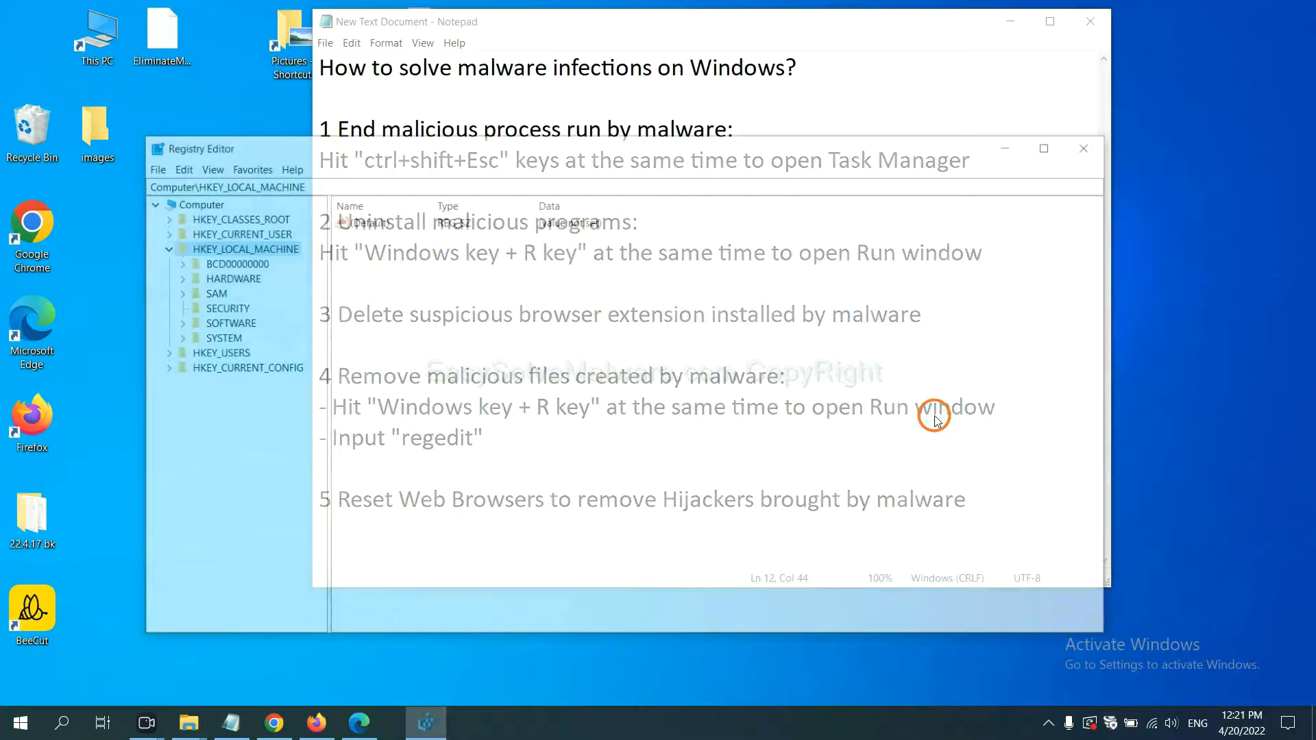
pyautogui.click(193, 144)
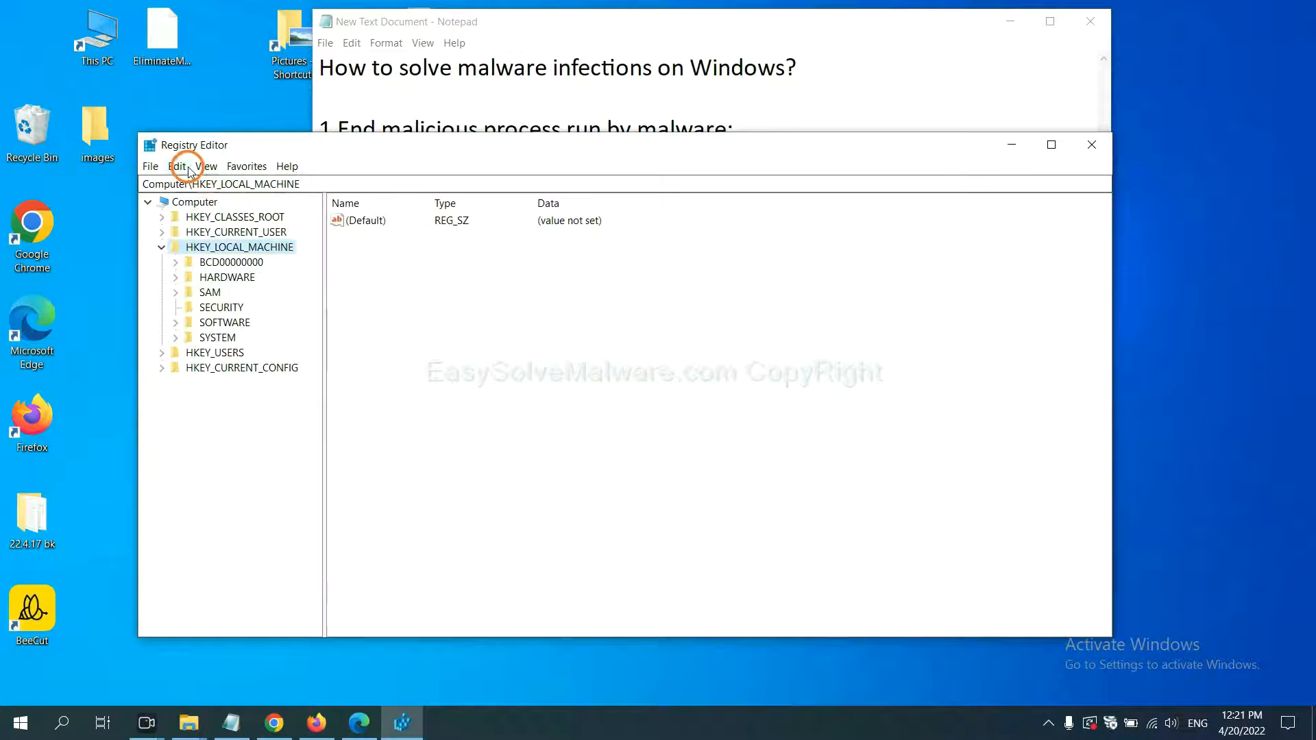
# Step: Search the registry for the malware name, finding BeeCut.exe under FEATURE_BROWSER_EMULATION
pyautogui.click(180, 165)
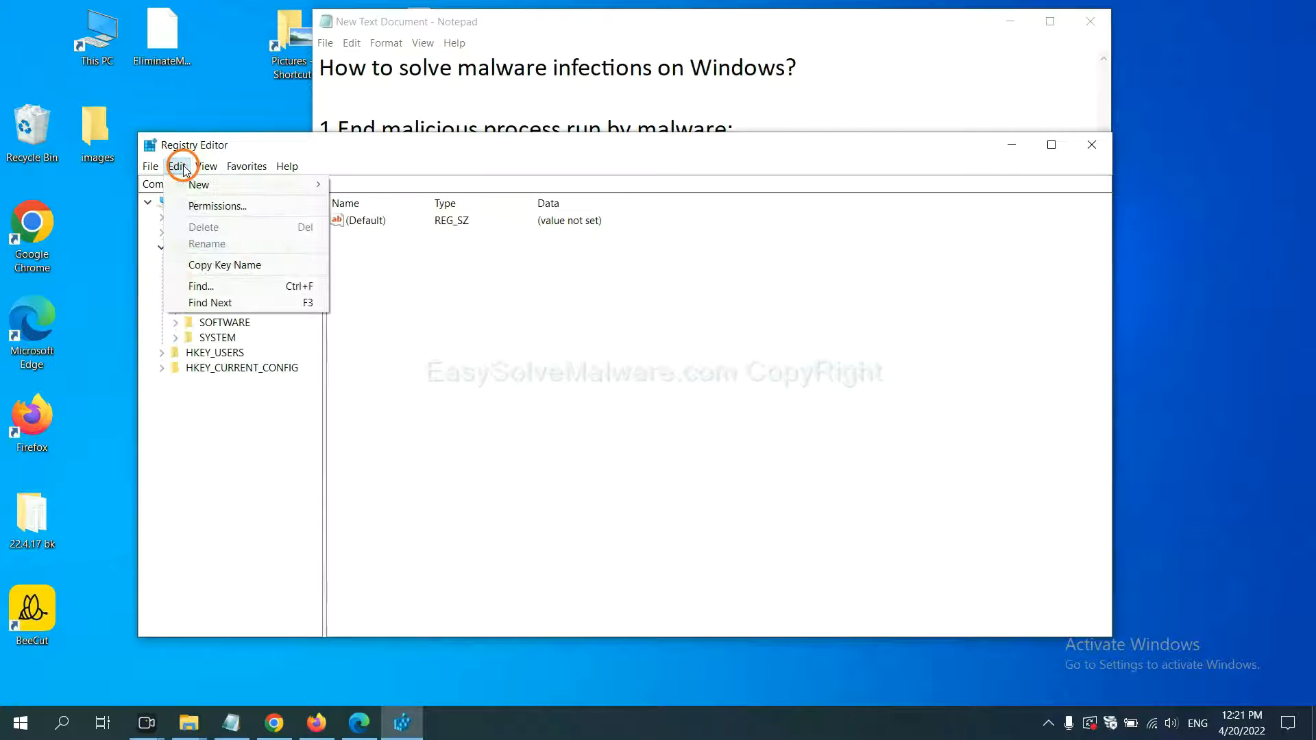
pyautogui.moveTo(200, 286)
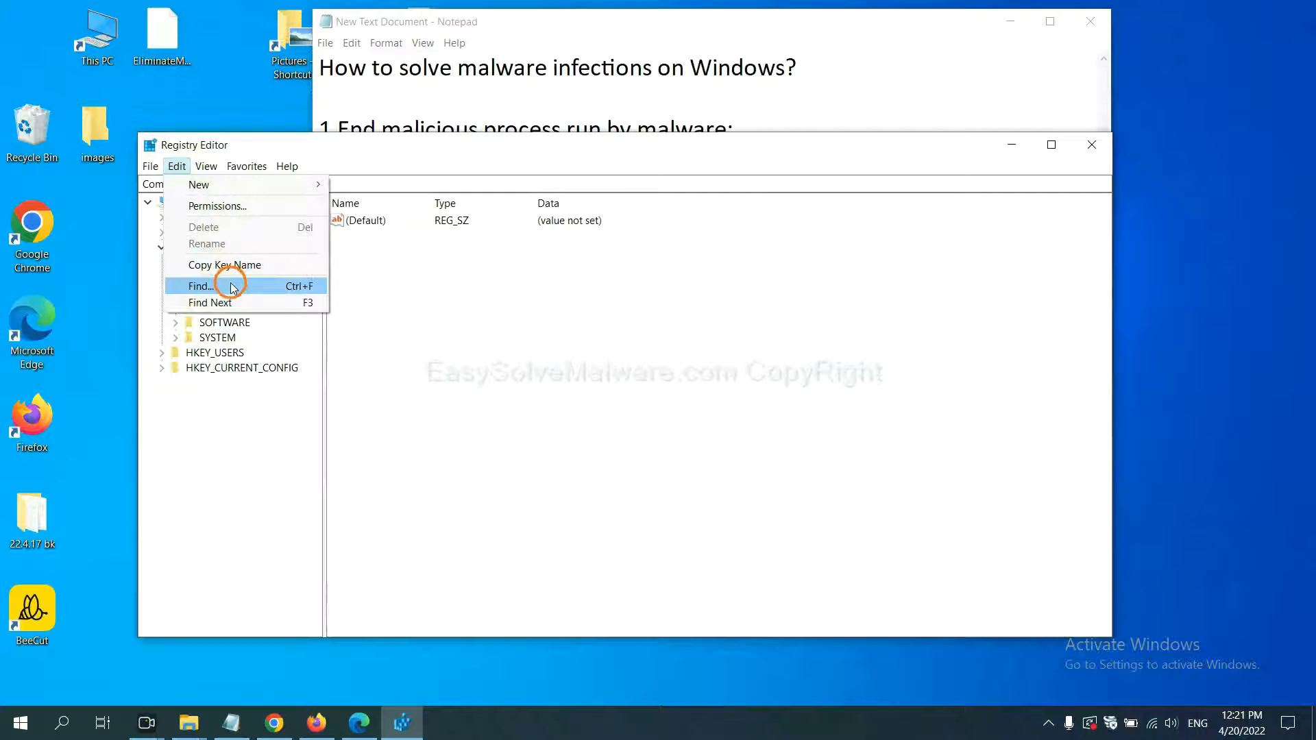
pyautogui.click(200, 285)
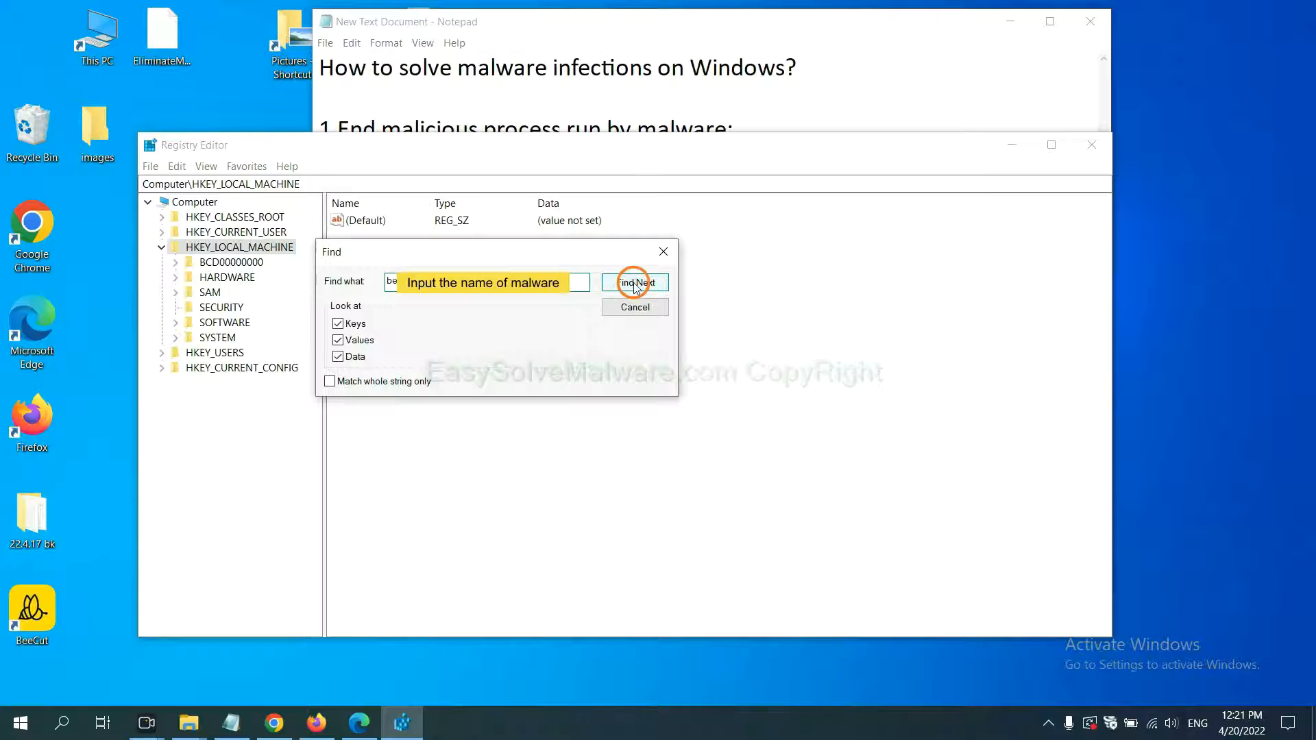
pyautogui.click(633, 282)
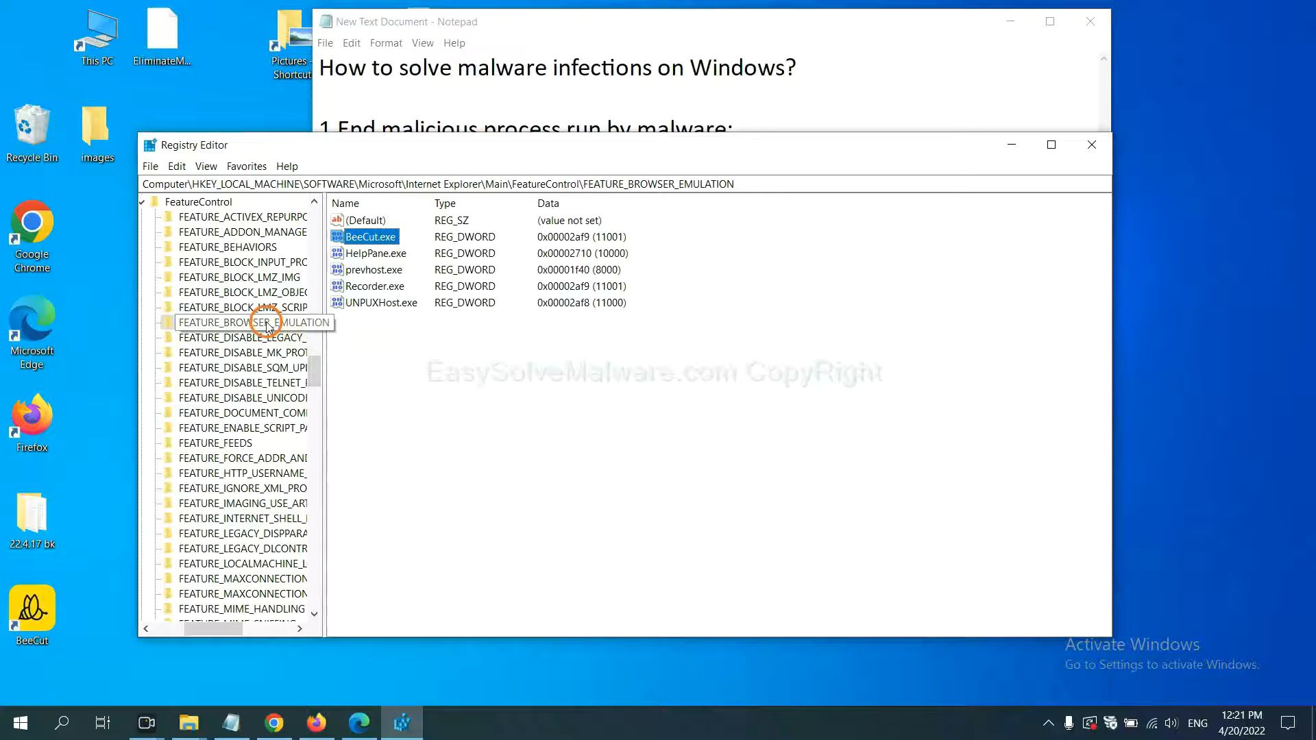
pyautogui.rightClick(251, 323)
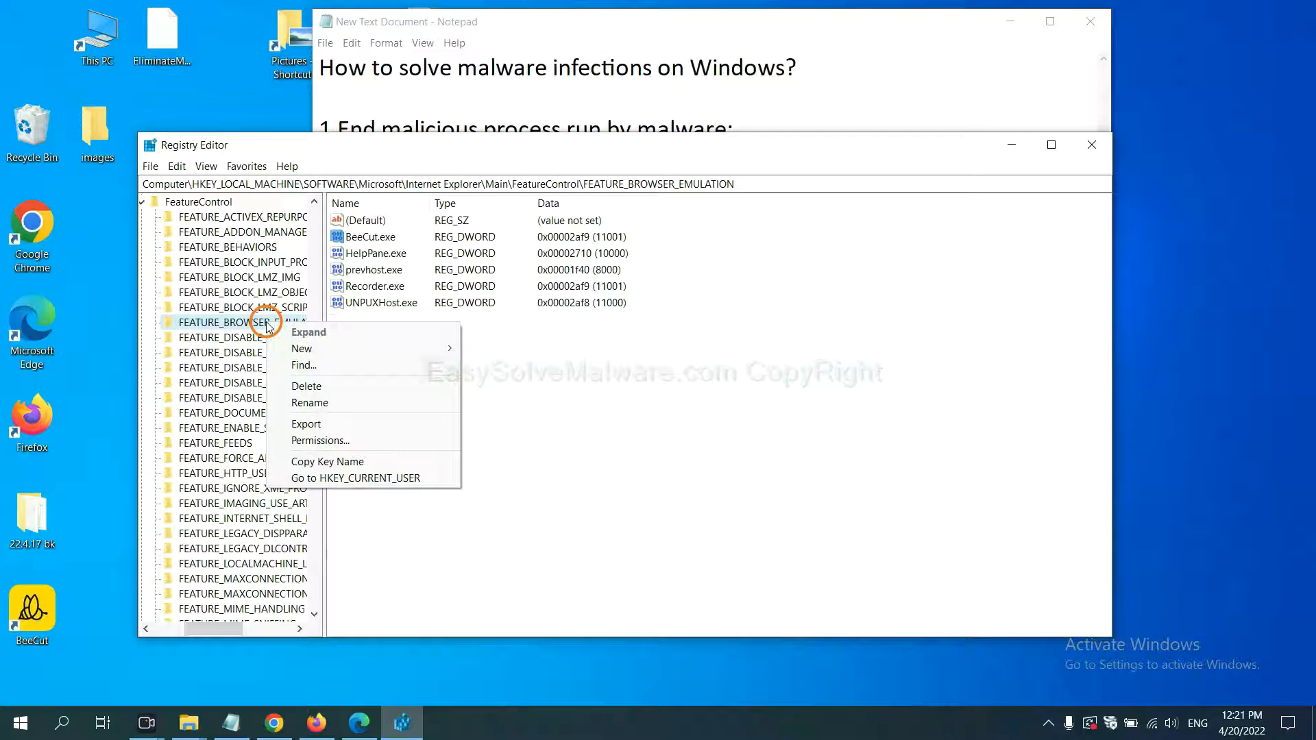
pyautogui.moveTo(308, 386)
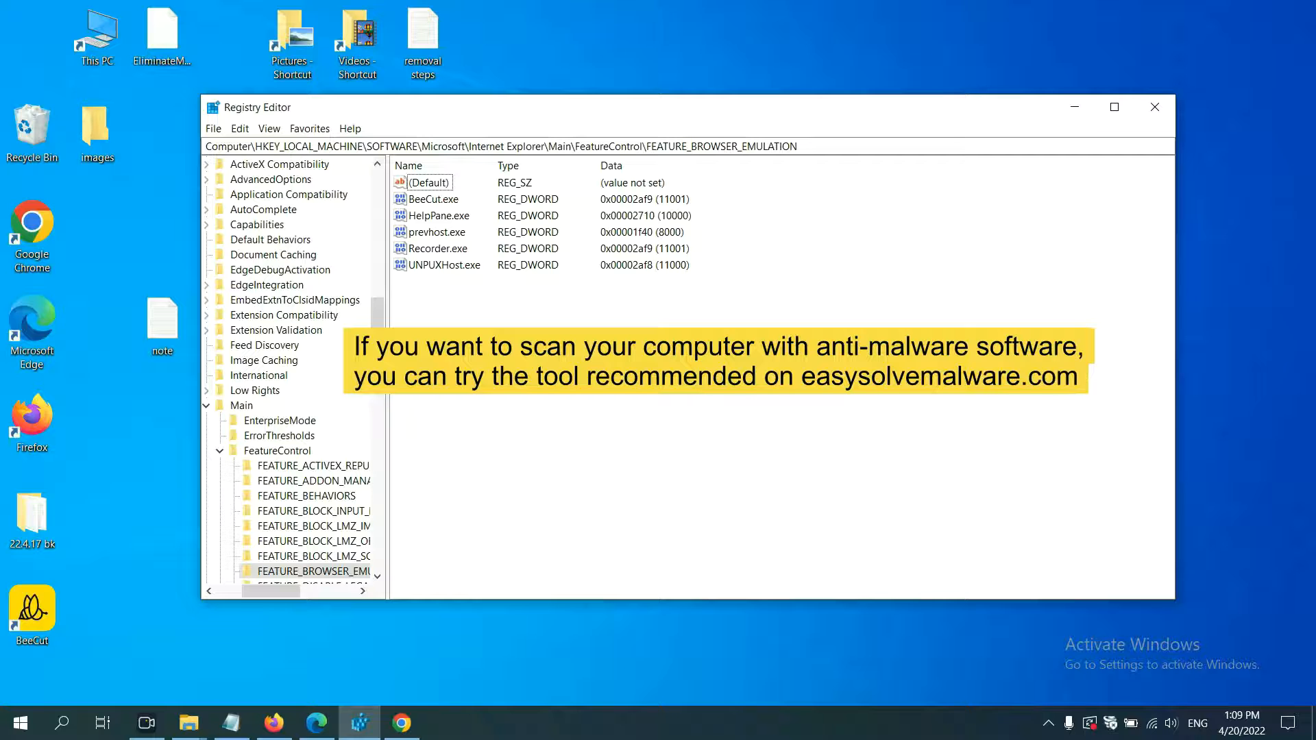
# Step: Scroll the easysolvemalware.com guide in Chrome down to the SpyHunter download options
pyautogui.click(403, 722)
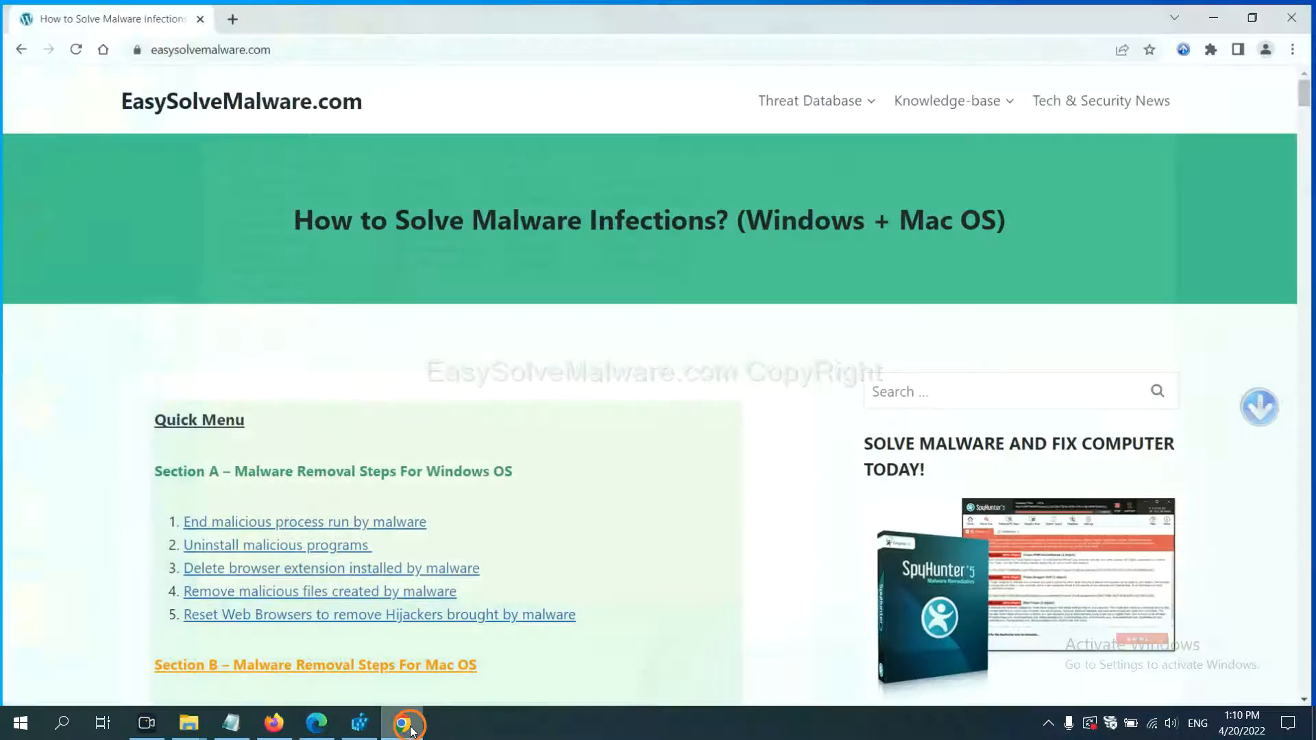
pyautogui.scroll(-3)
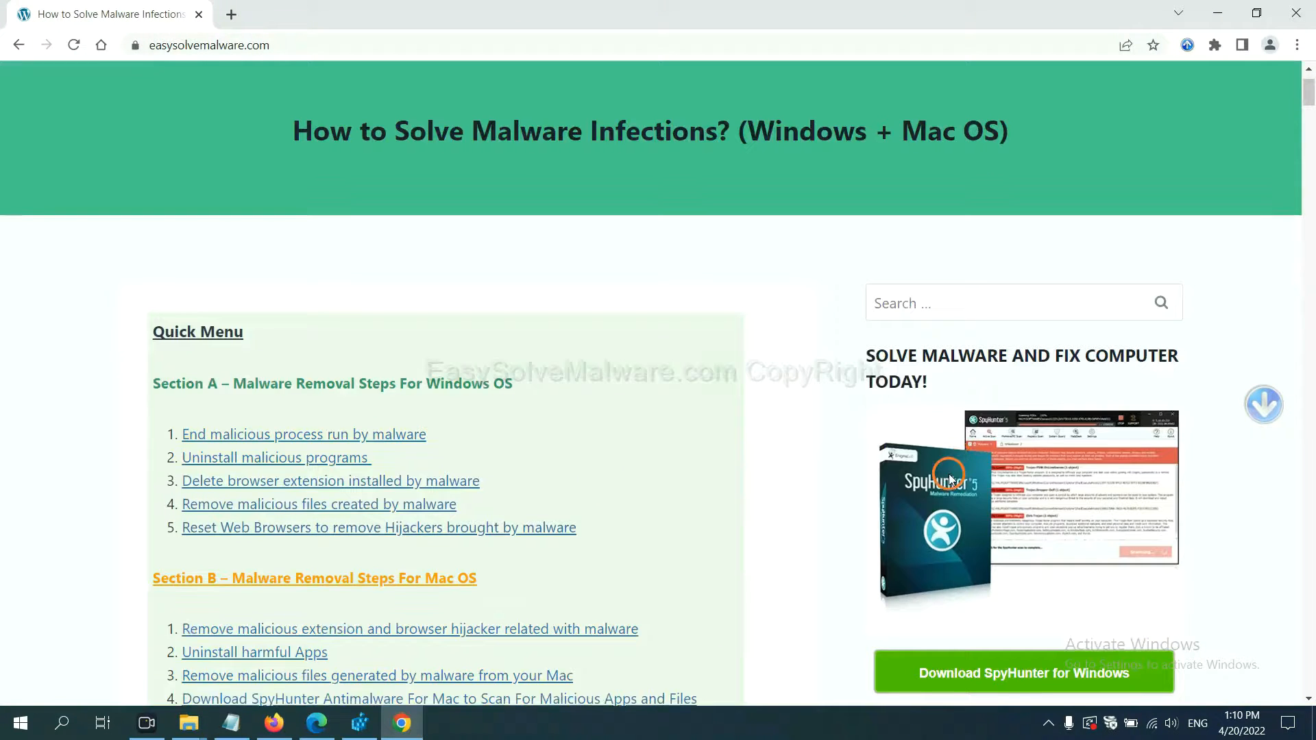
pyautogui.scroll(3)
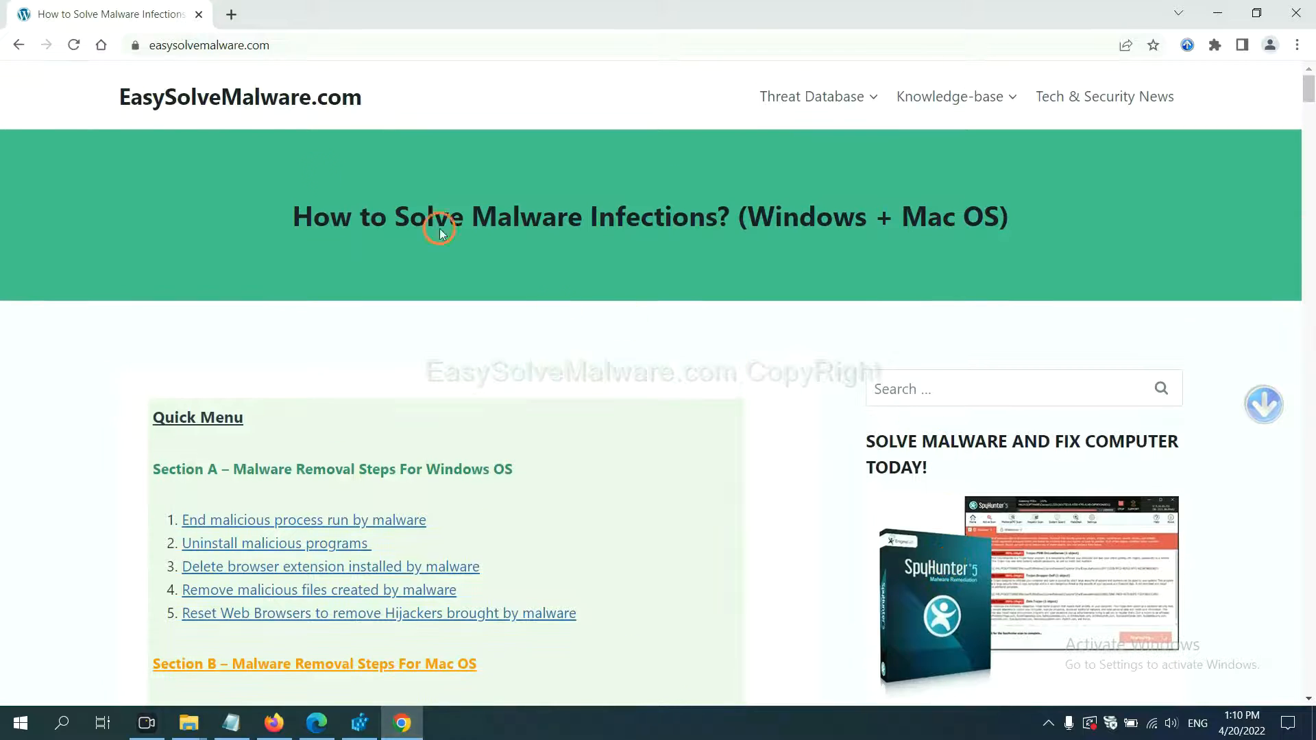
pyautogui.moveTo(371, 112)
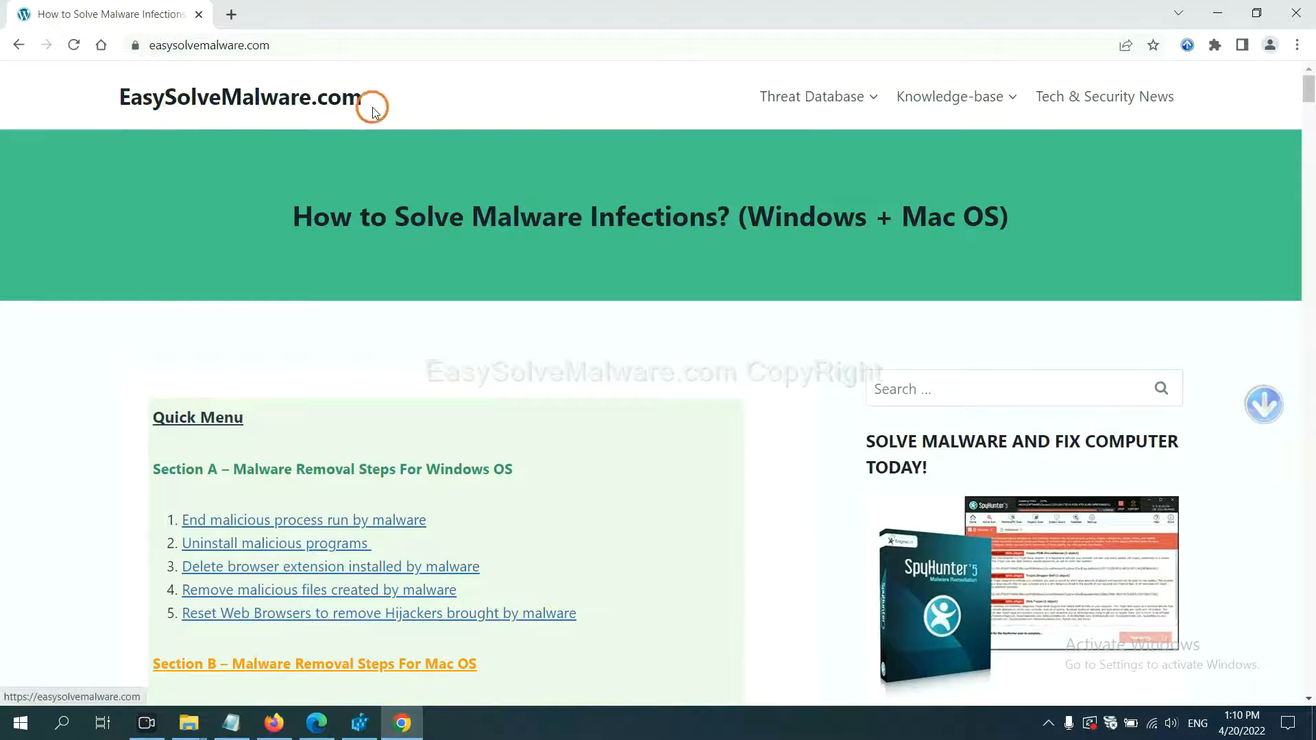
pyautogui.scroll(-3)
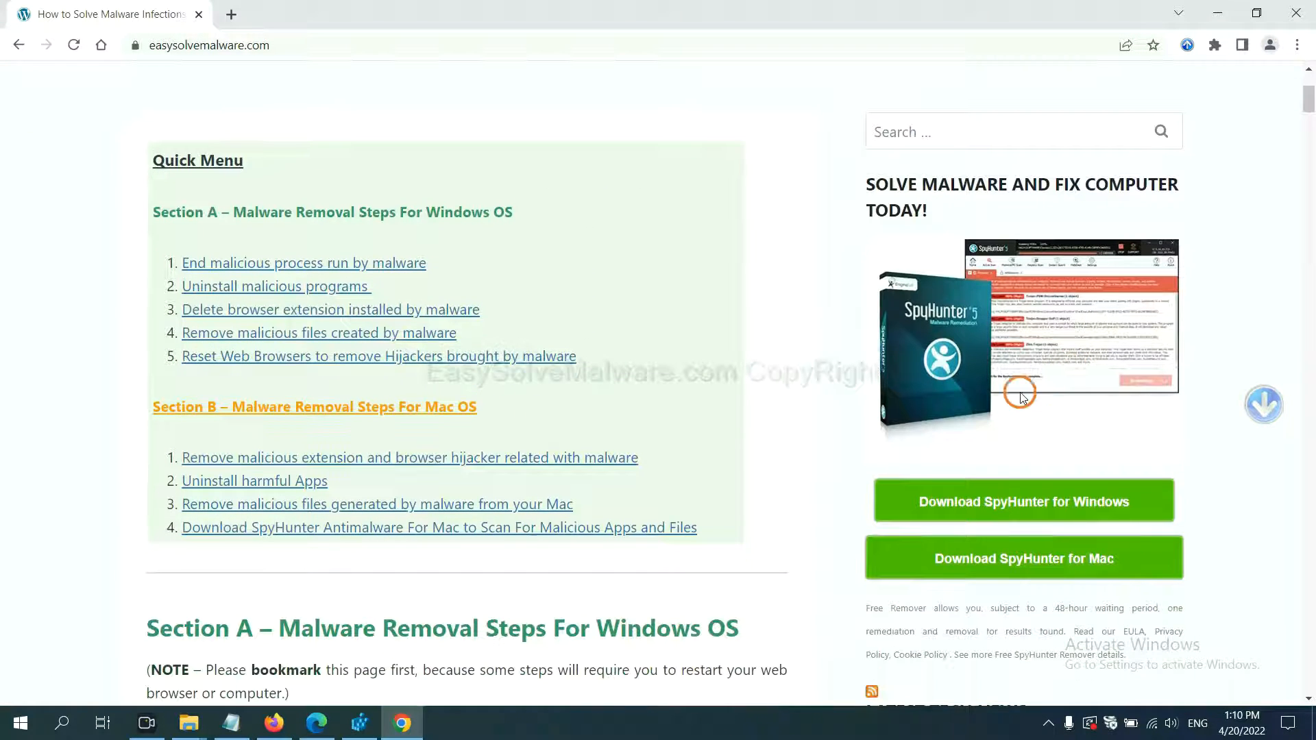
pyautogui.moveTo(1007, 363)
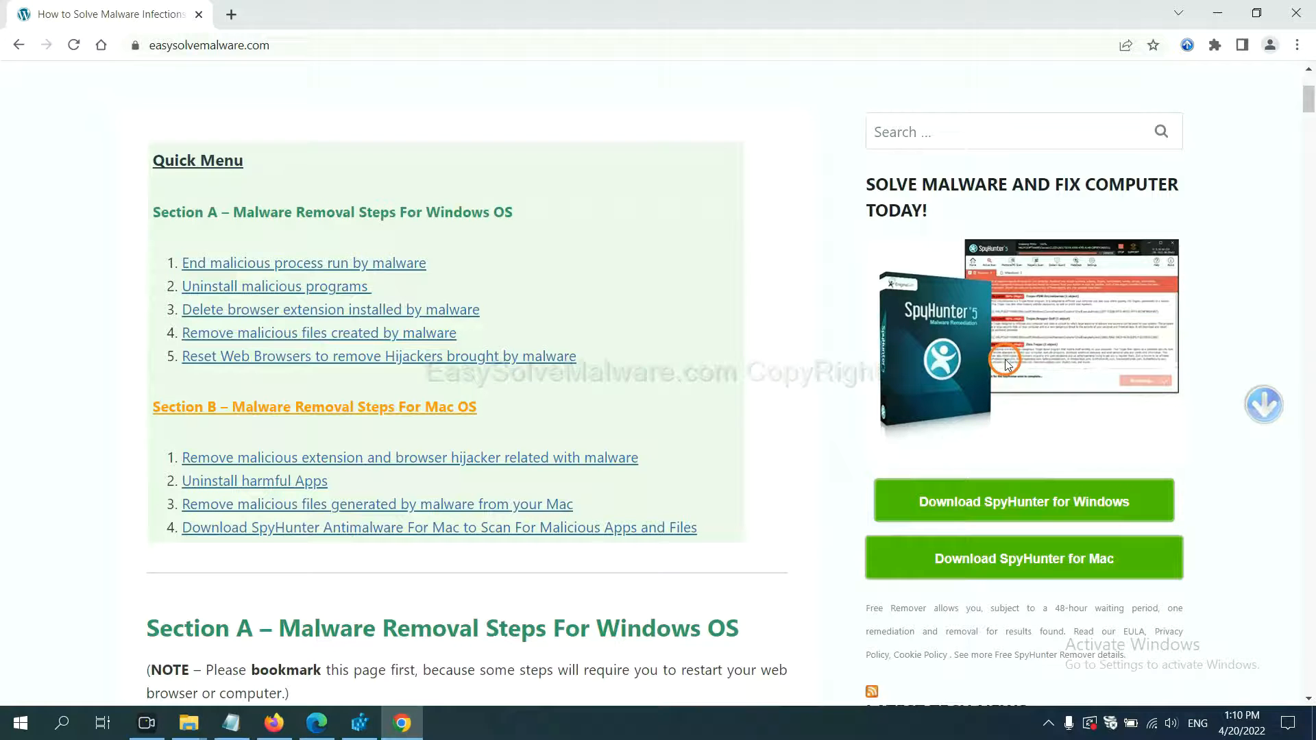
pyautogui.moveTo(999, 397)
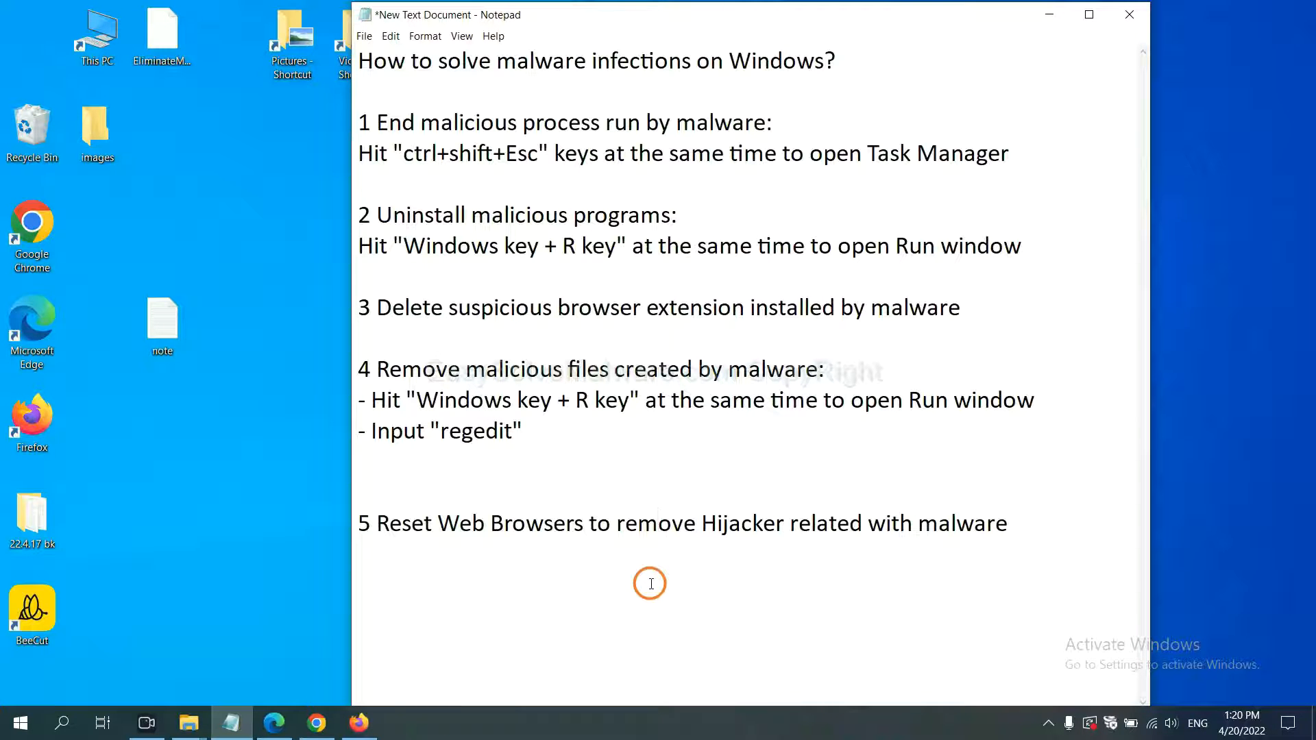
pyautogui.moveTo(315, 721)
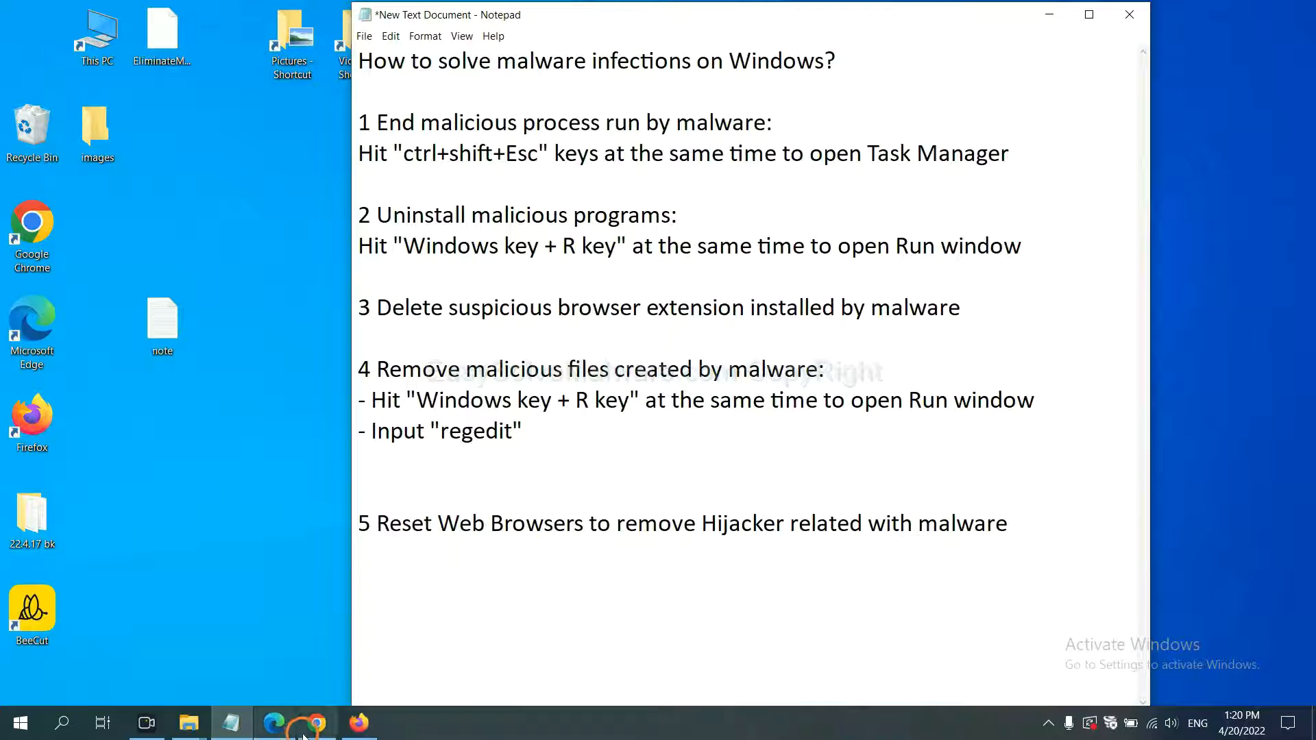
# Step: Search Chrome settings for 'reset' and open the restore-original-defaults confirmation
pyautogui.click(315, 722)
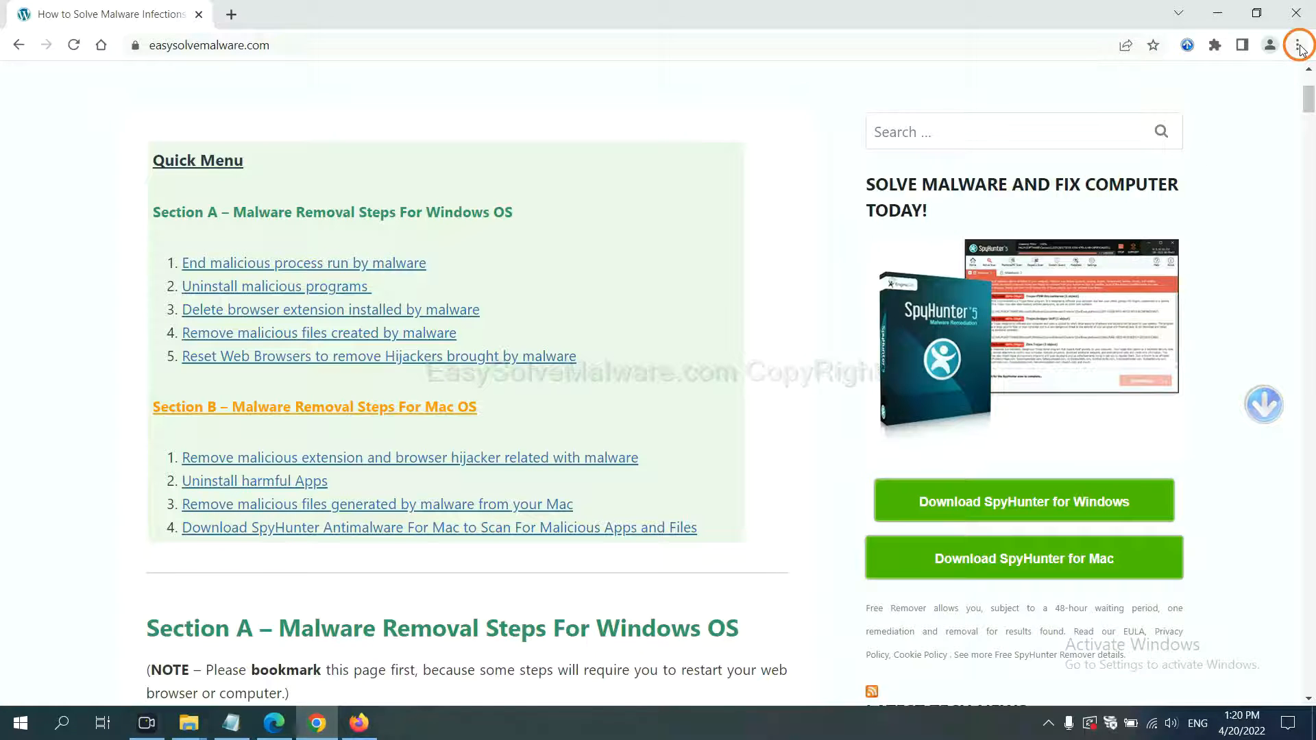
pyautogui.click(1300, 45)
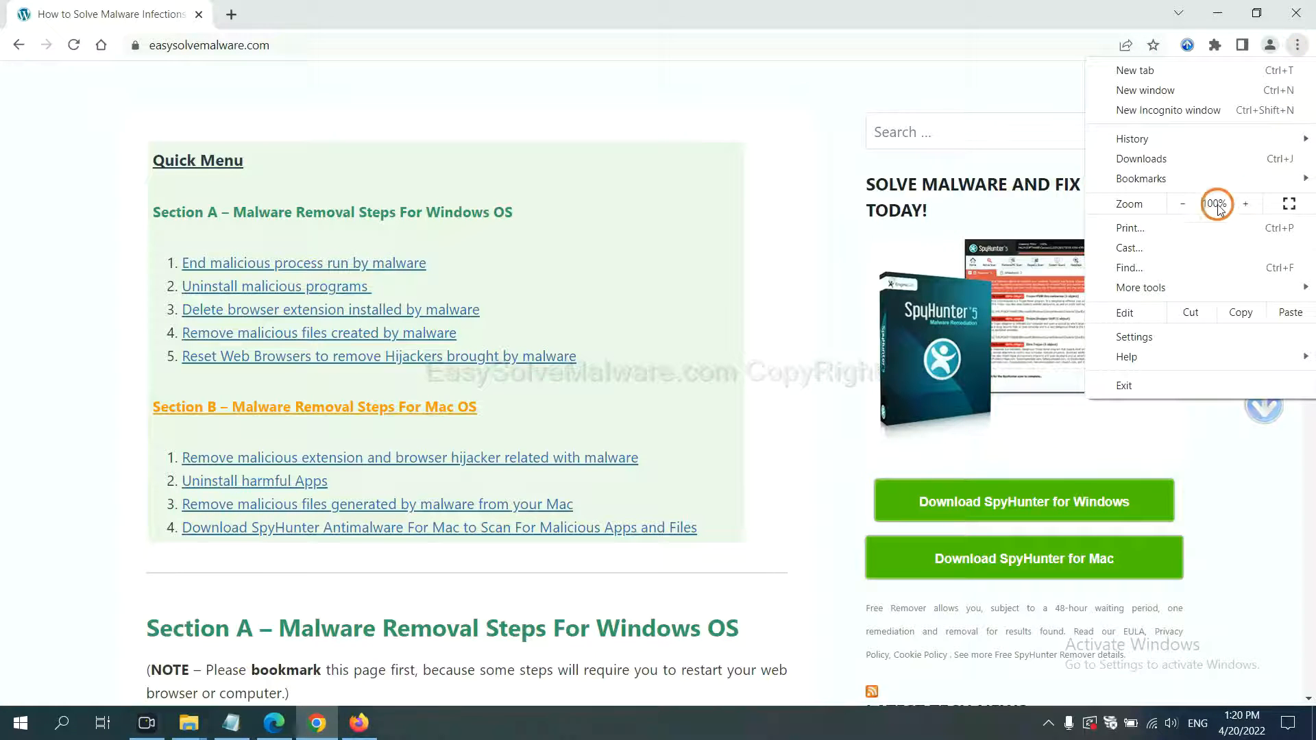
pyautogui.click(1133, 337)
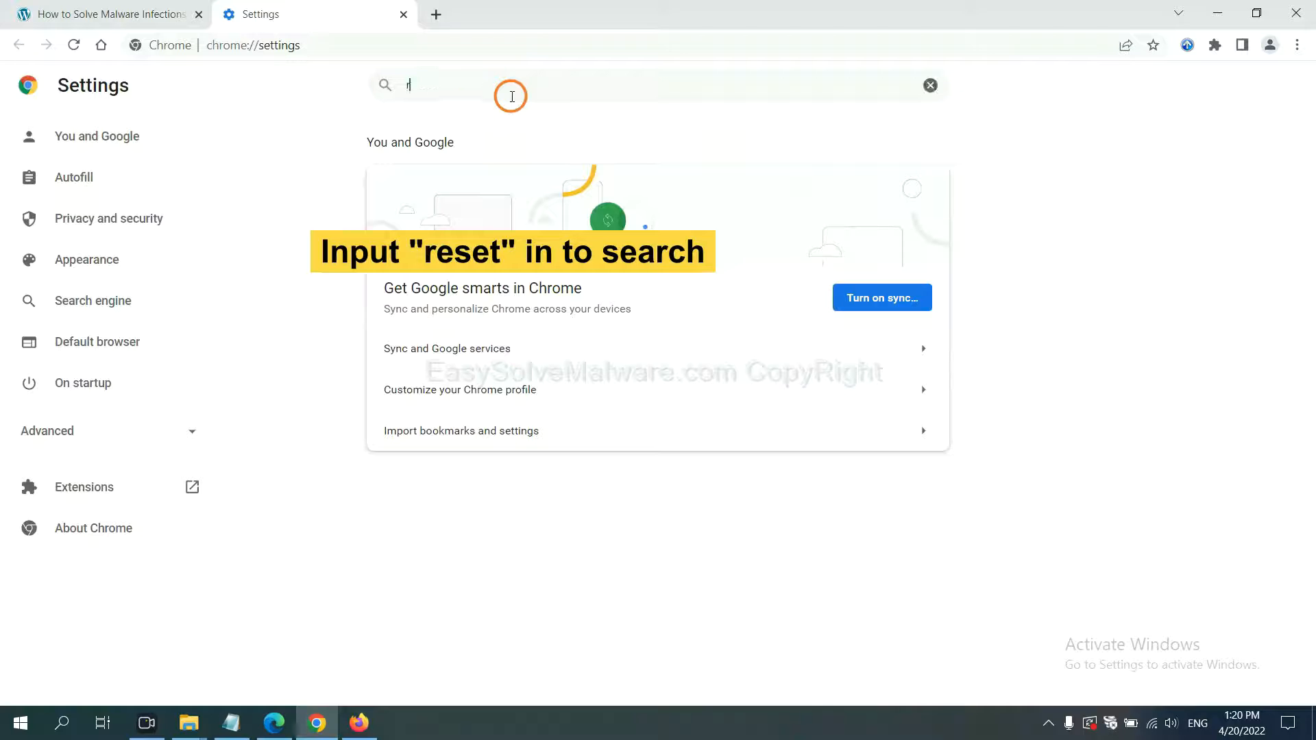
pyautogui.write('reset')
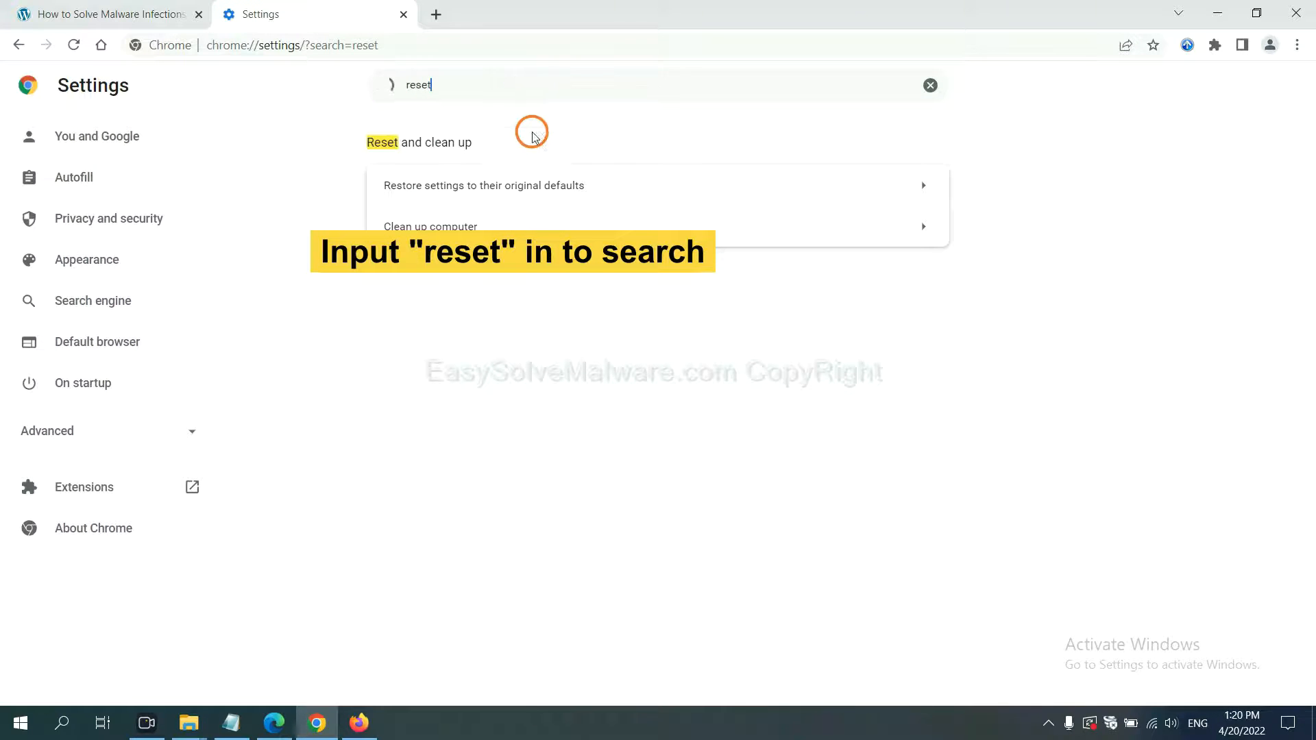
pyautogui.click(485, 186)
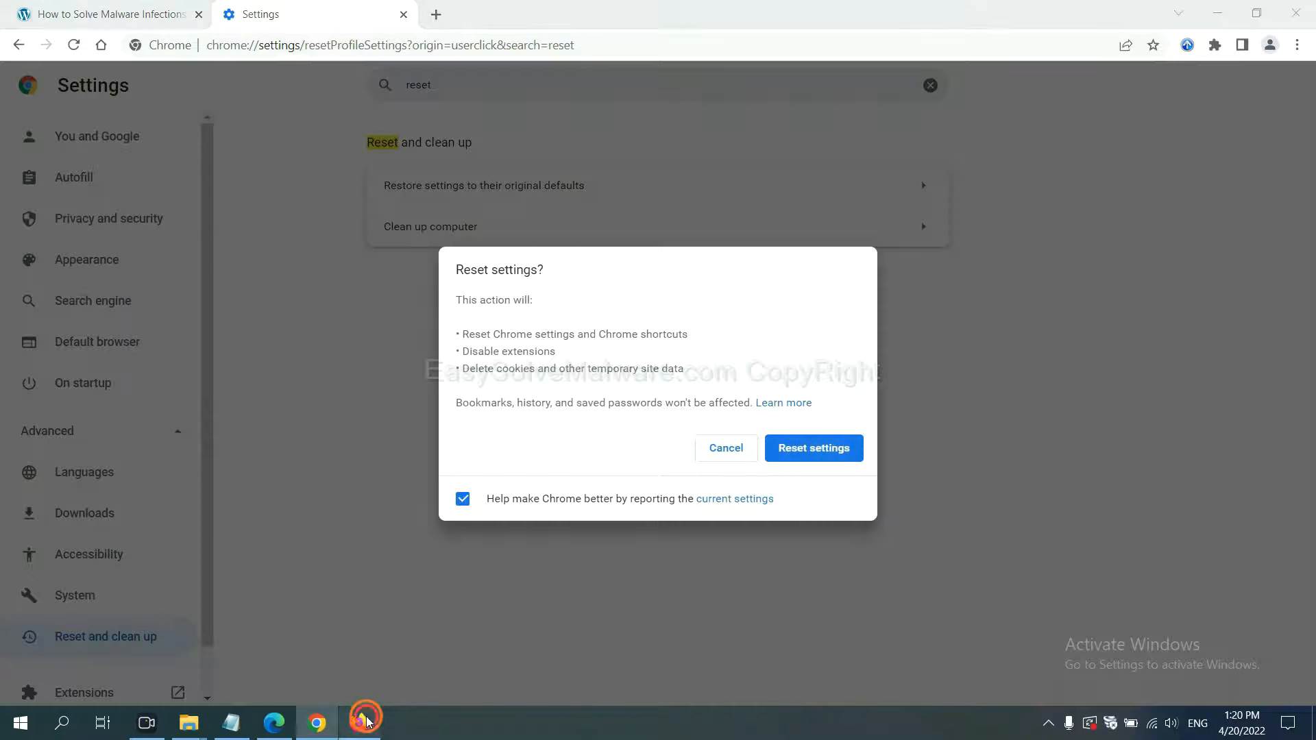
pyautogui.click(366, 722)
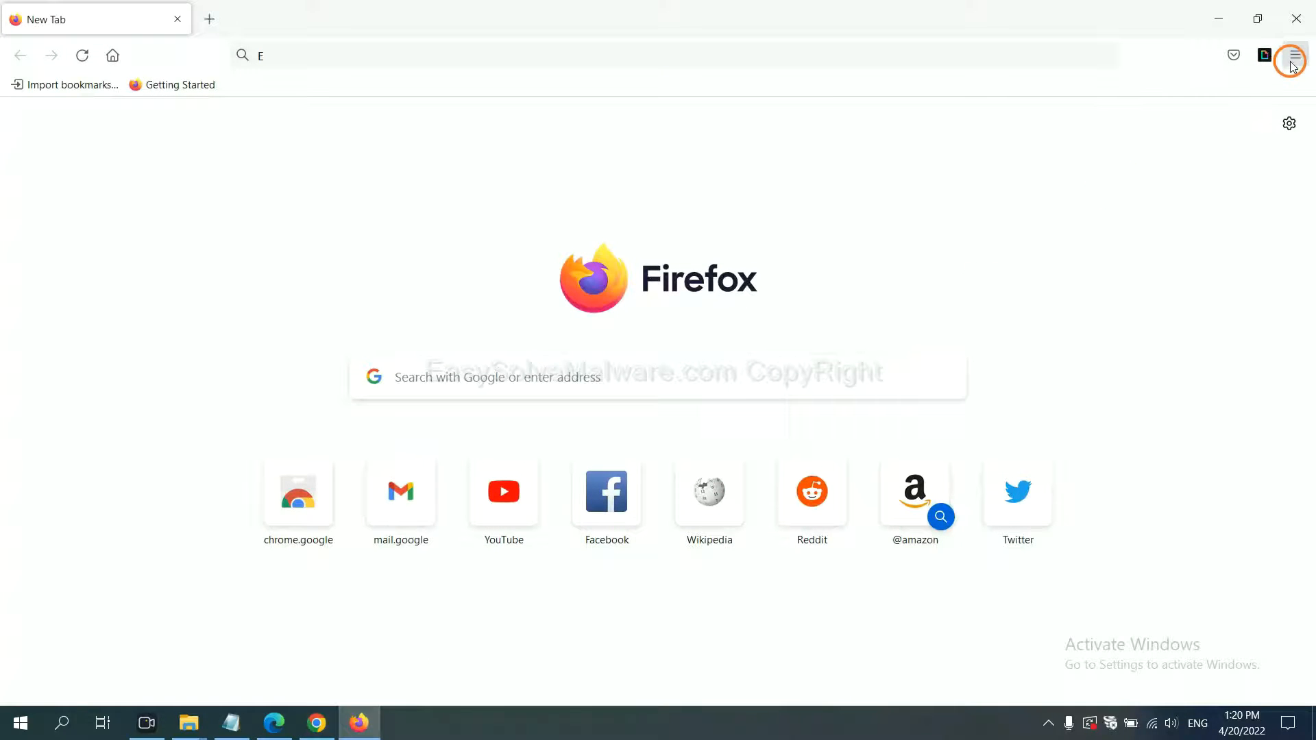
# Step: From Help's troubleshooting information page, start Refresh Firefox to restore defaults
pyautogui.click(1294, 56)
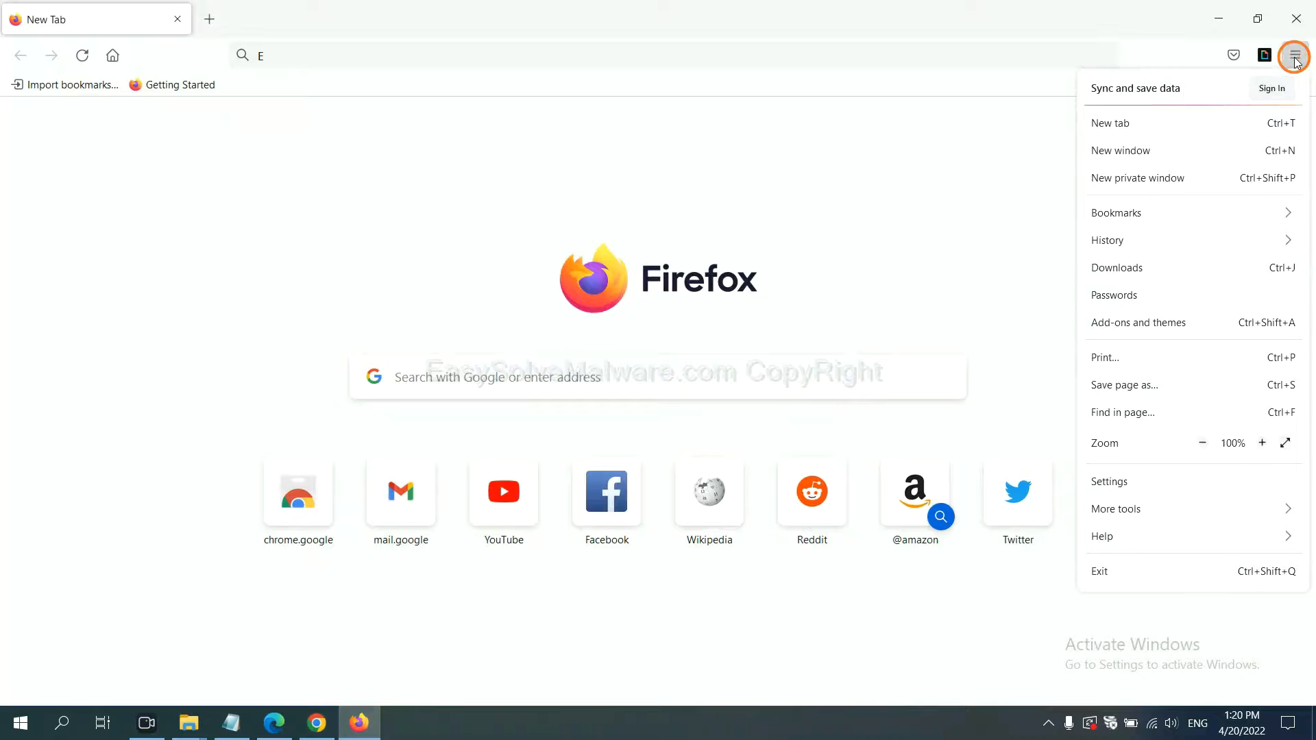
pyautogui.moveTo(1132, 536)
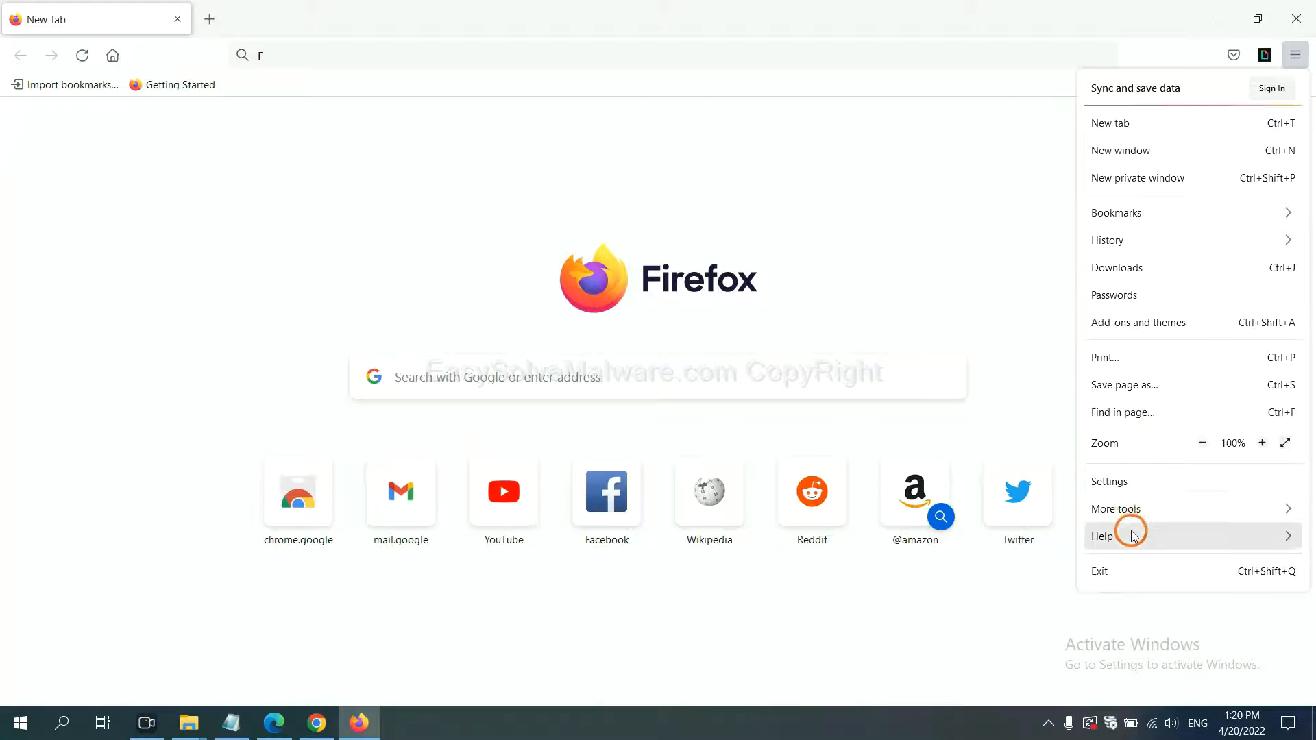
pyautogui.click(1103, 536)
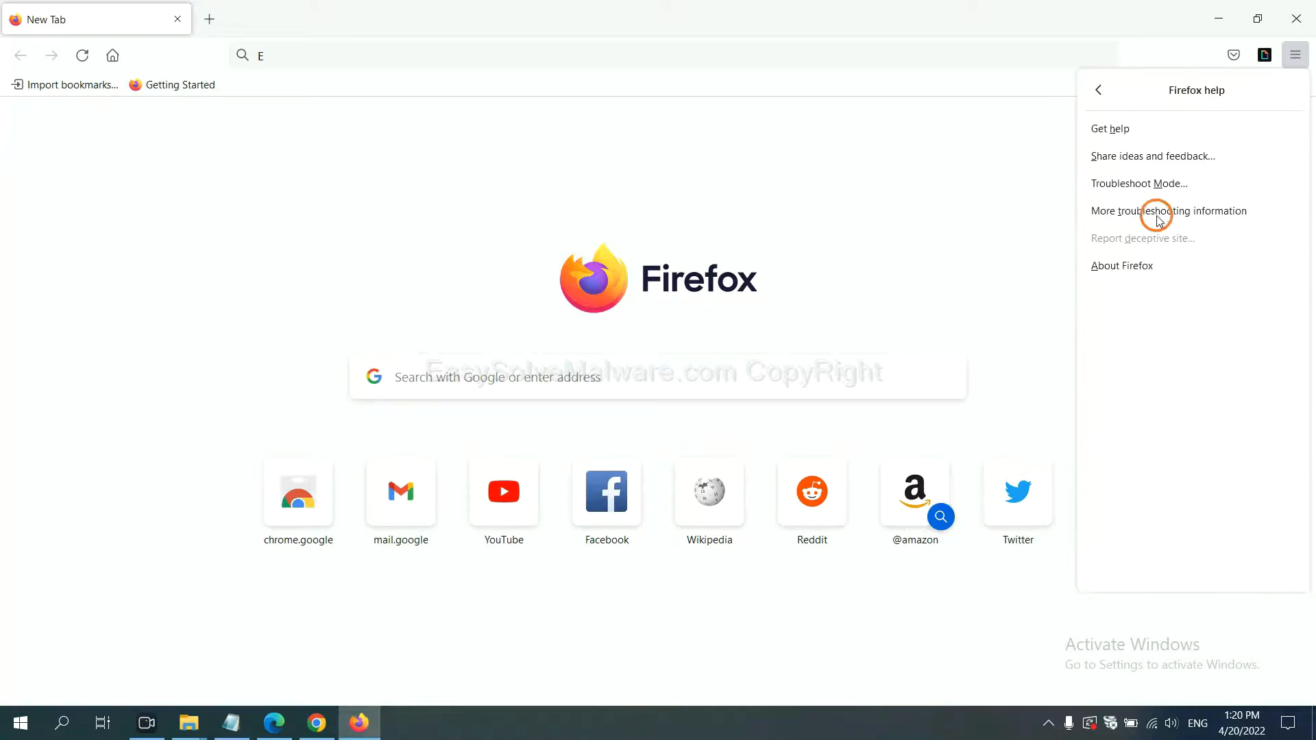
pyautogui.moveTo(1167, 210)
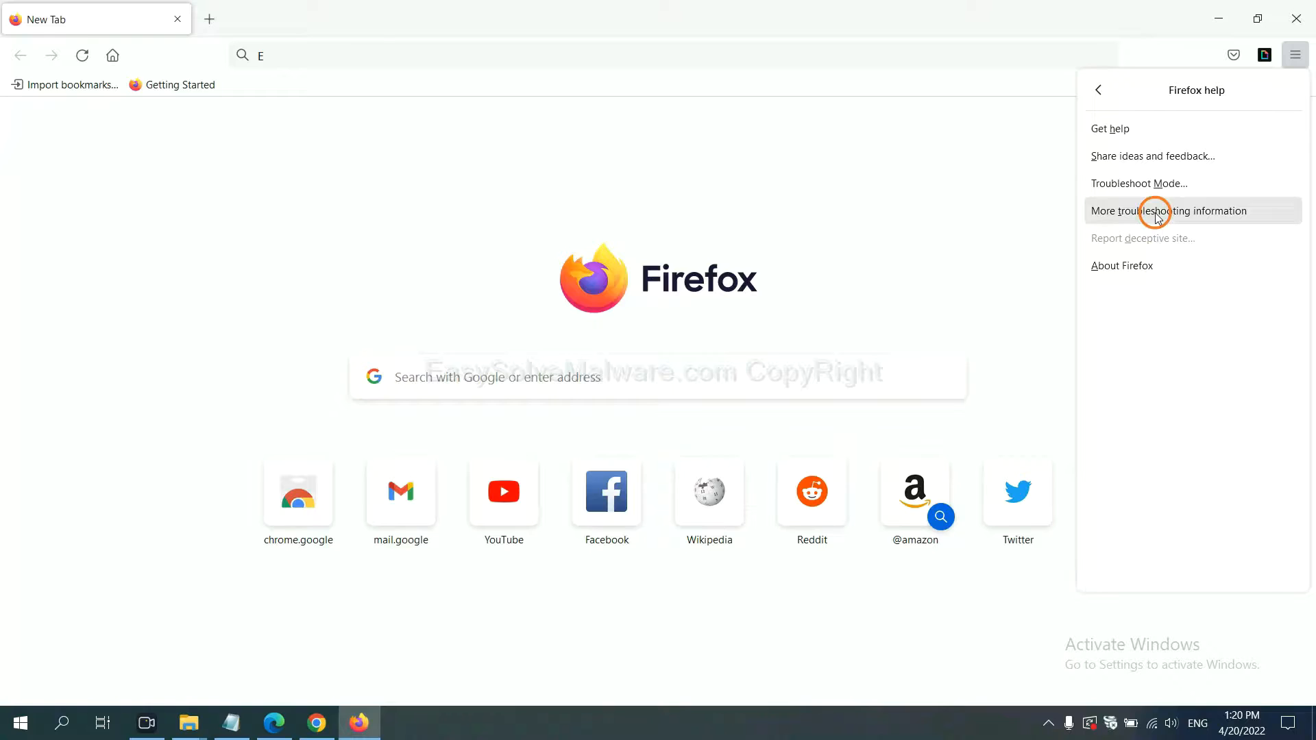
pyautogui.click(1168, 210)
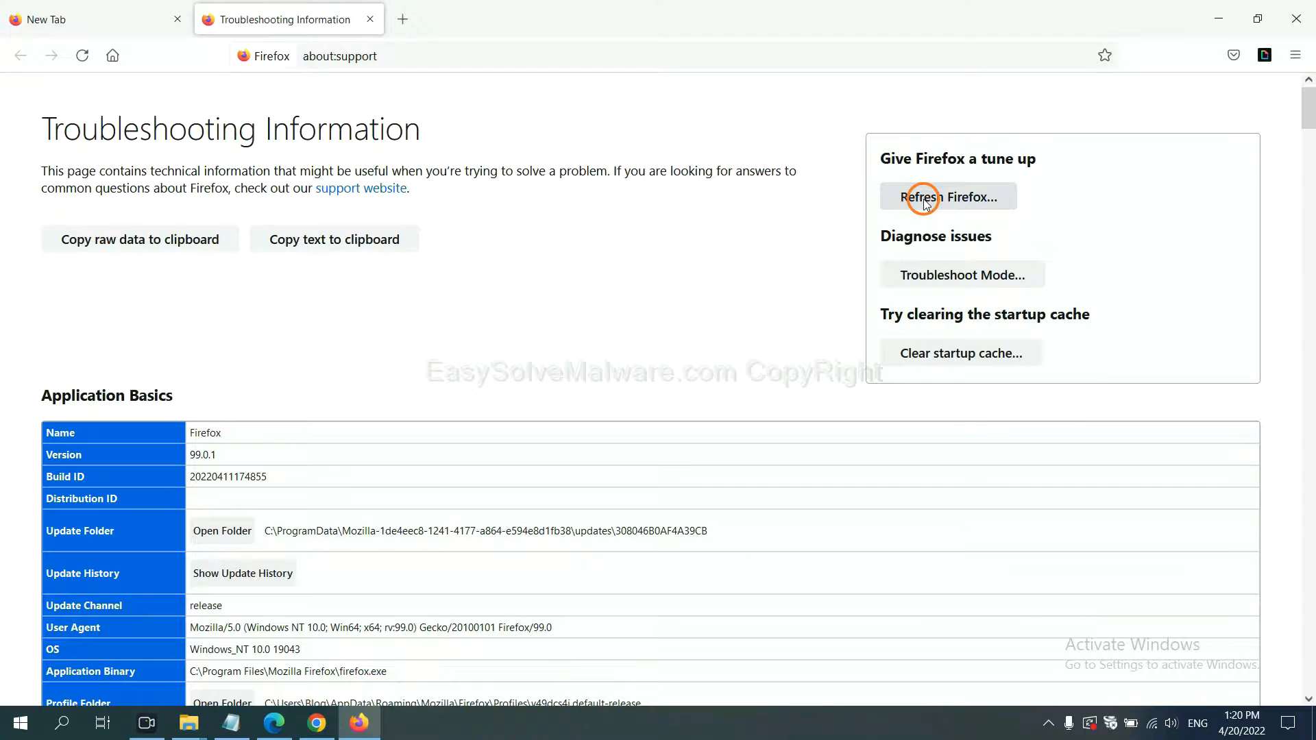
pyautogui.click(948, 197)
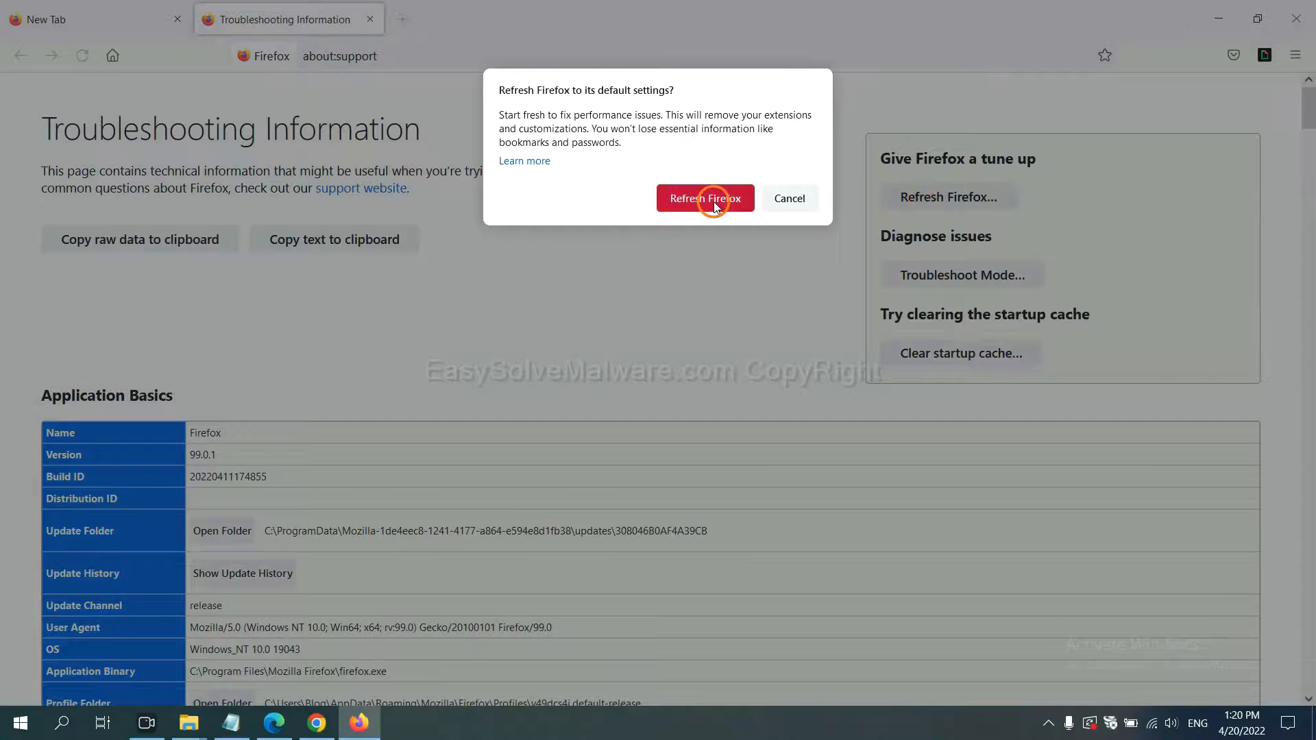
pyautogui.moveTo(275, 709)
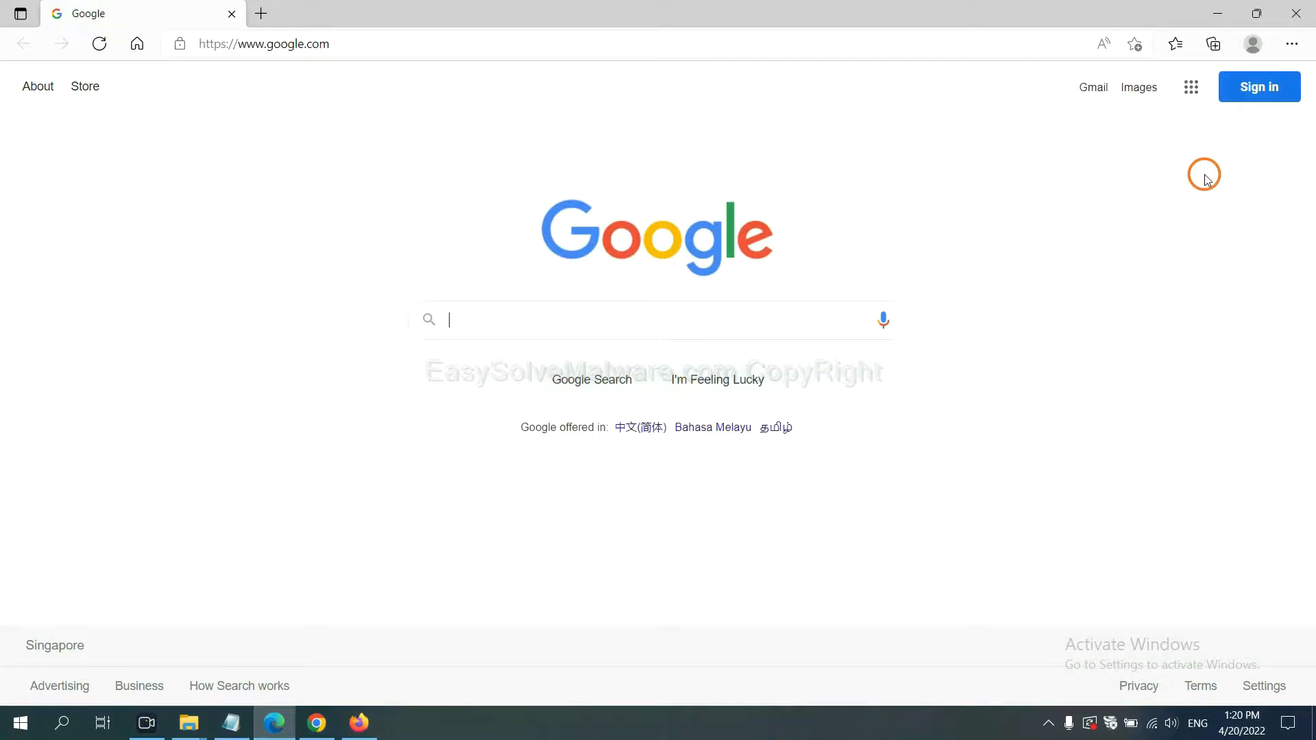
# Step: Search Edge settings for 'reset' and open the restore-default-values confirmation
pyautogui.click(1292, 44)
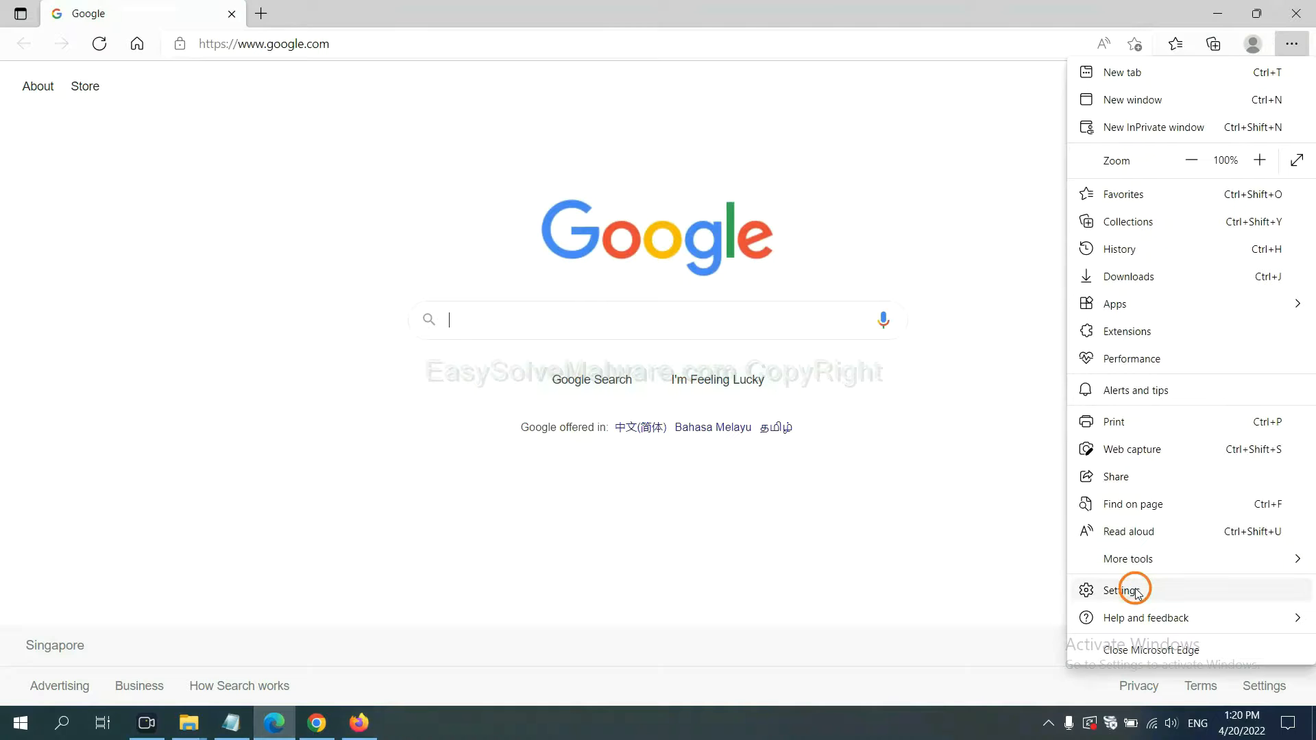
pyautogui.click(1125, 590)
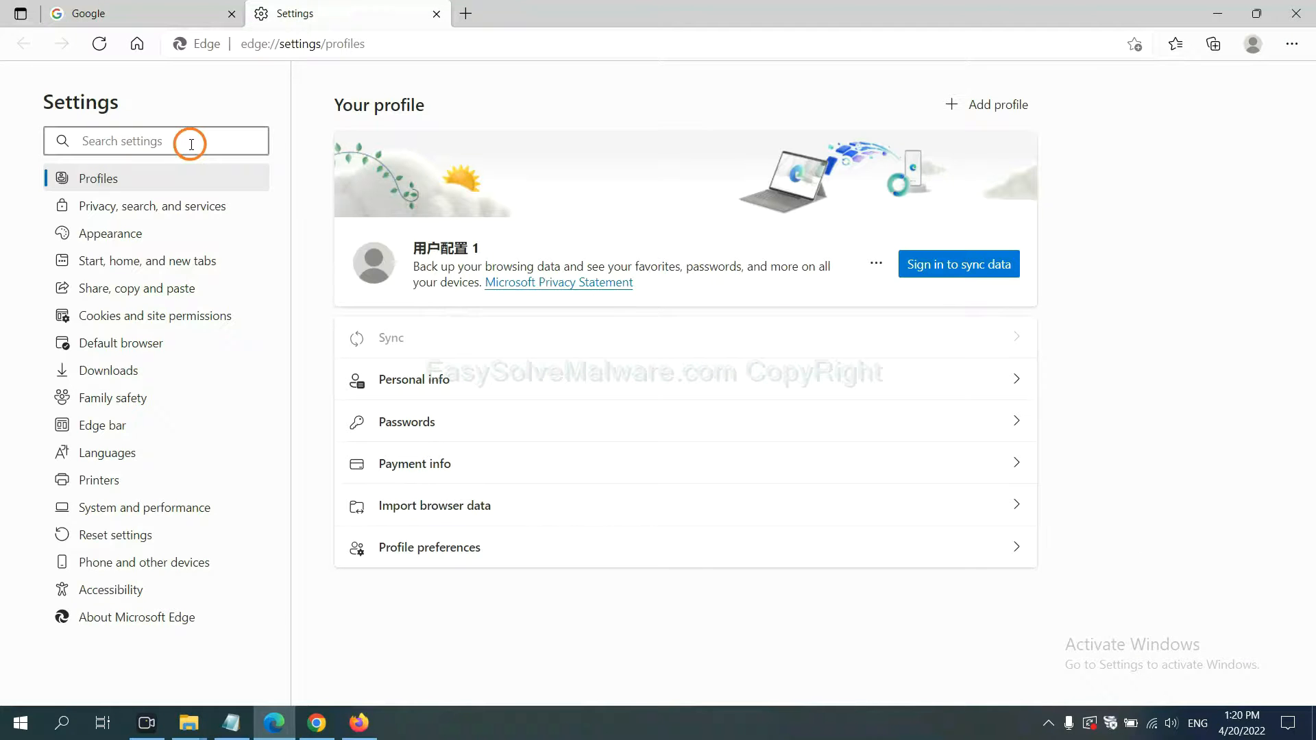
pyautogui.write('re')
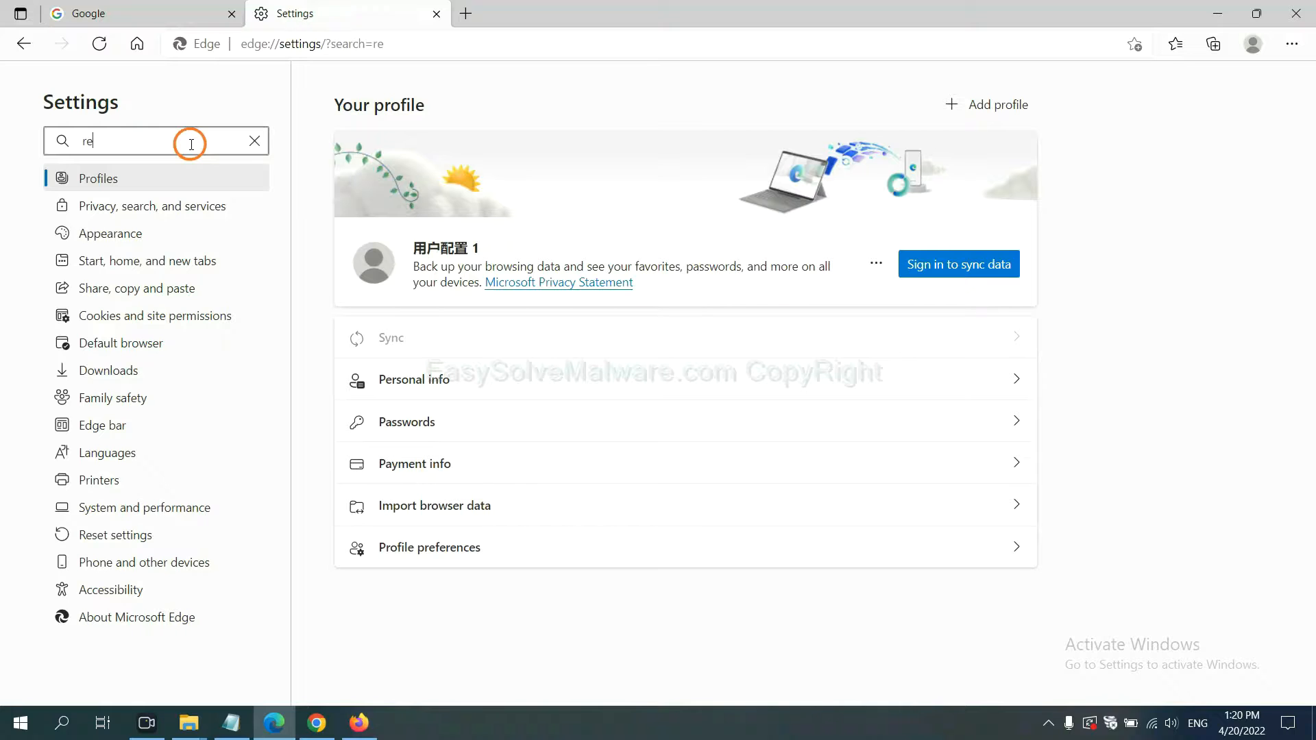
pyautogui.write('set')
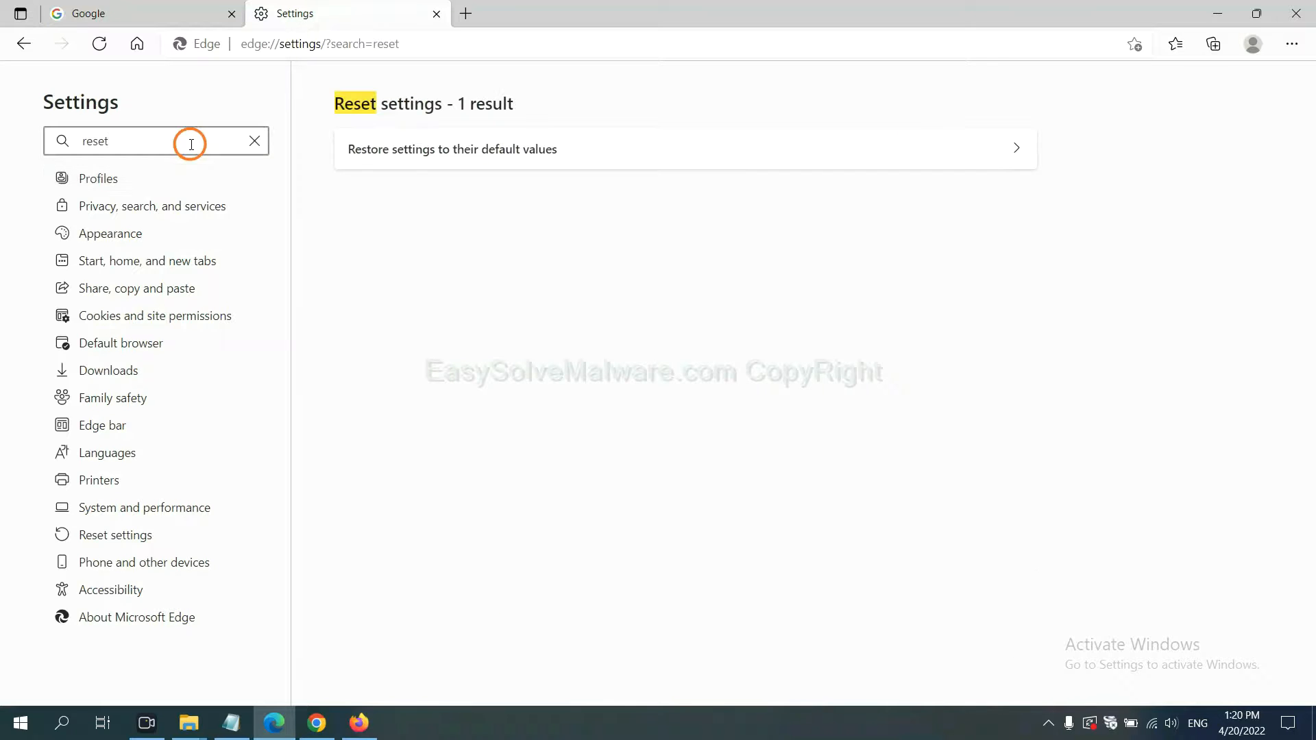
pyautogui.moveTo(461, 149)
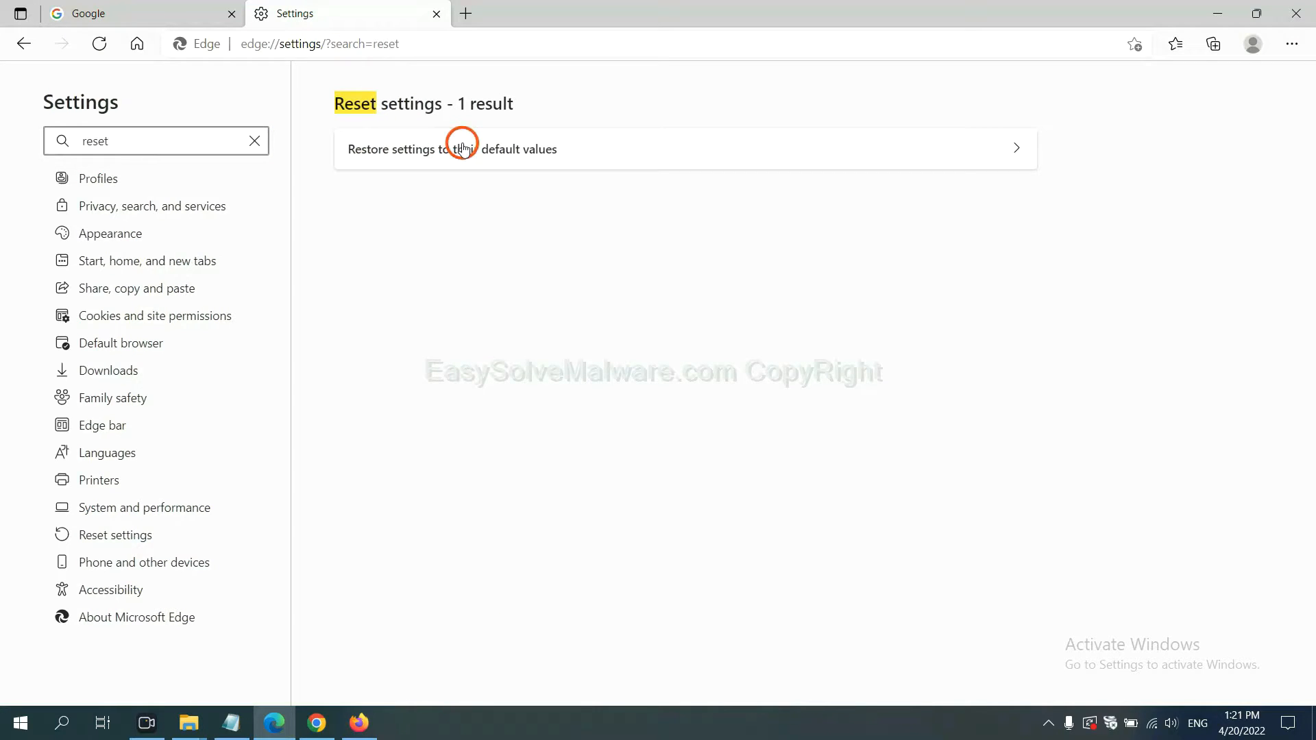
pyautogui.click(452, 148)
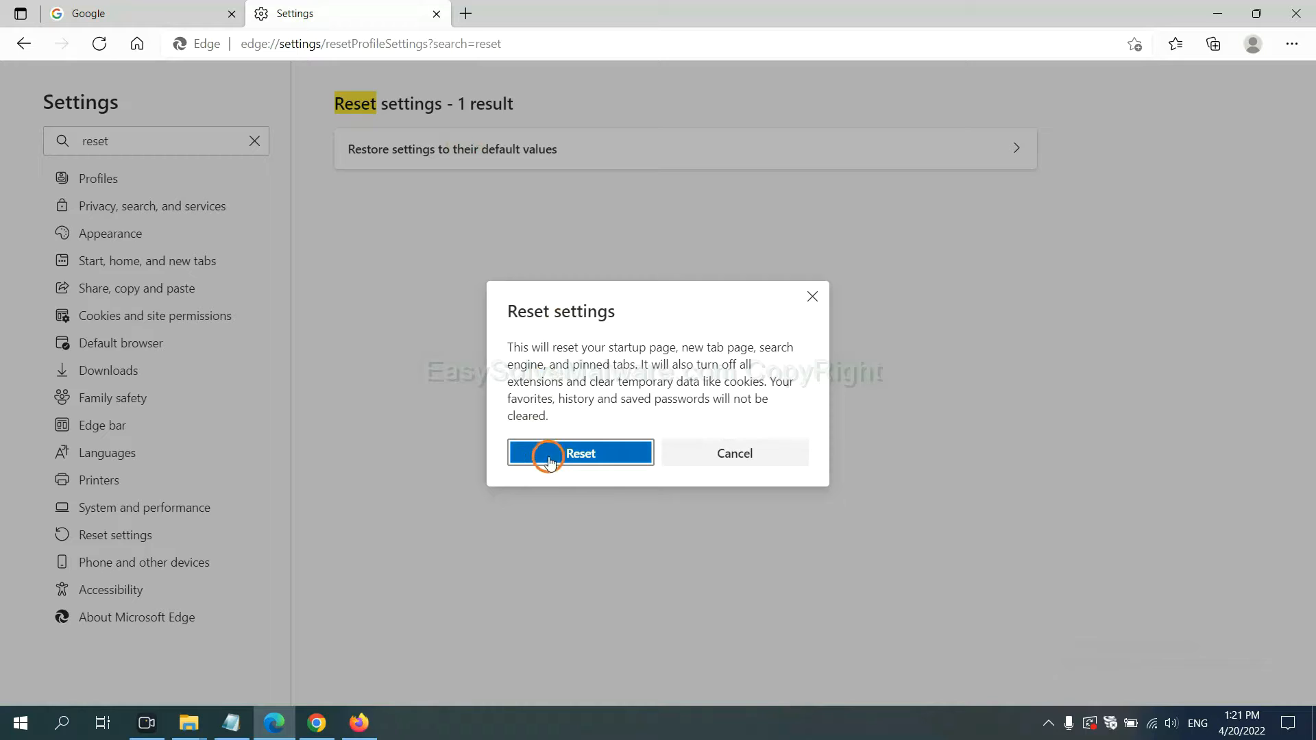
pyautogui.moveTo(740, 542)
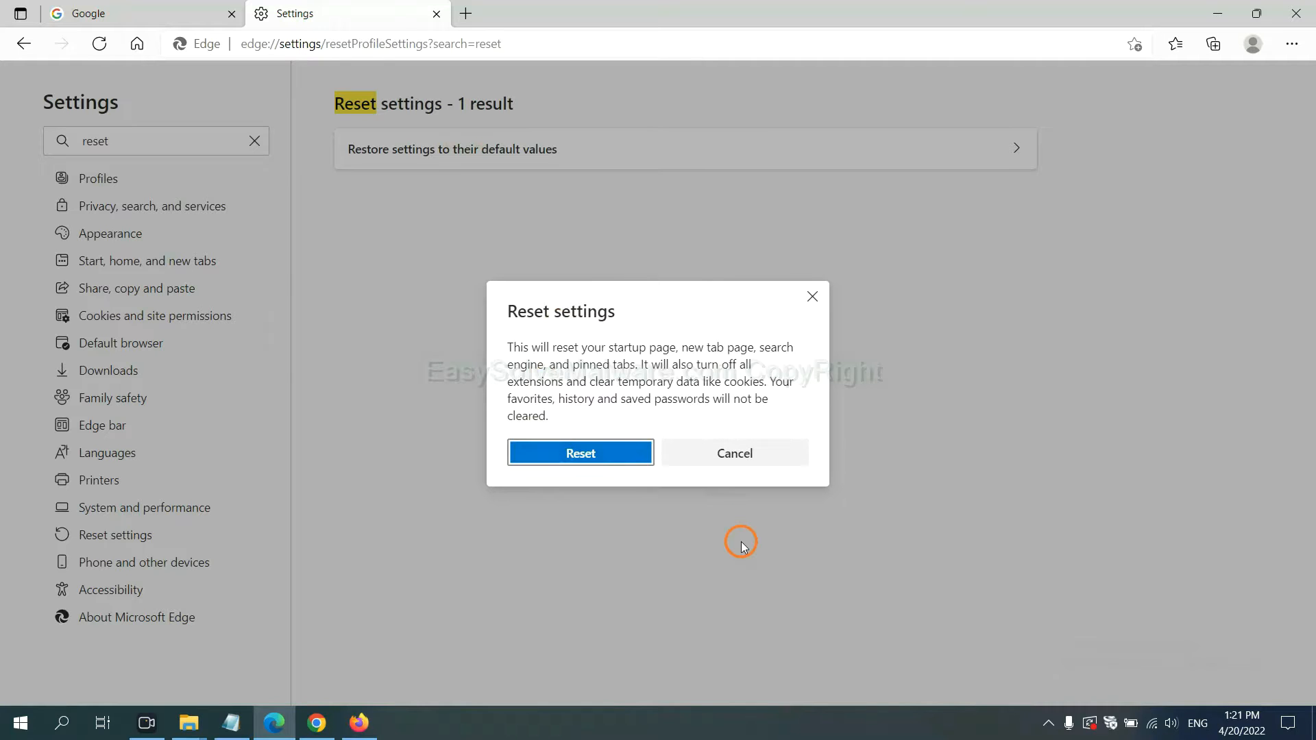